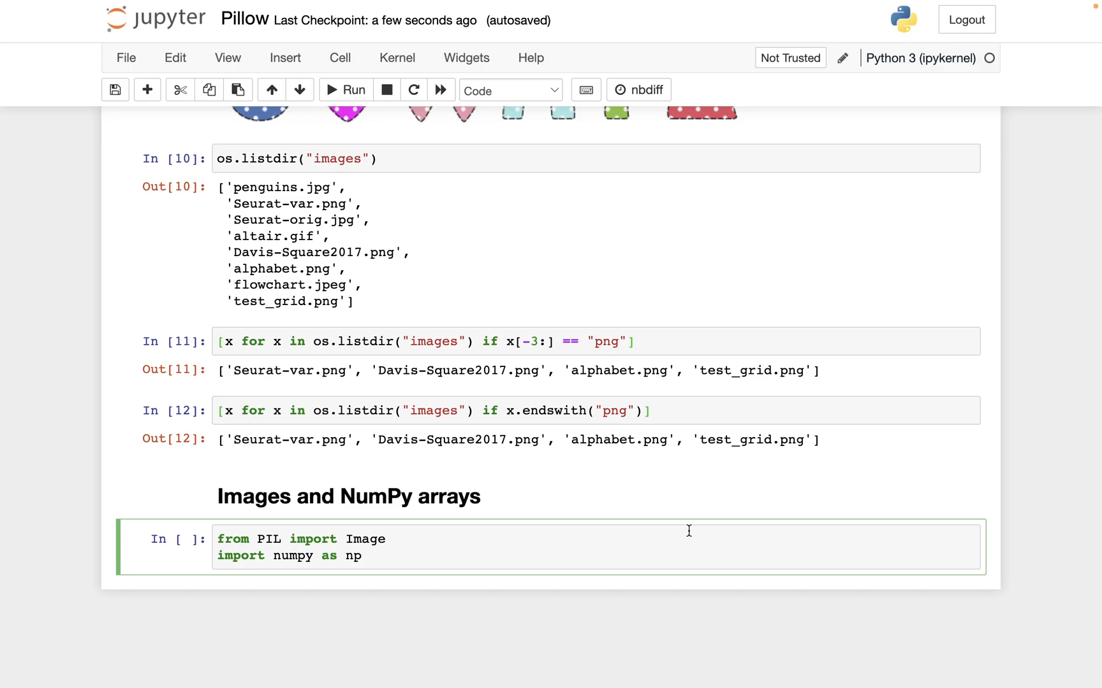
Import PIL and NumPy, open penguins.jpg as img, and confirm it is a JpegImageFile
click(363, 556)
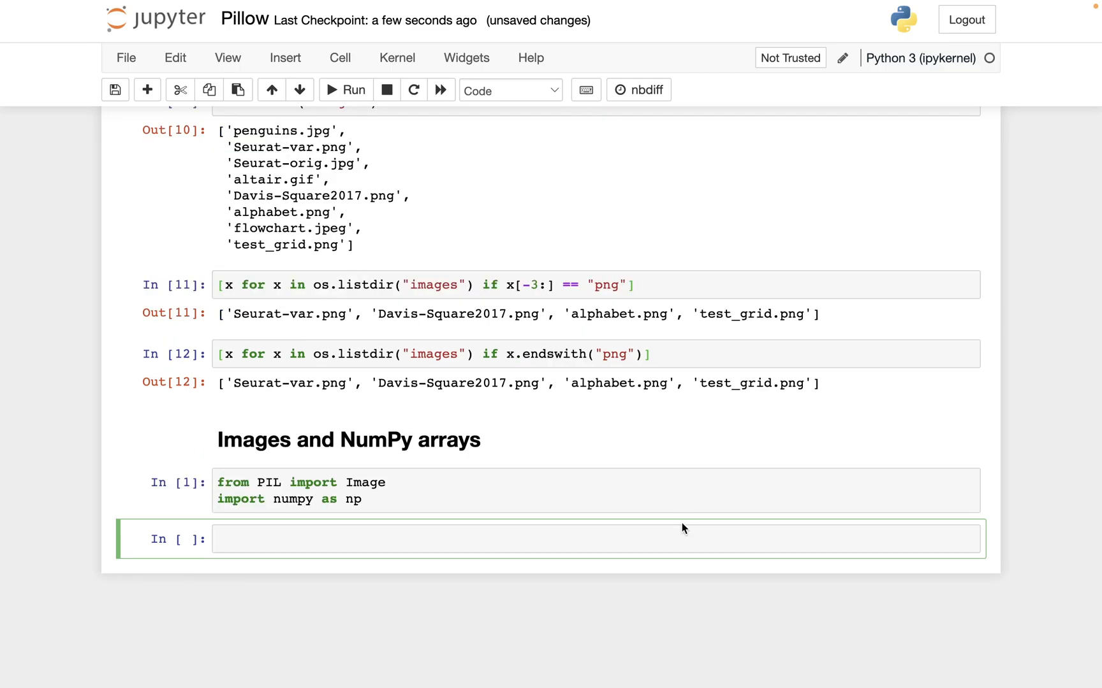
mouse_move(645, 541)
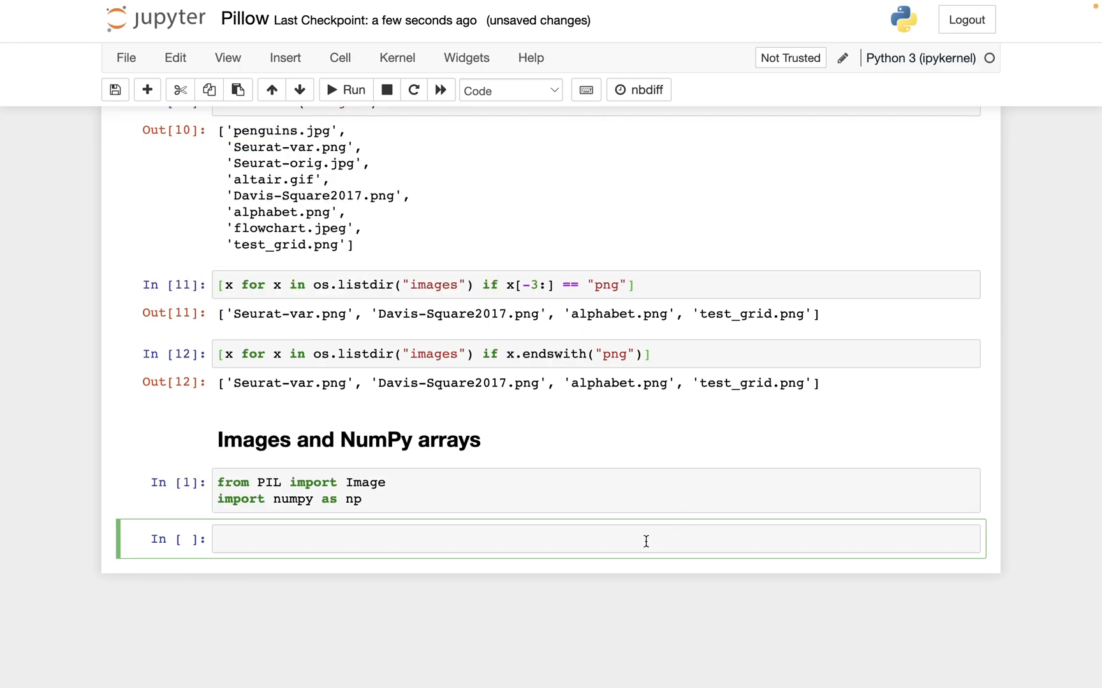
mouse_move(518, 544)
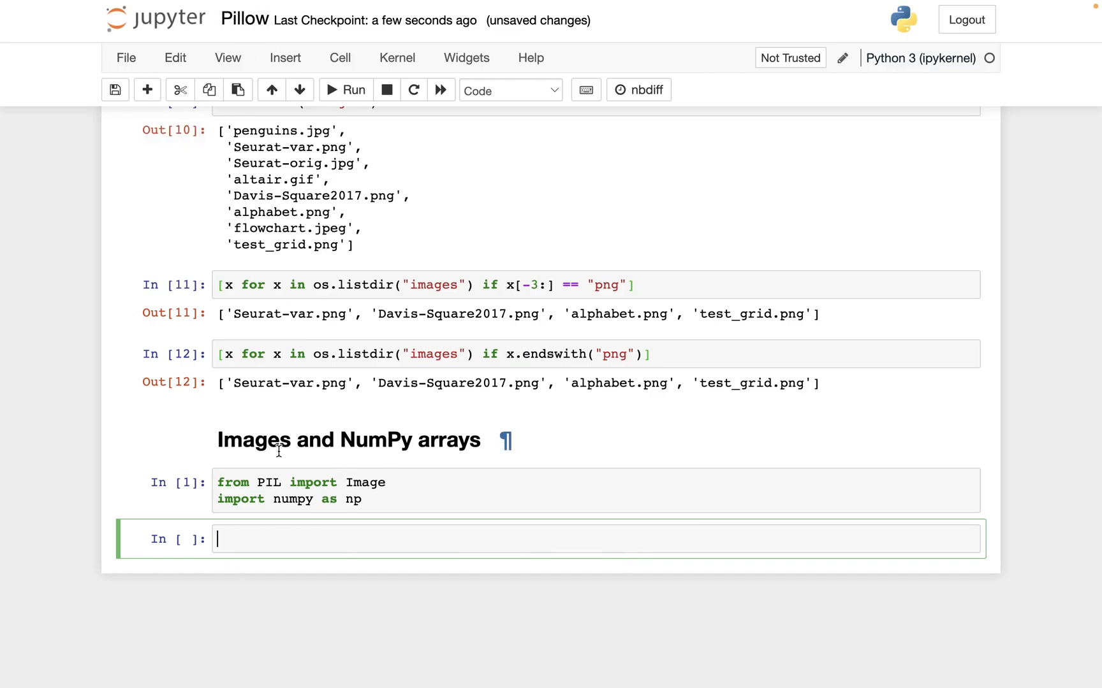
mouse_move(302, 550)
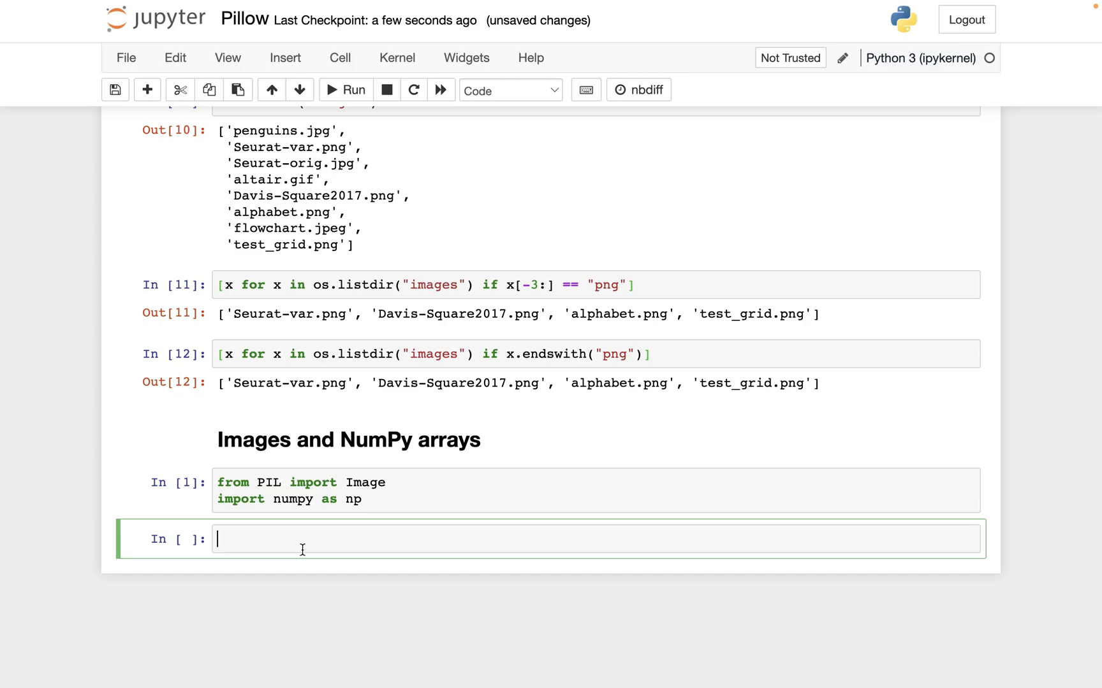
text(img =)
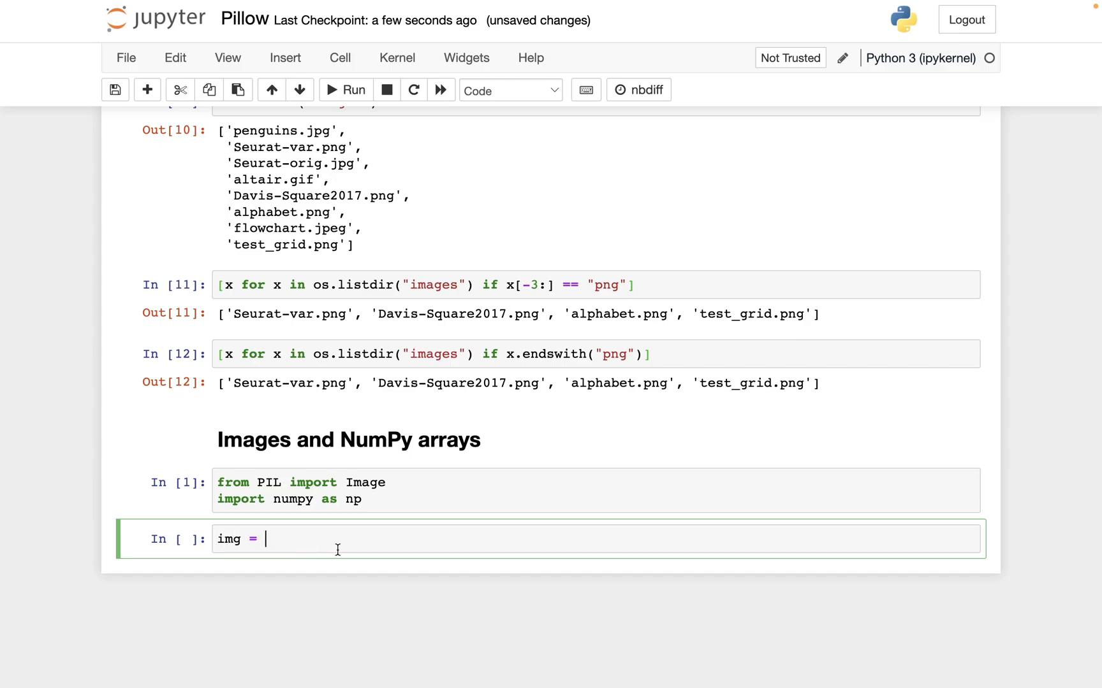
text(Image.open)
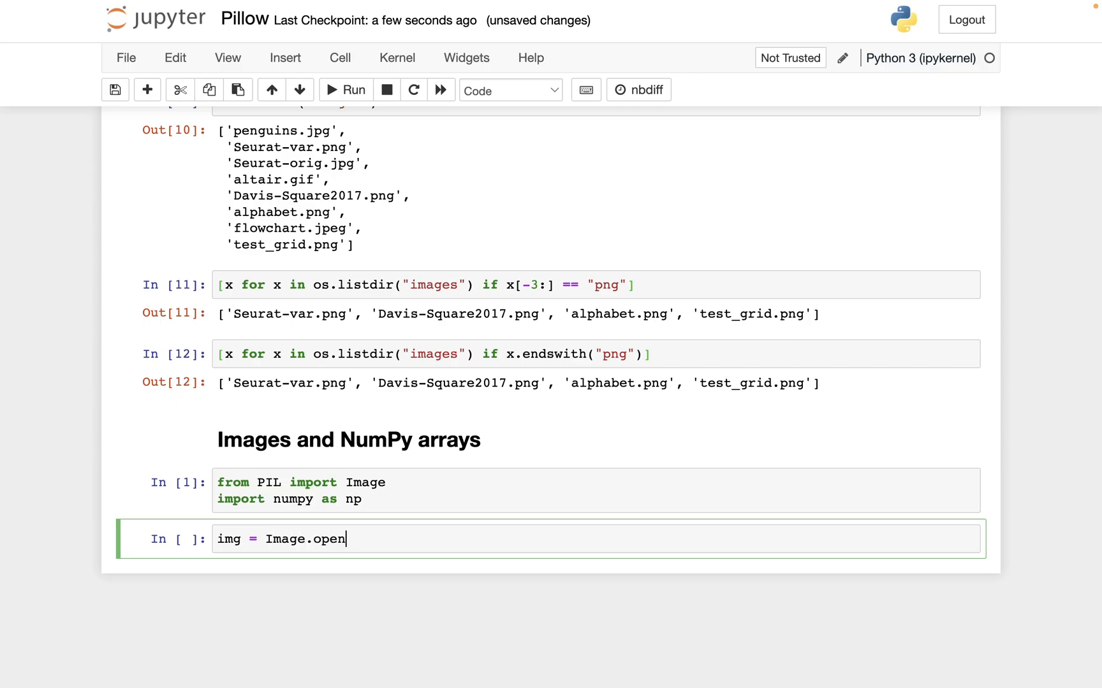
text(("peng"))
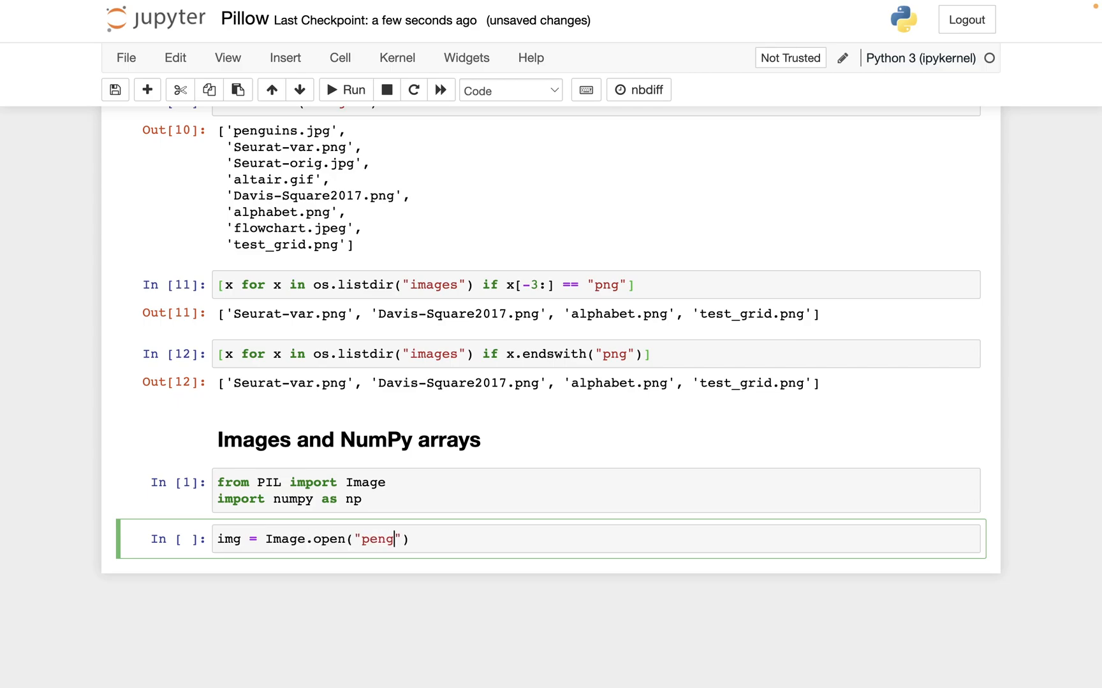
text(uins.jpg)
text(type(img))
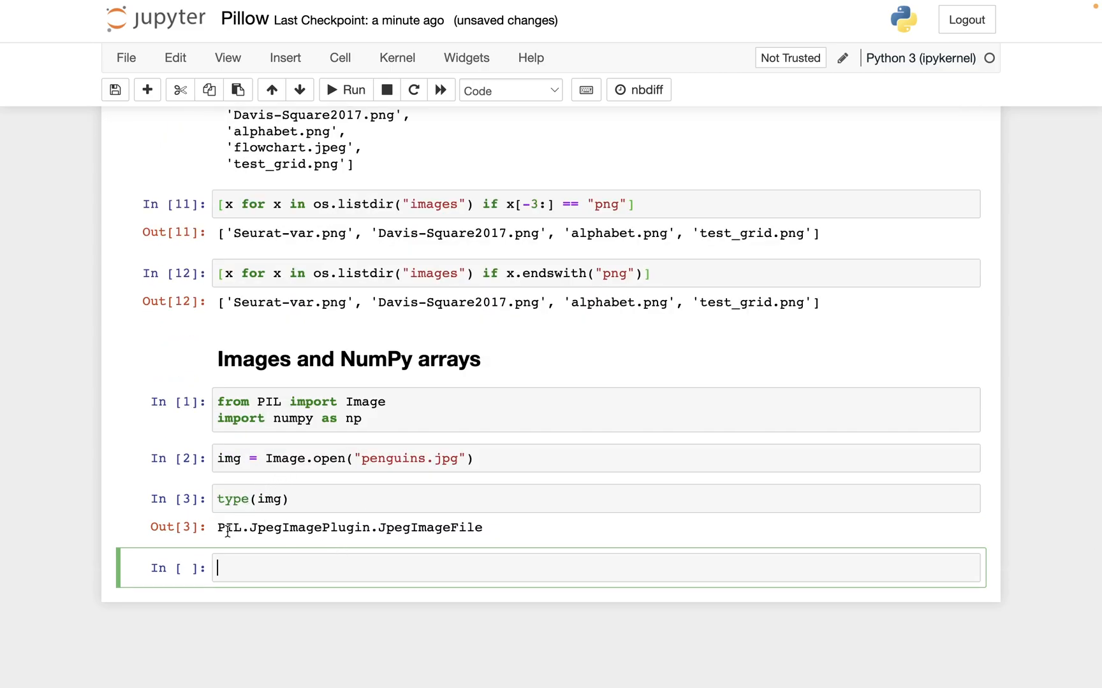
mouse_move(397, 524)
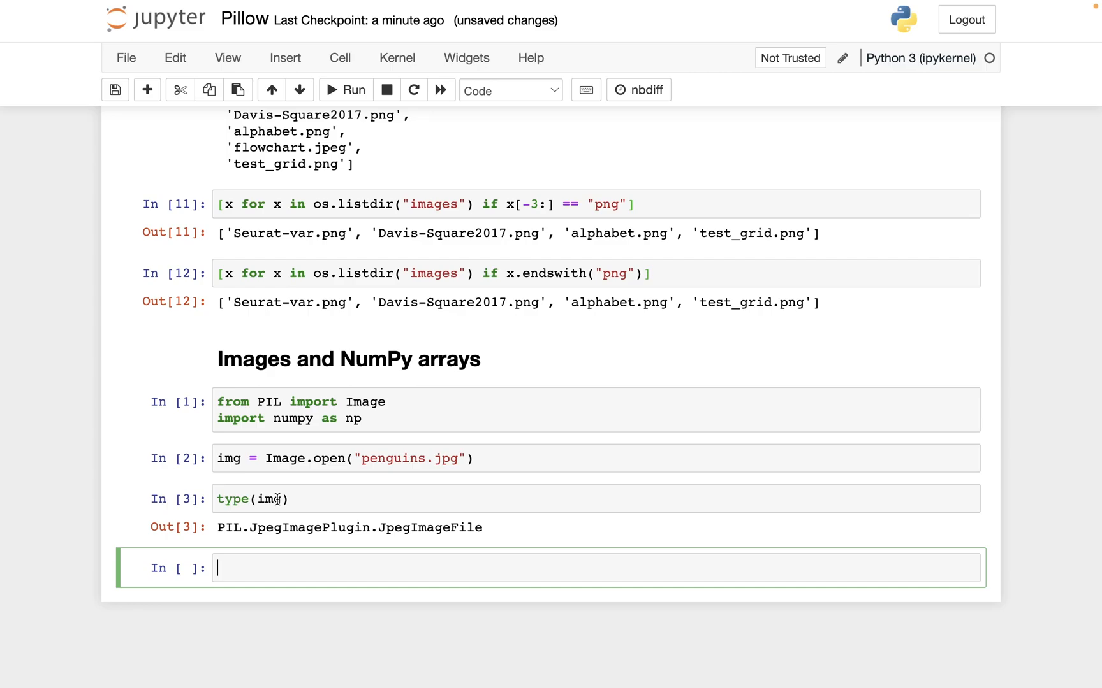
mouse_move(281, 528)
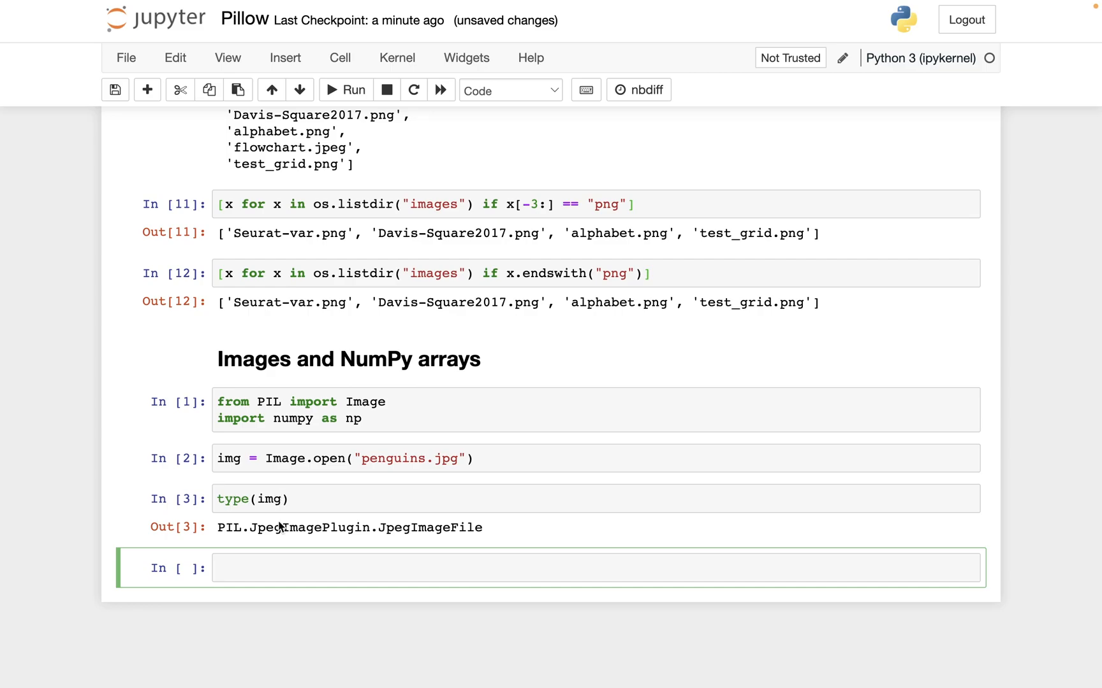
Create arr = np.asarray(img) and confirm type(arr) returns numpy.ndarray
text(np.)
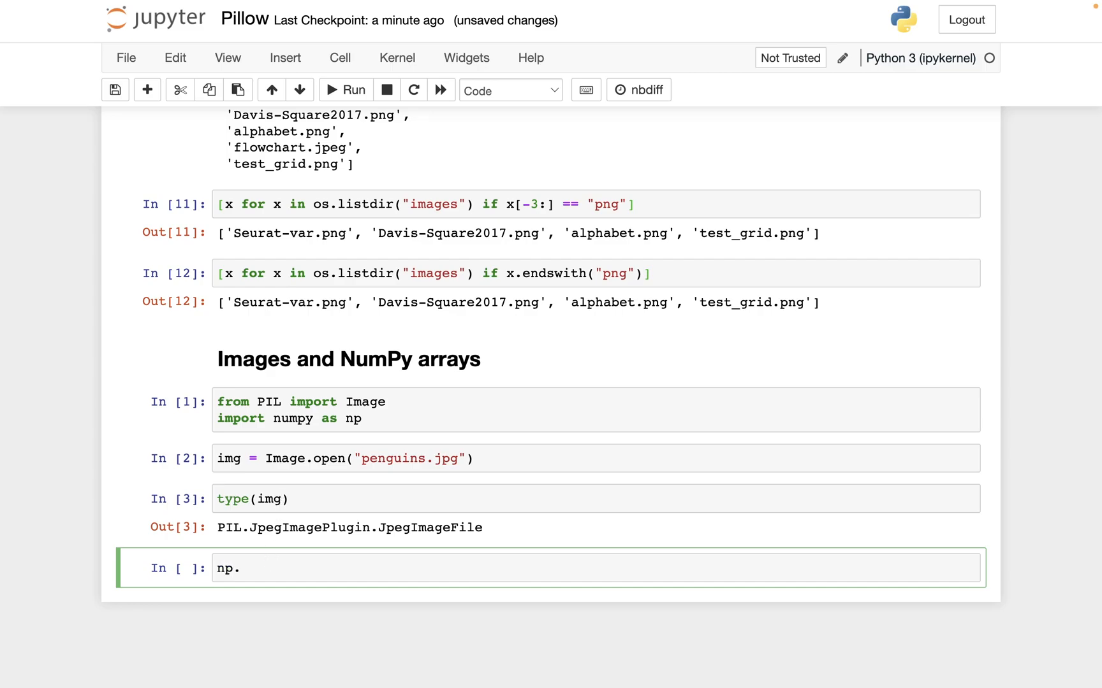
text(asarray)
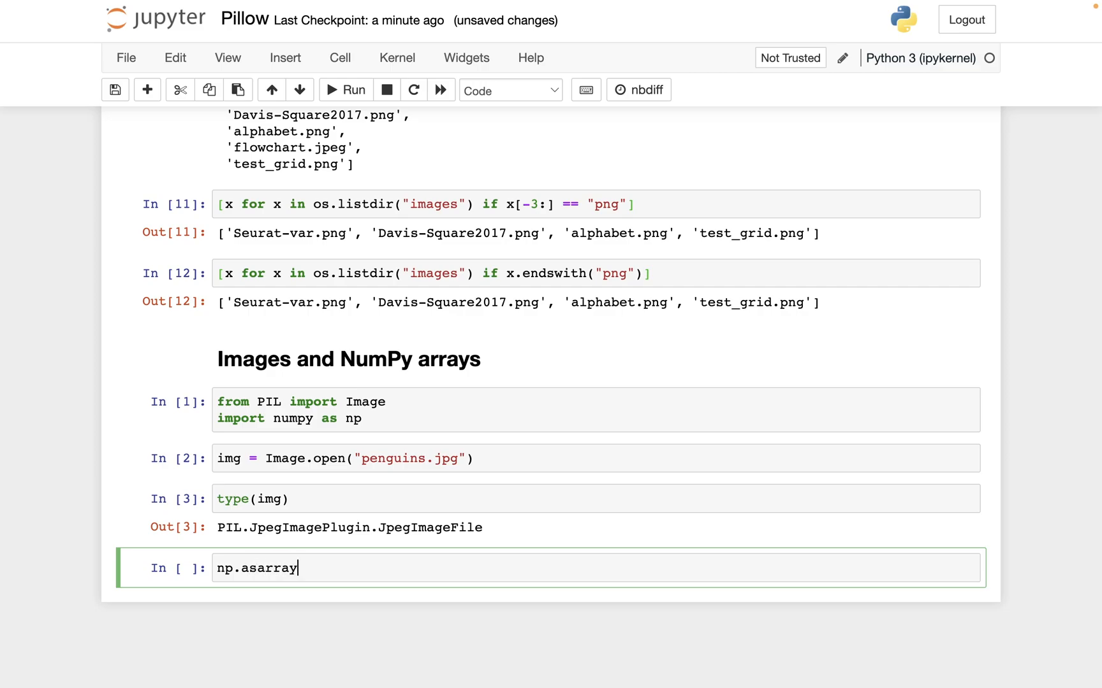
text((img))
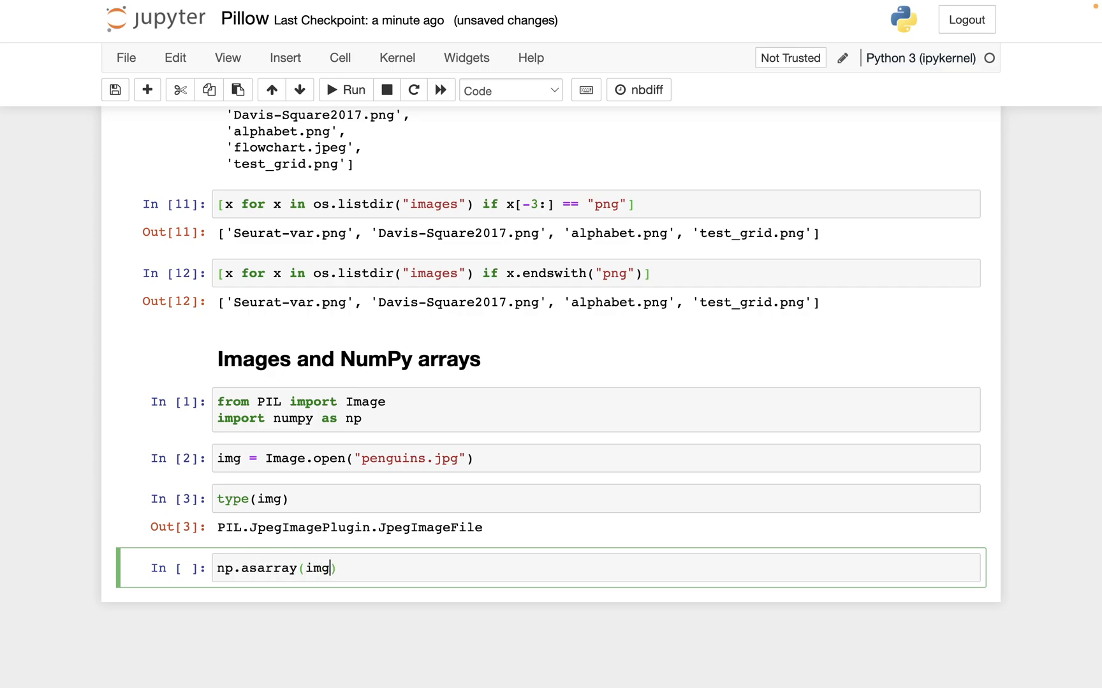
text(arr =)
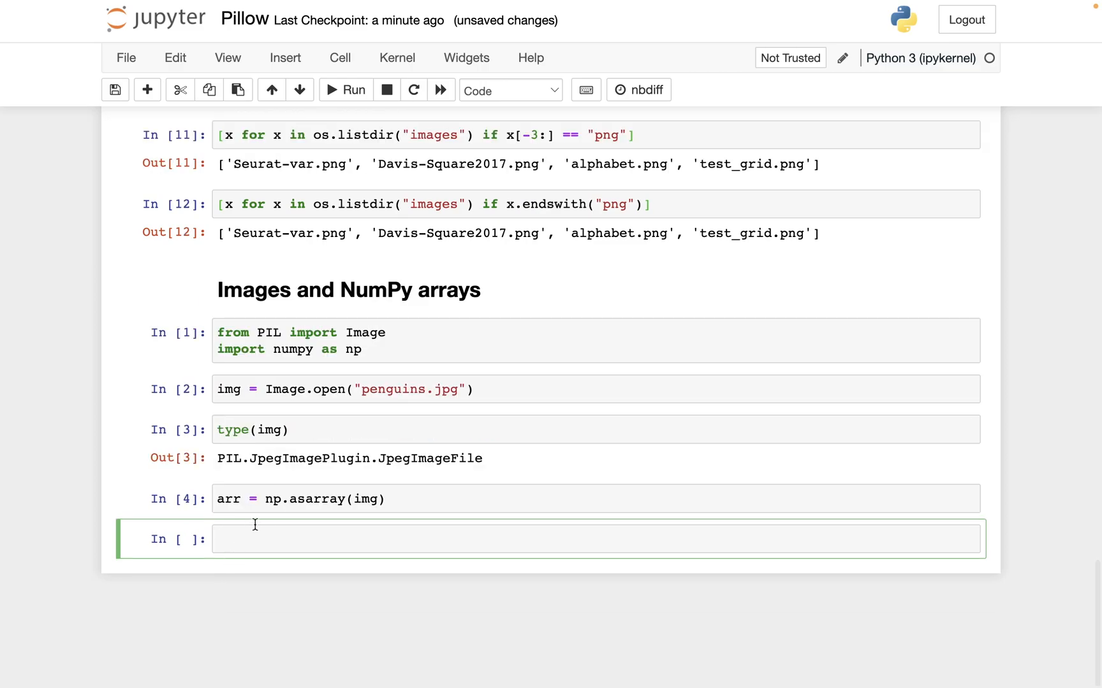
mouse_move(228, 499)
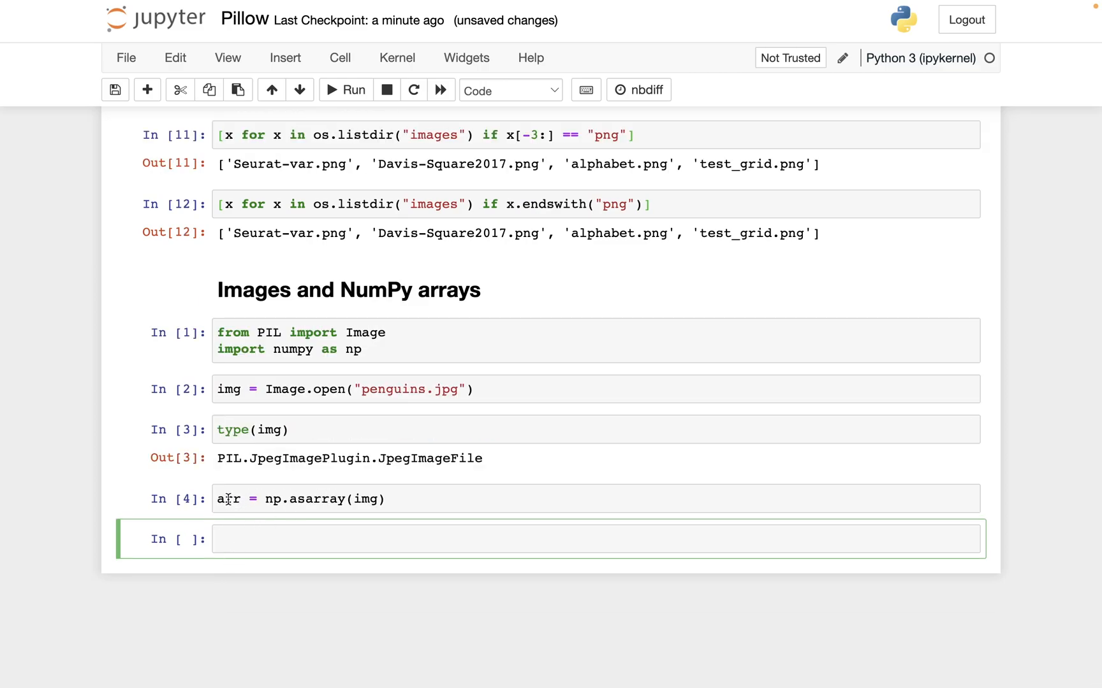
text(type(arr)
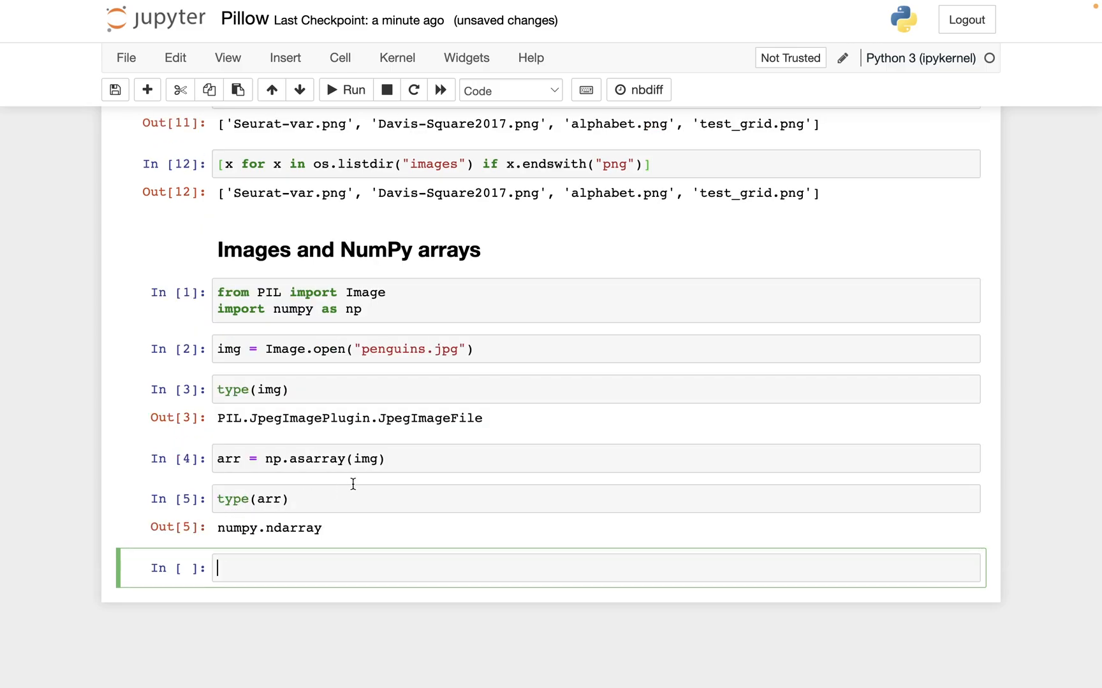
mouse_move(353, 467)
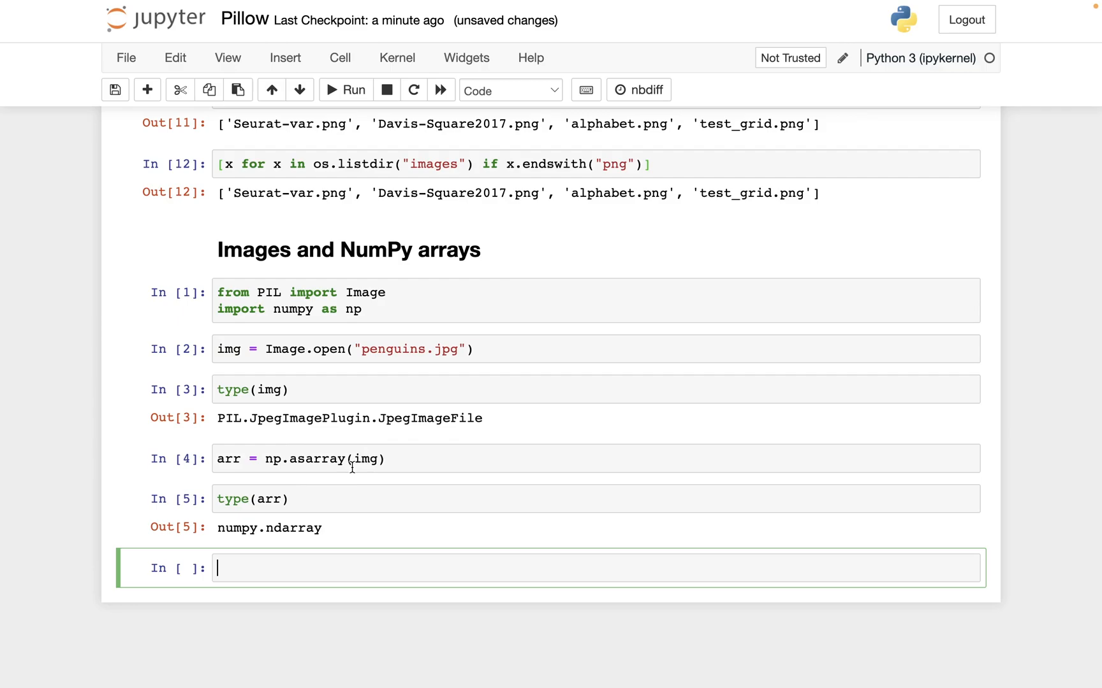
mouse_move(360, 570)
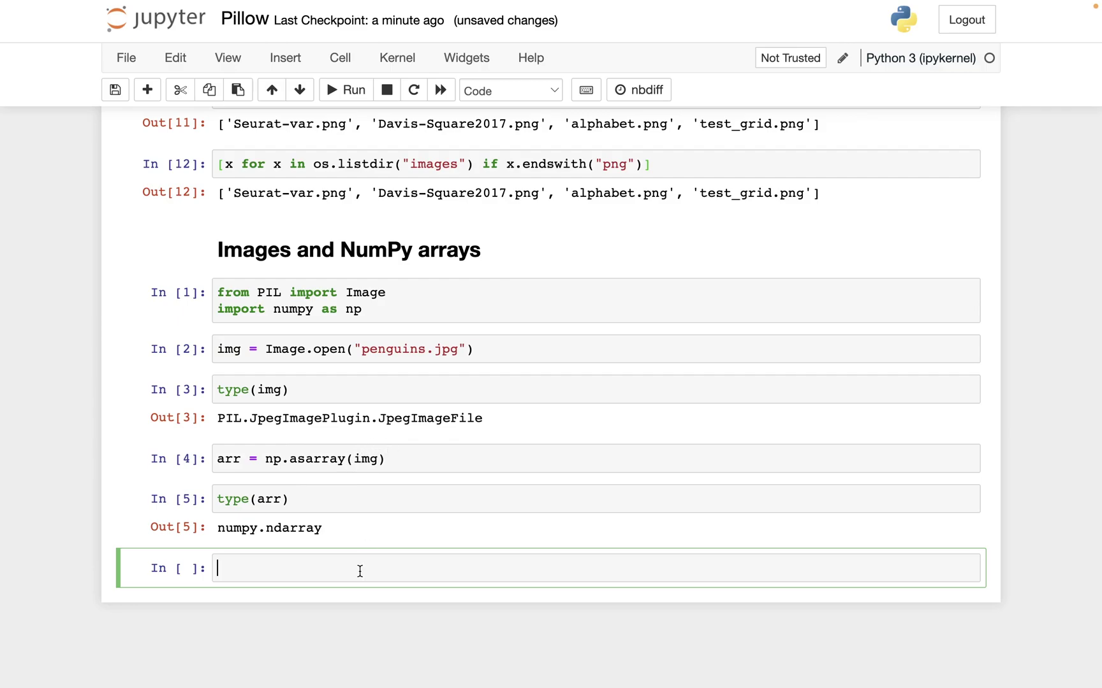
Display the penguin photo with img and show arr.shape as (225, 399, 3)
text(img)
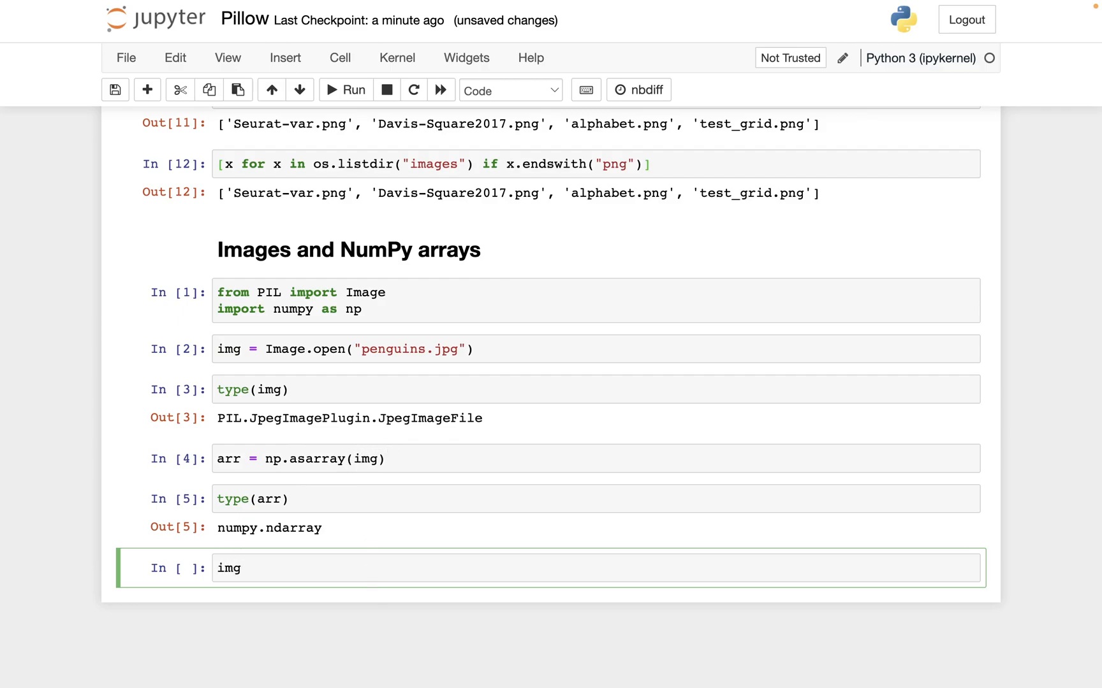
click(345, 90)
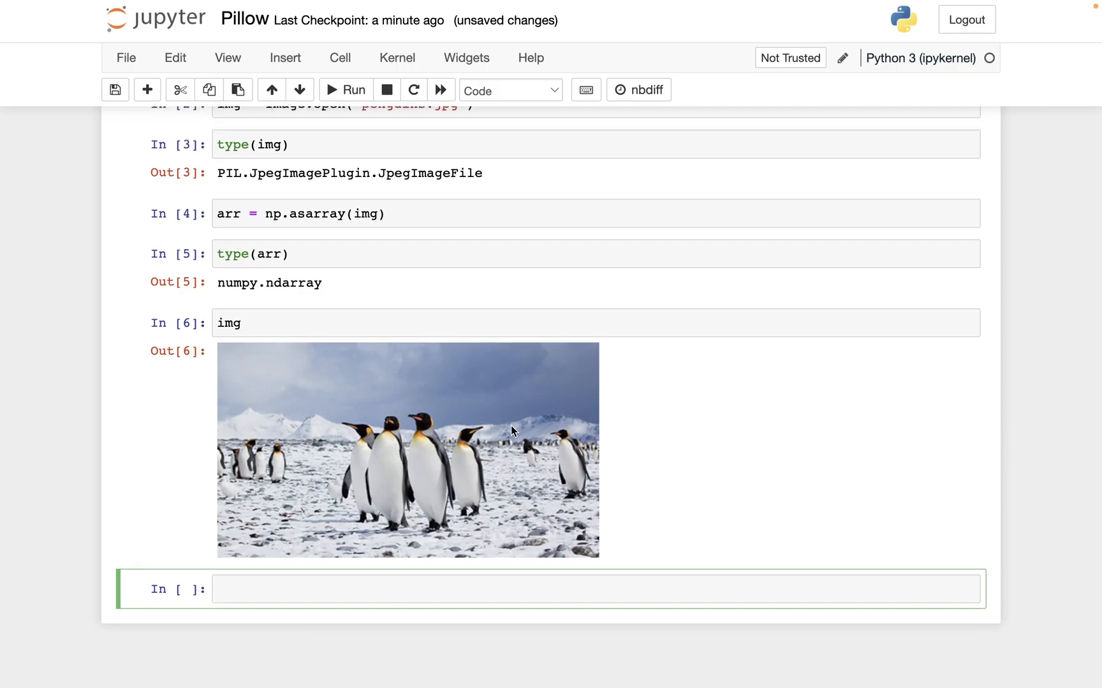
click(356, 589)
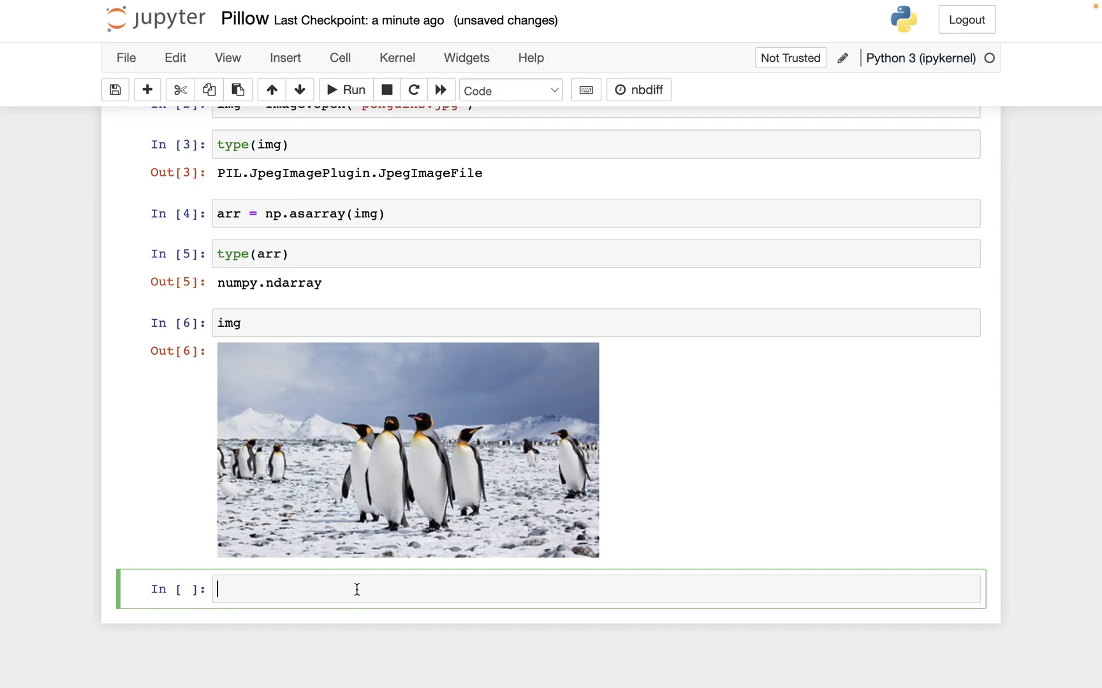
text(arr.shape)
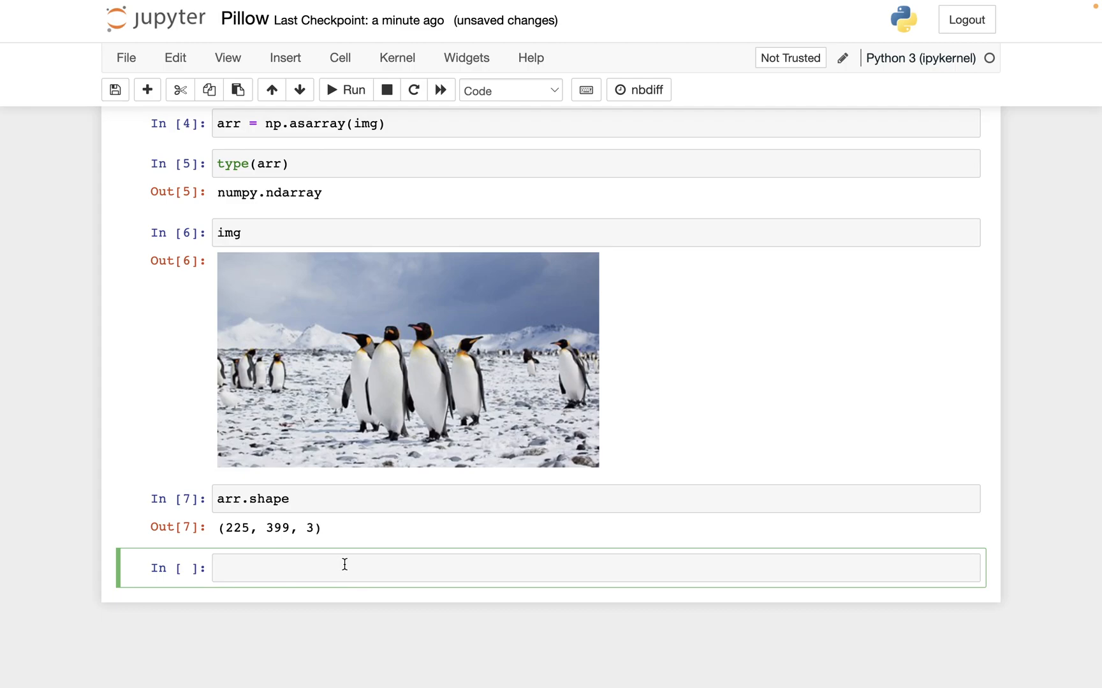
click(344, 567)
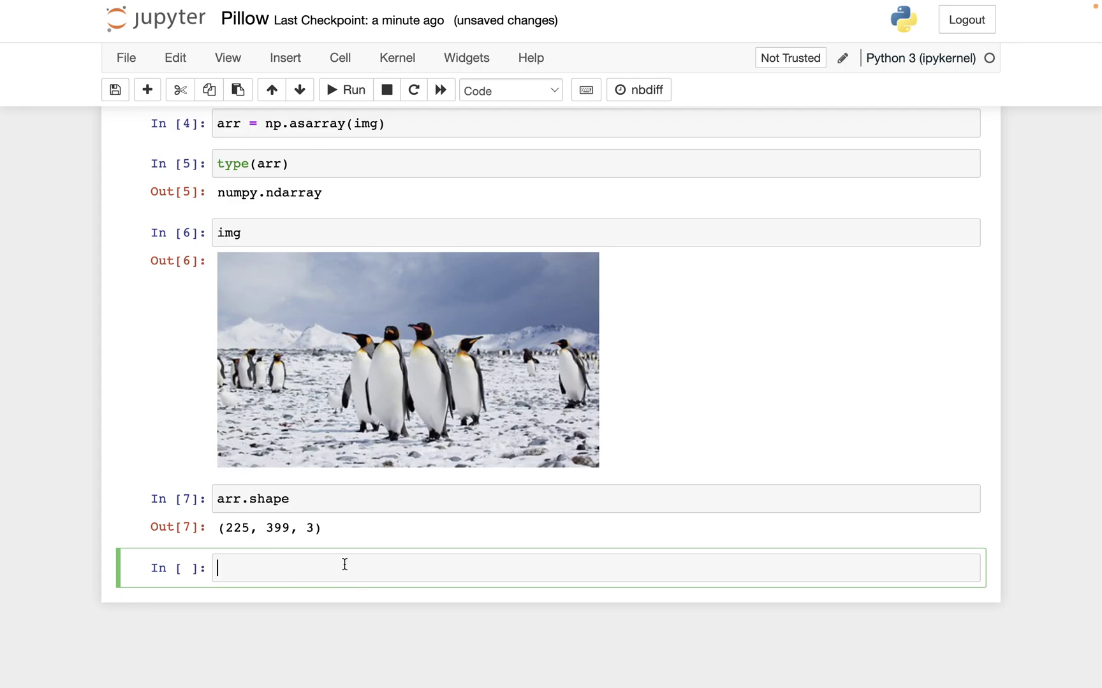
mouse_move(318, 558)
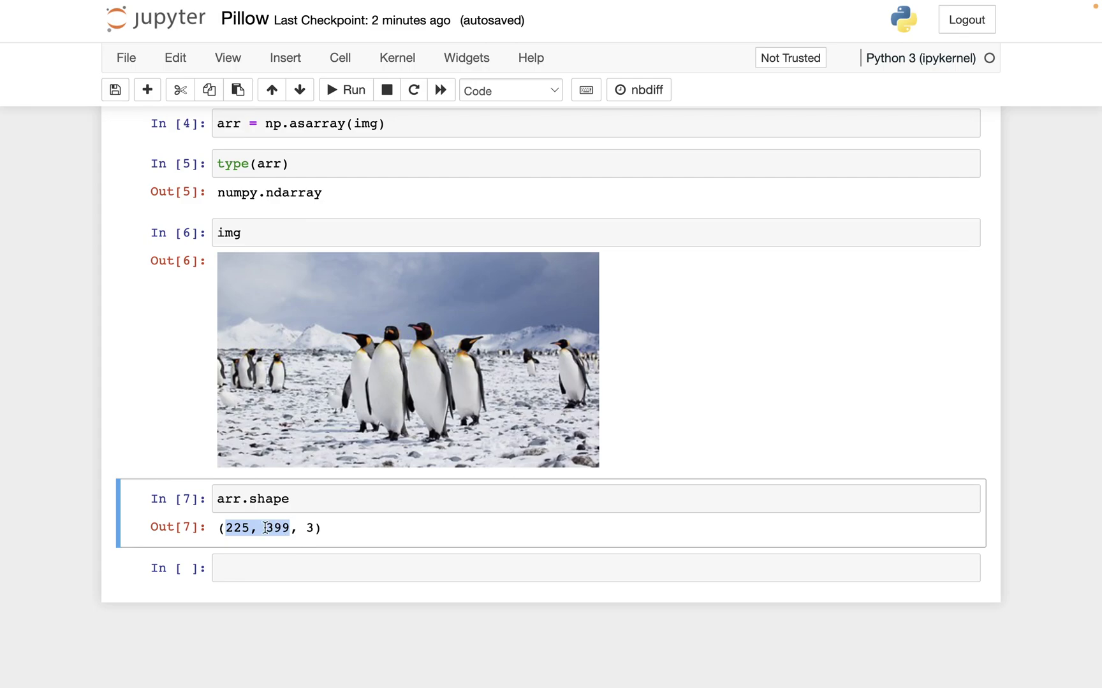
click(228, 528)
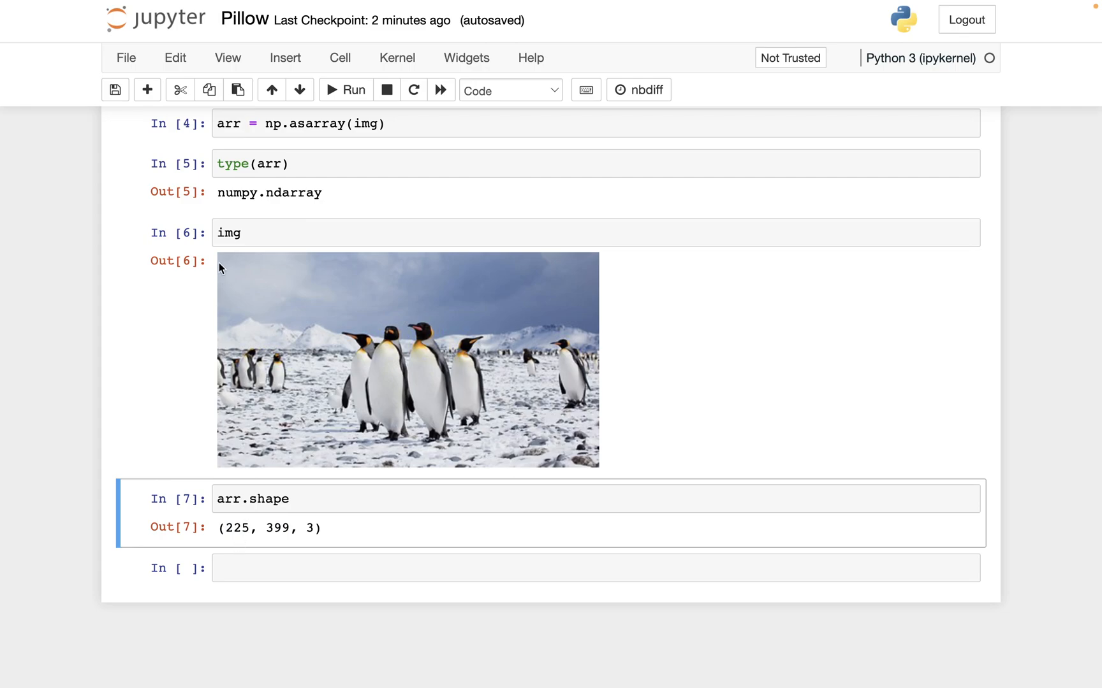
mouse_move(218, 461)
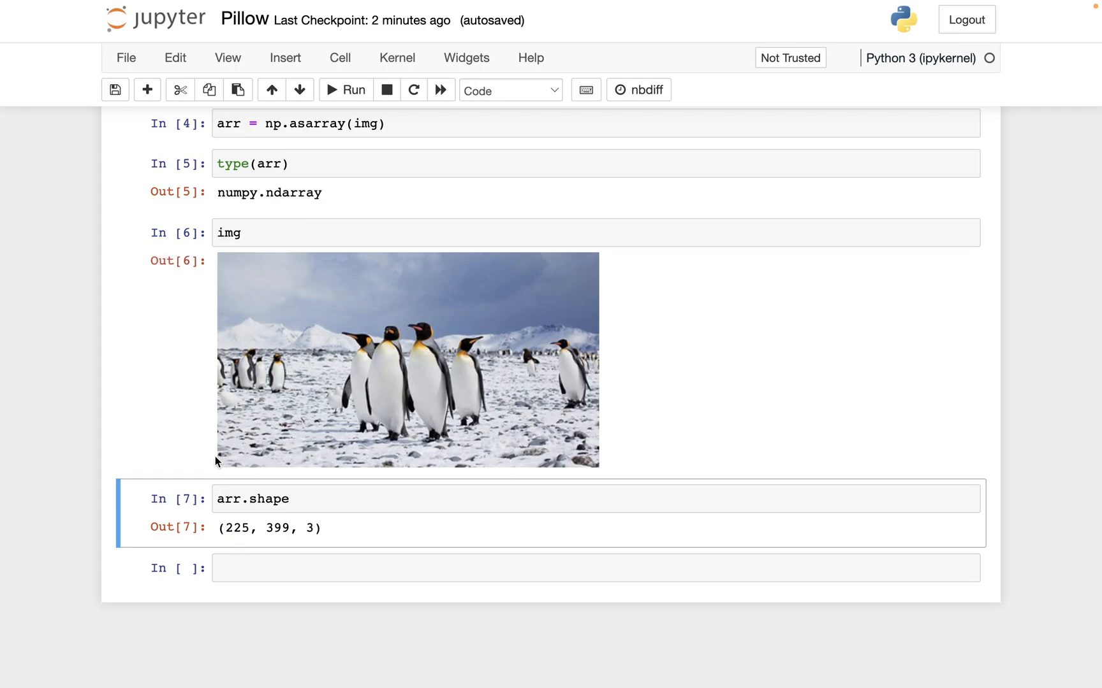
mouse_move(232, 446)
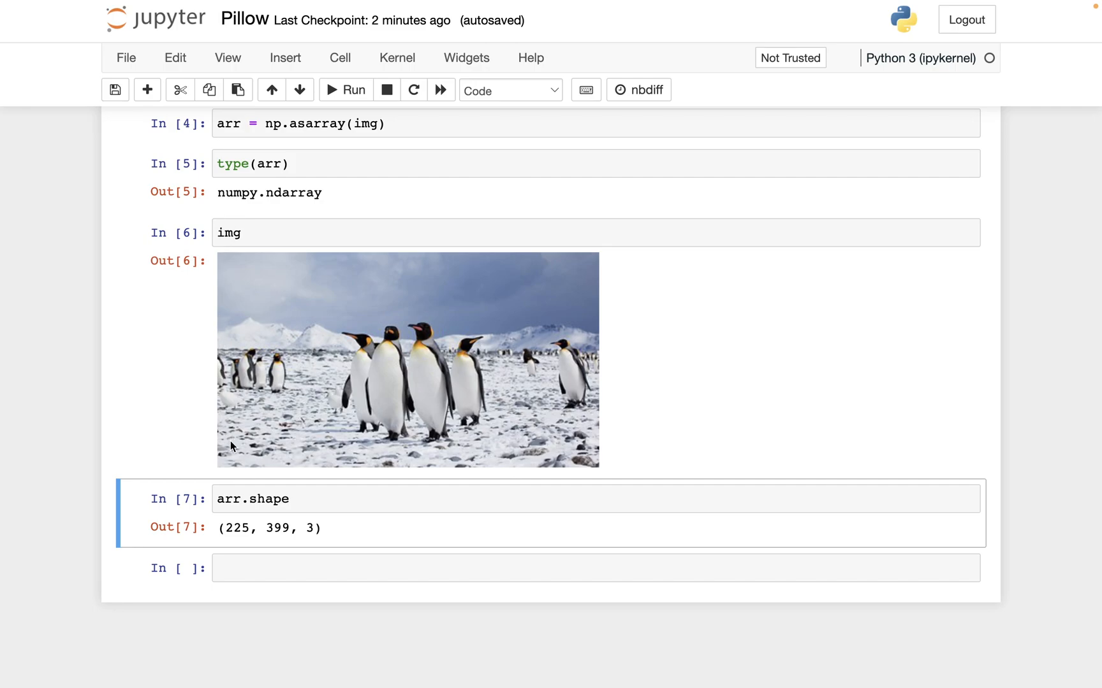
mouse_move(294, 484)
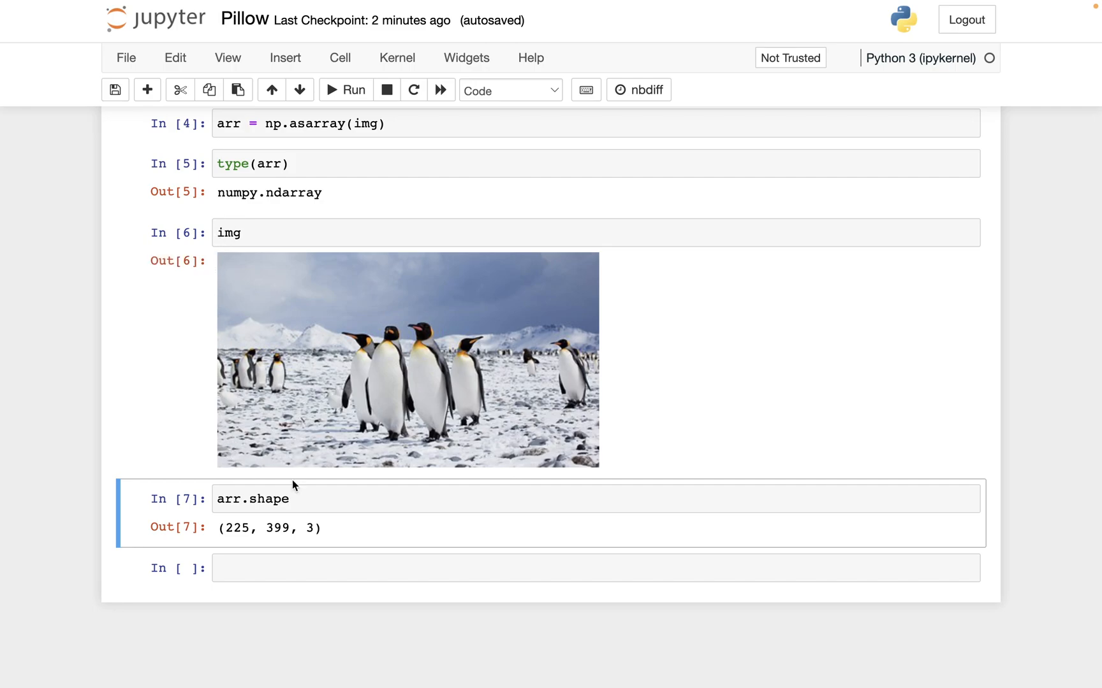
mouse_move(394, 288)
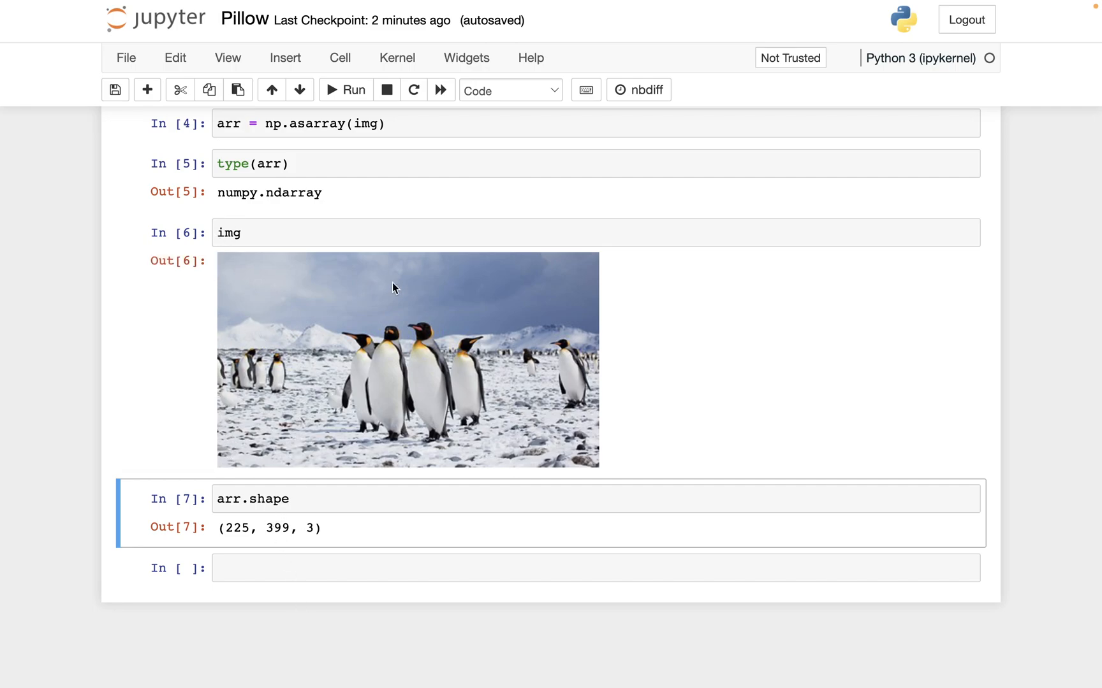
mouse_move(221, 285)
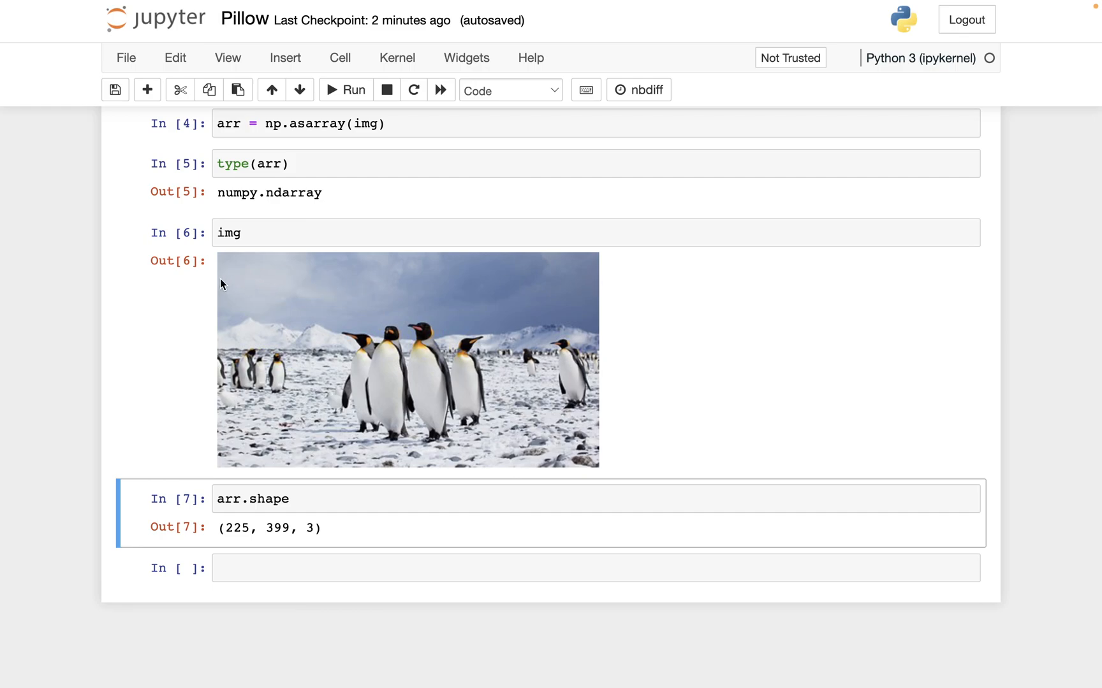
mouse_move(291, 206)
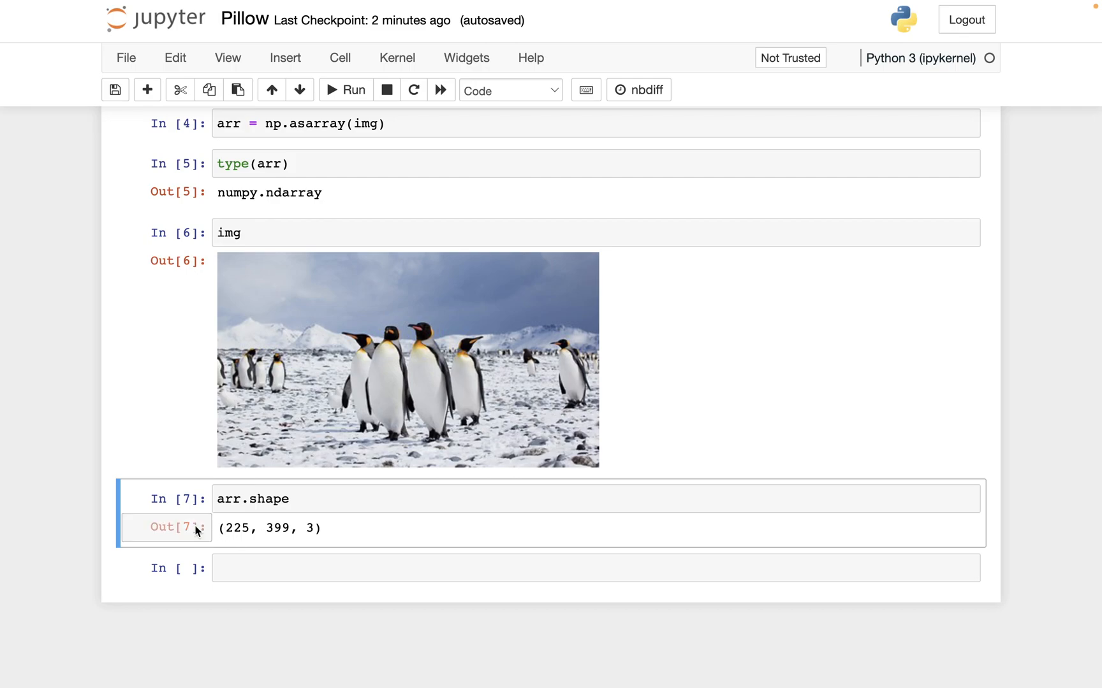
mouse_move(223, 255)
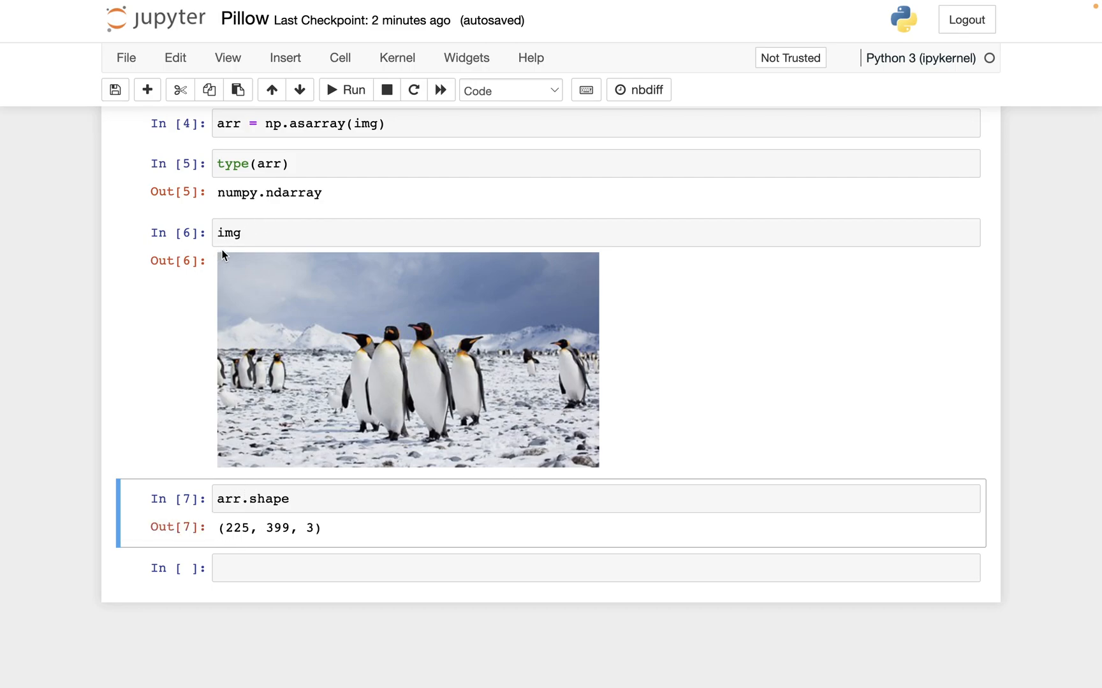
mouse_move(480, 259)
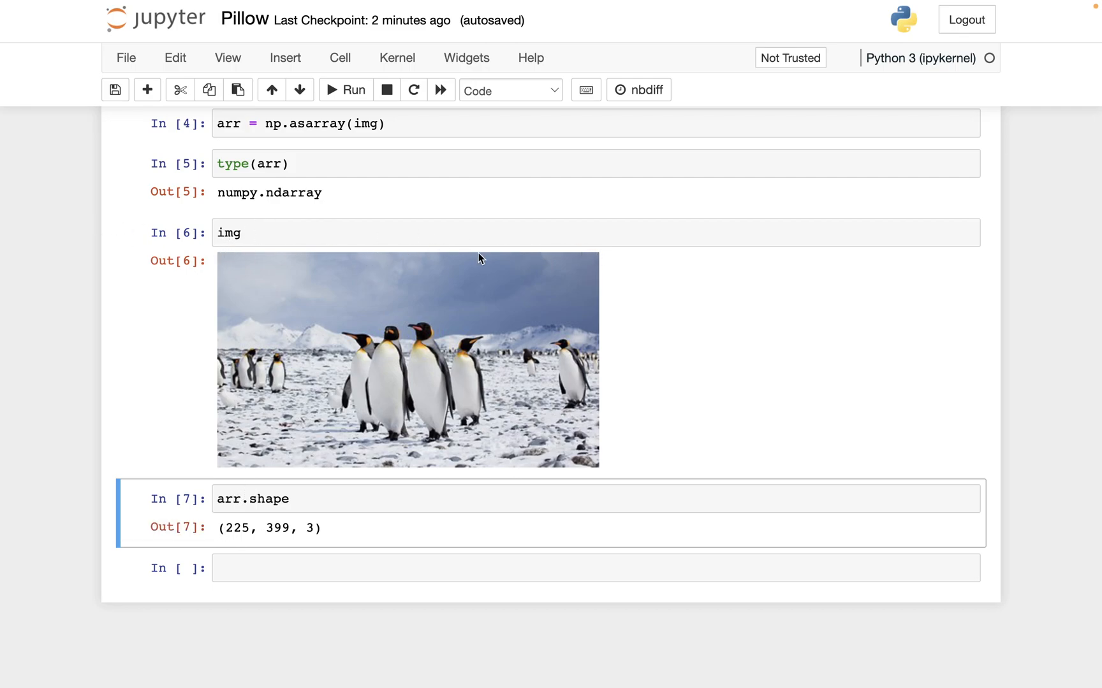
mouse_move(310, 531)
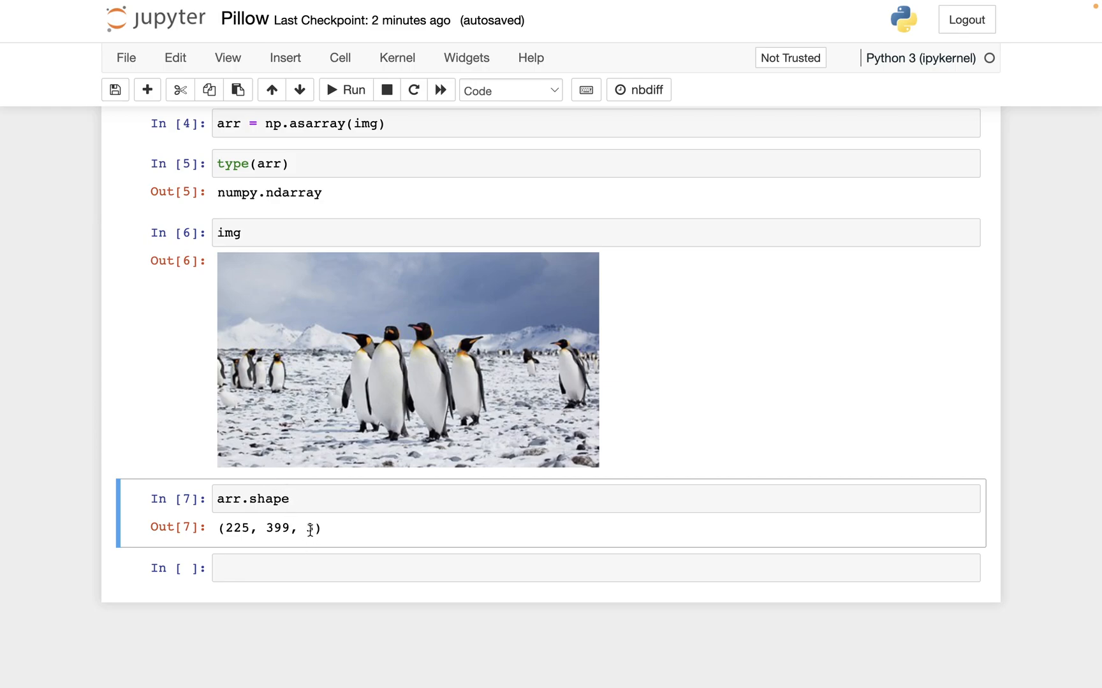
double_click(308, 529)
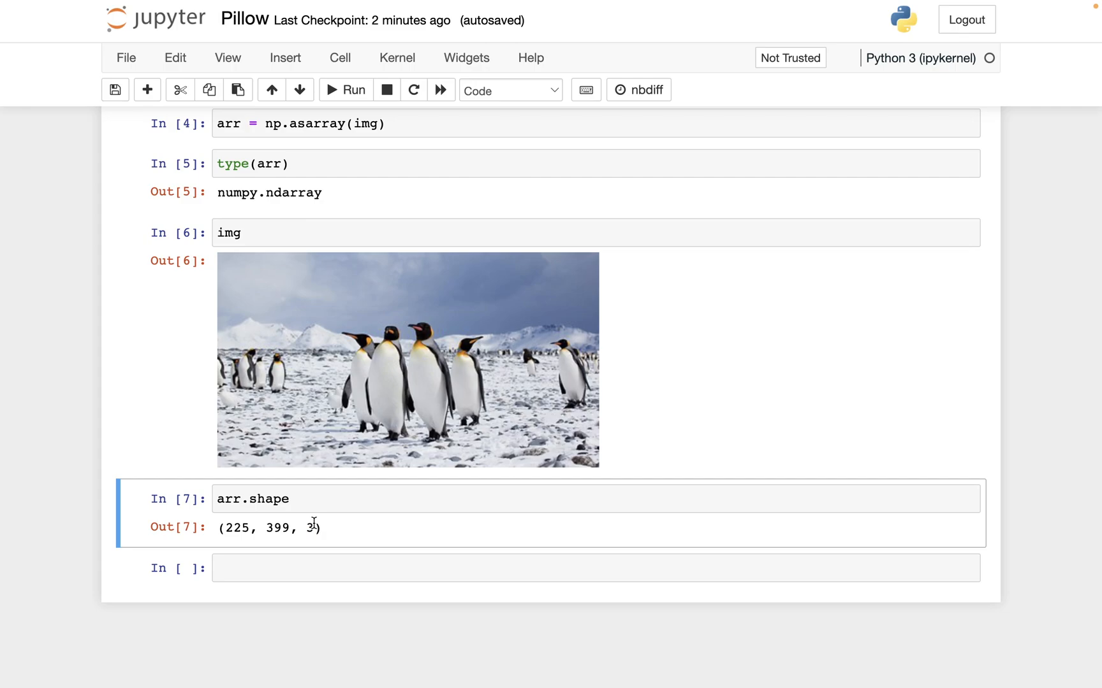
mouse_move(418, 492)
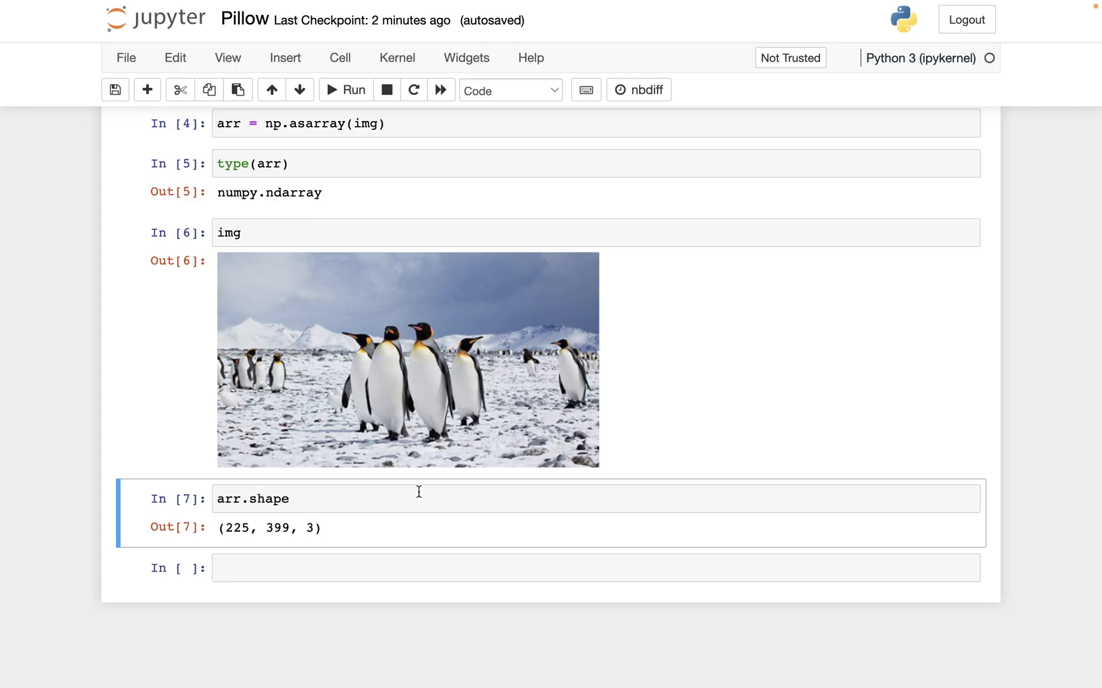
mouse_move(333, 365)
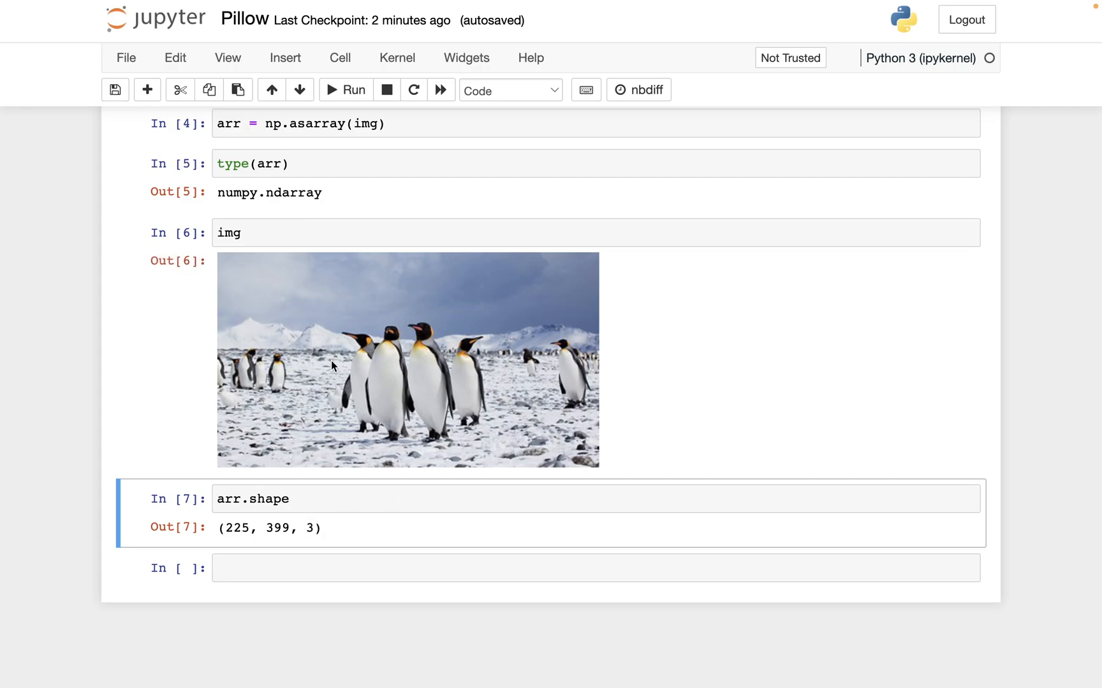
mouse_move(226, 441)
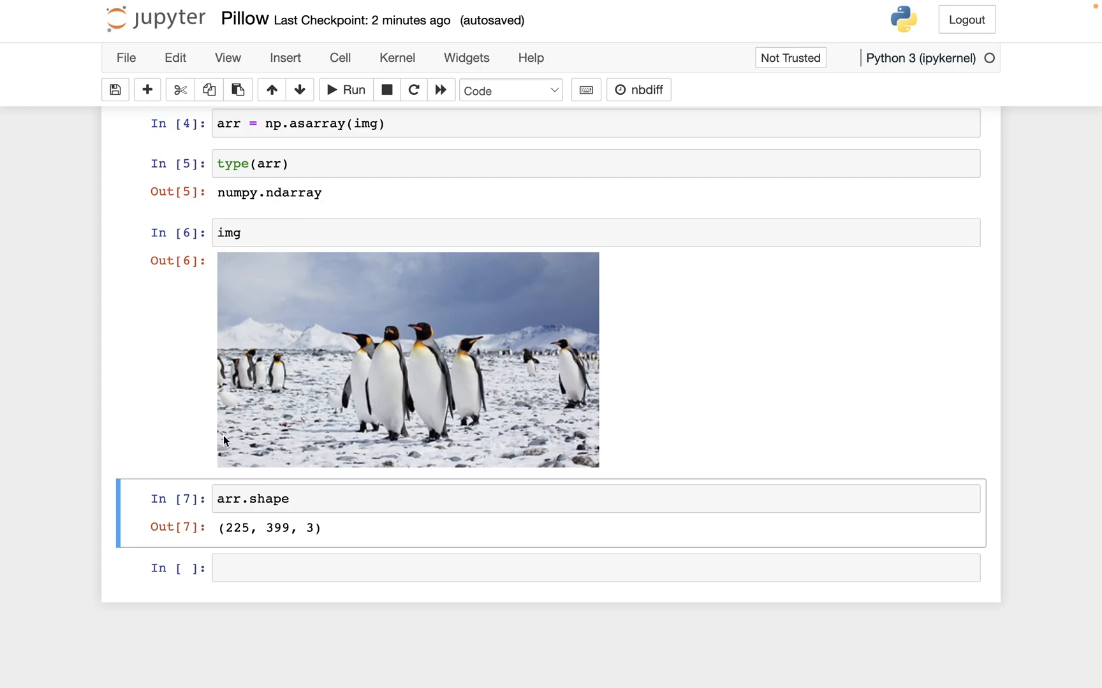
mouse_move(457, 256)
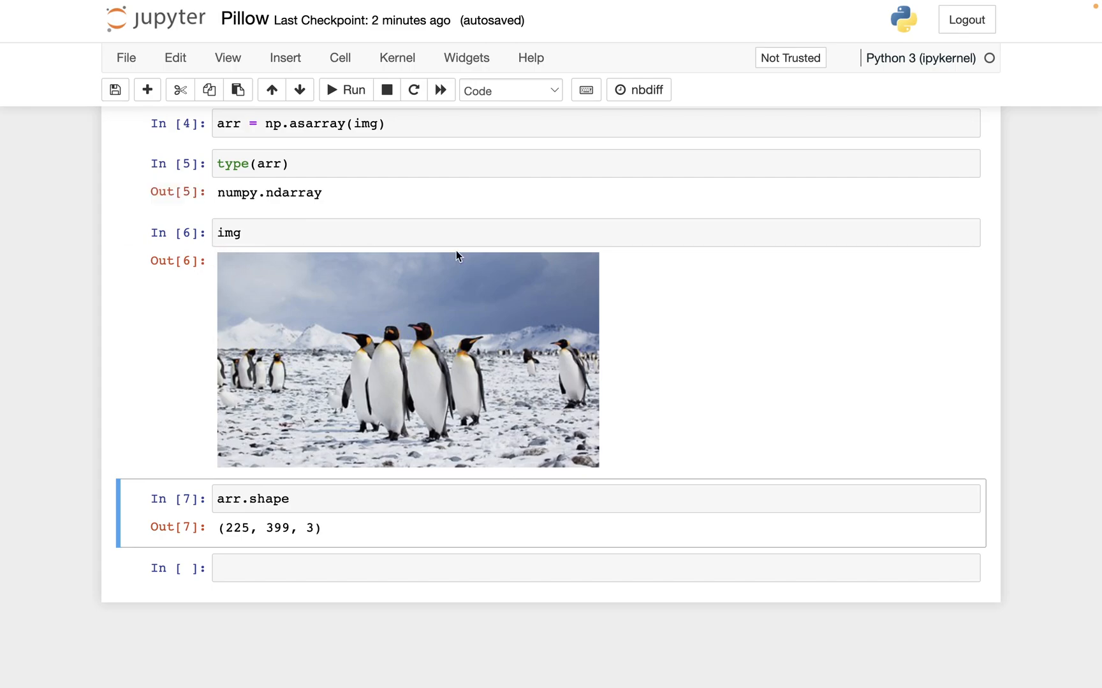
mouse_move(324, 273)
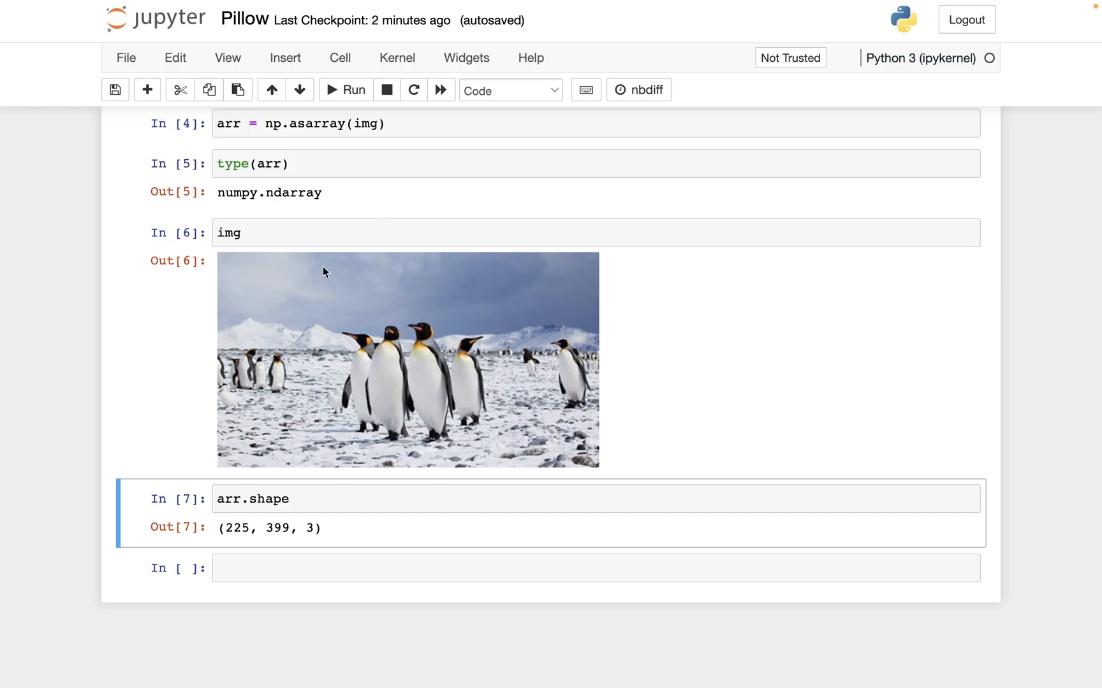
mouse_move(311, 284)
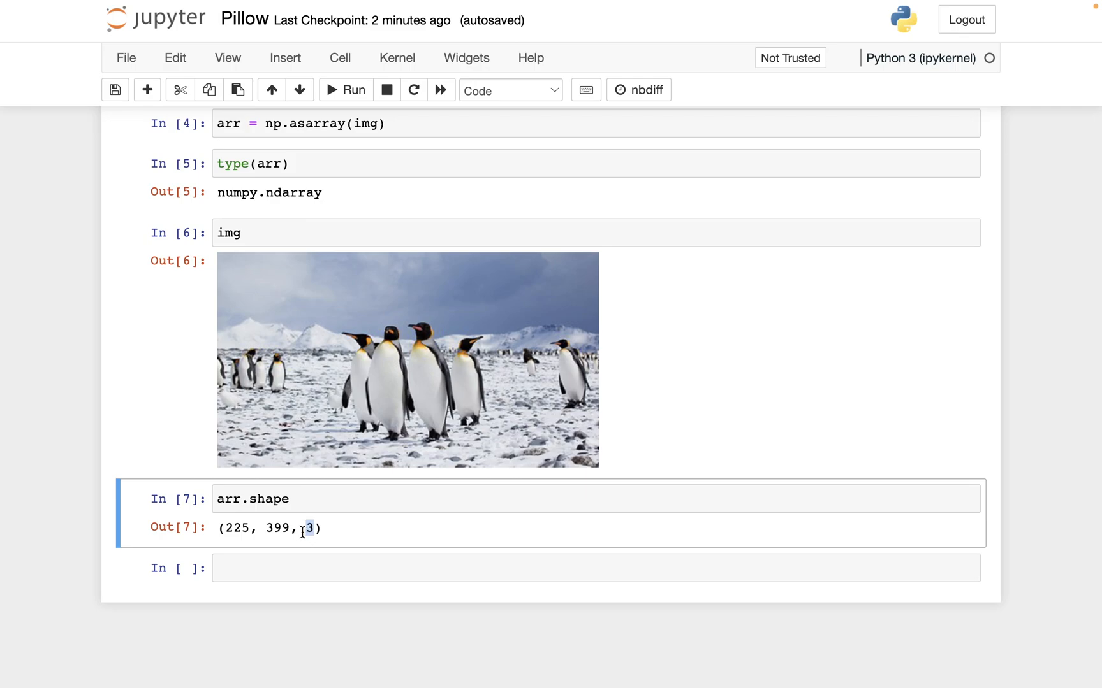
double_click(306, 528)
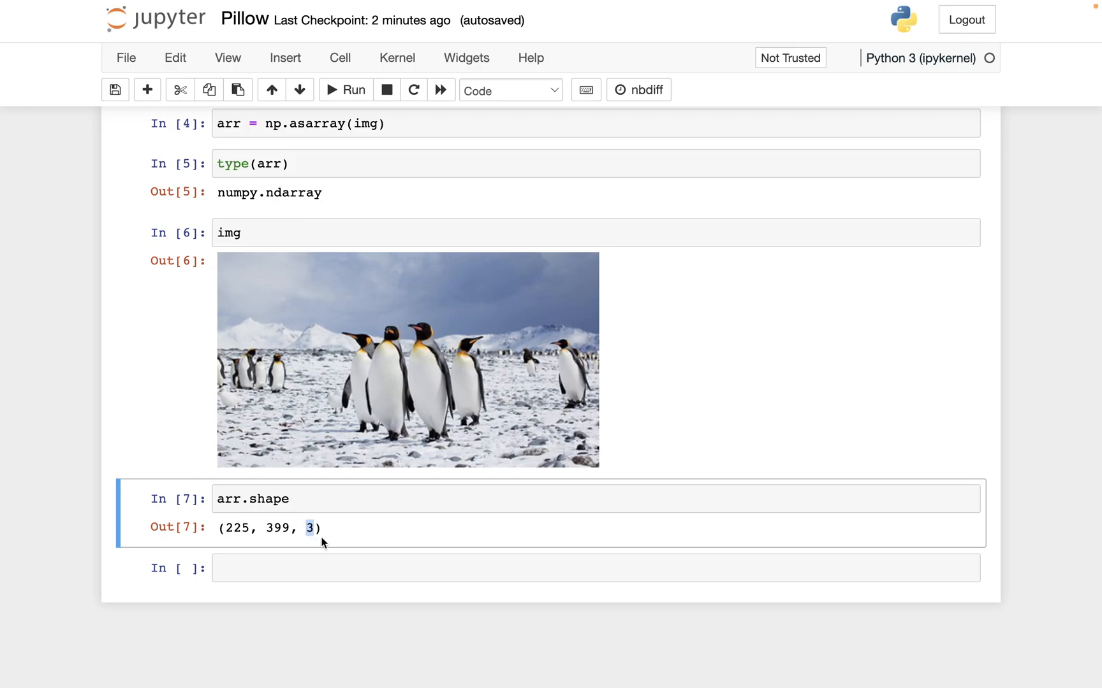
mouse_move(331, 520)
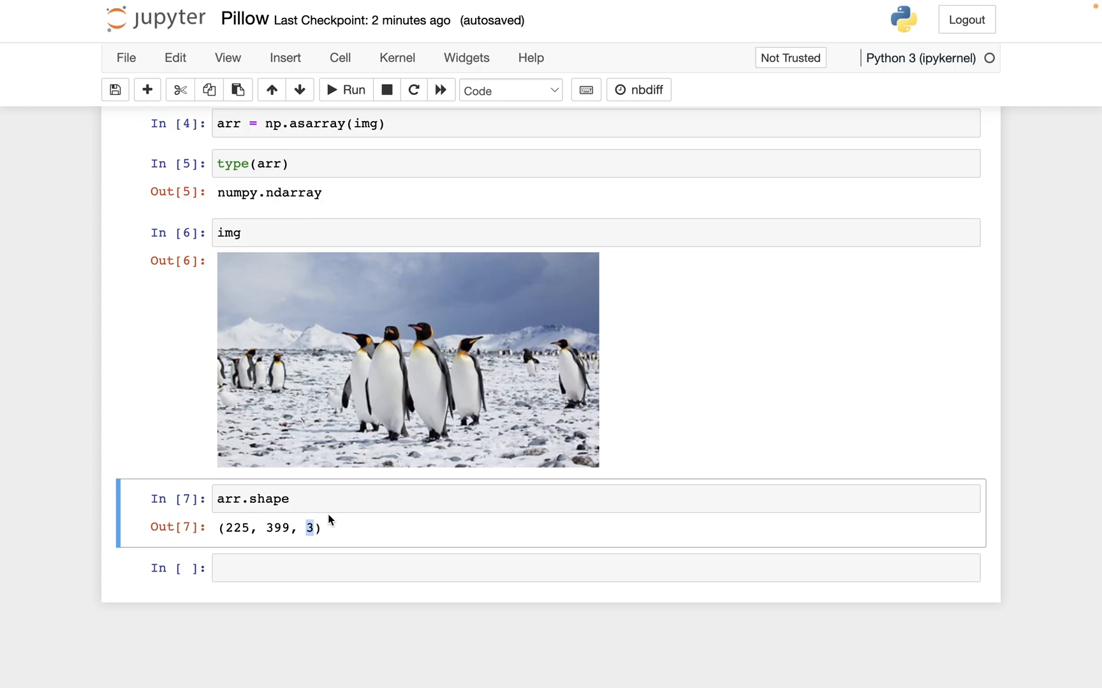
mouse_move(340, 530)
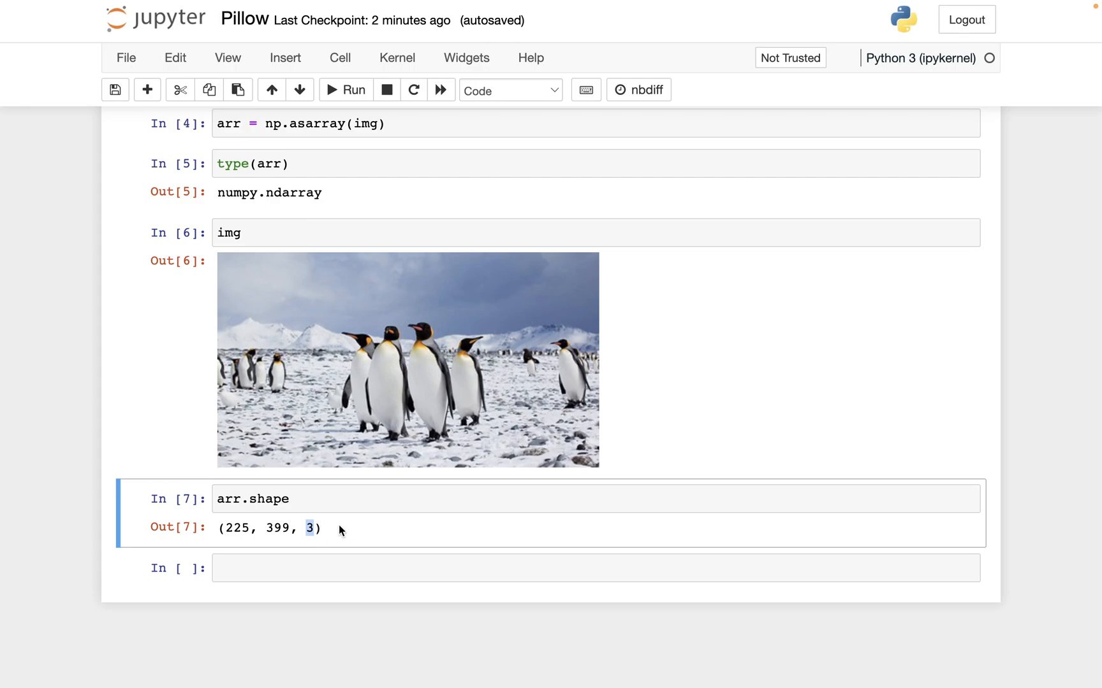
mouse_move(323, 503)
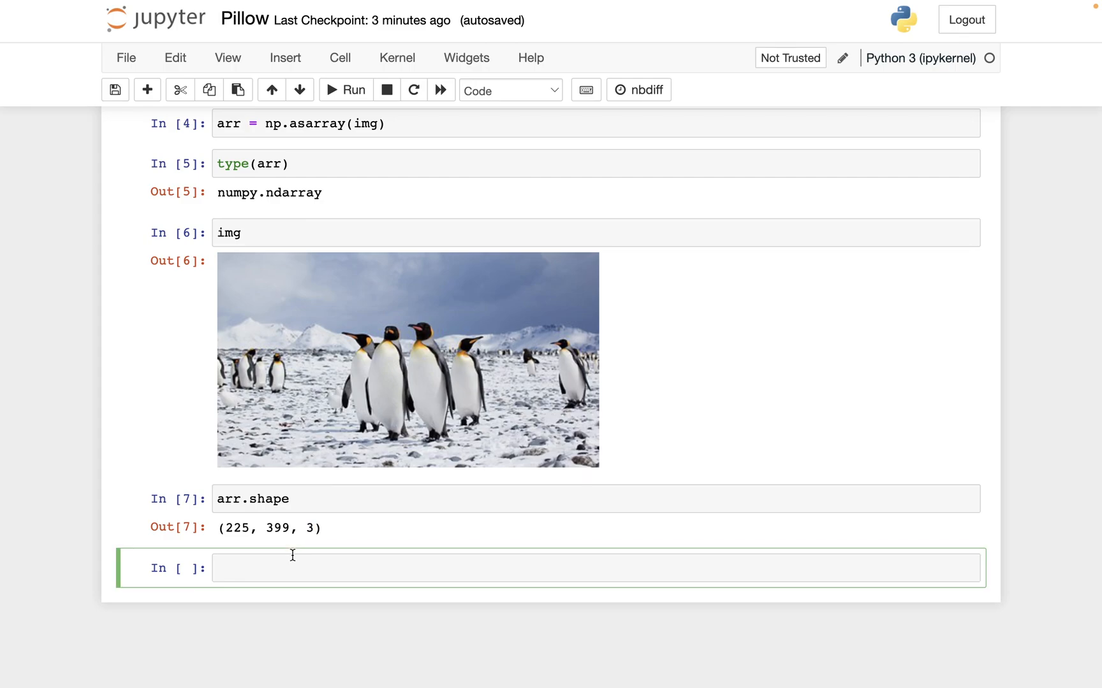
Run arr[0,0] to print the first pixel's RGB values
text(arr)
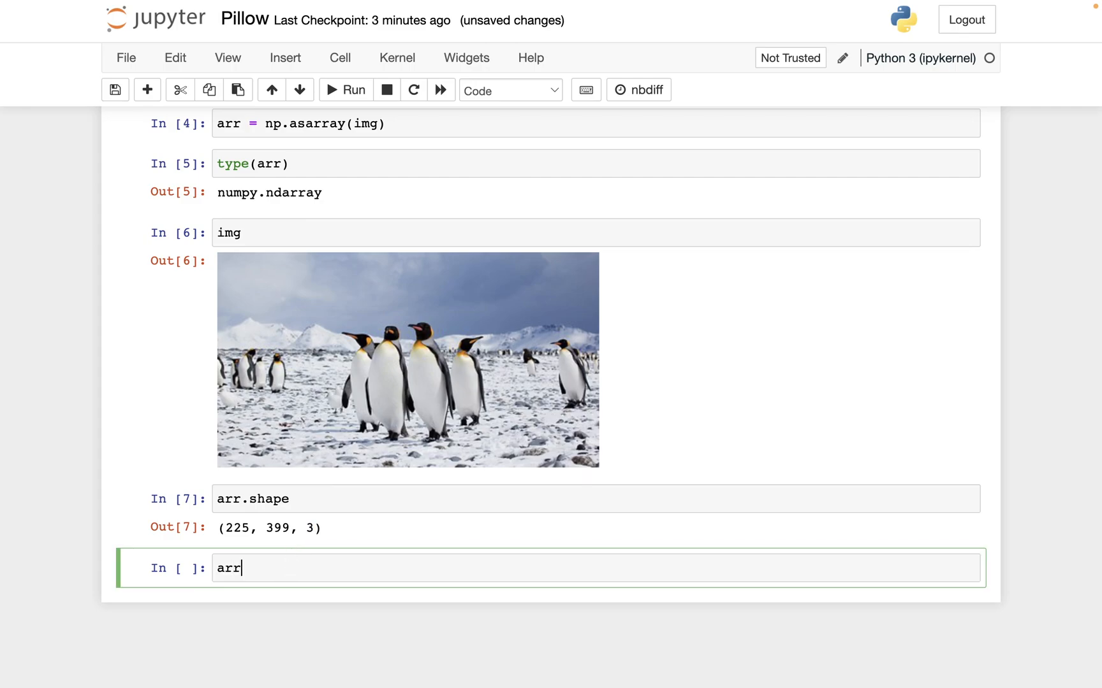
text([0,)
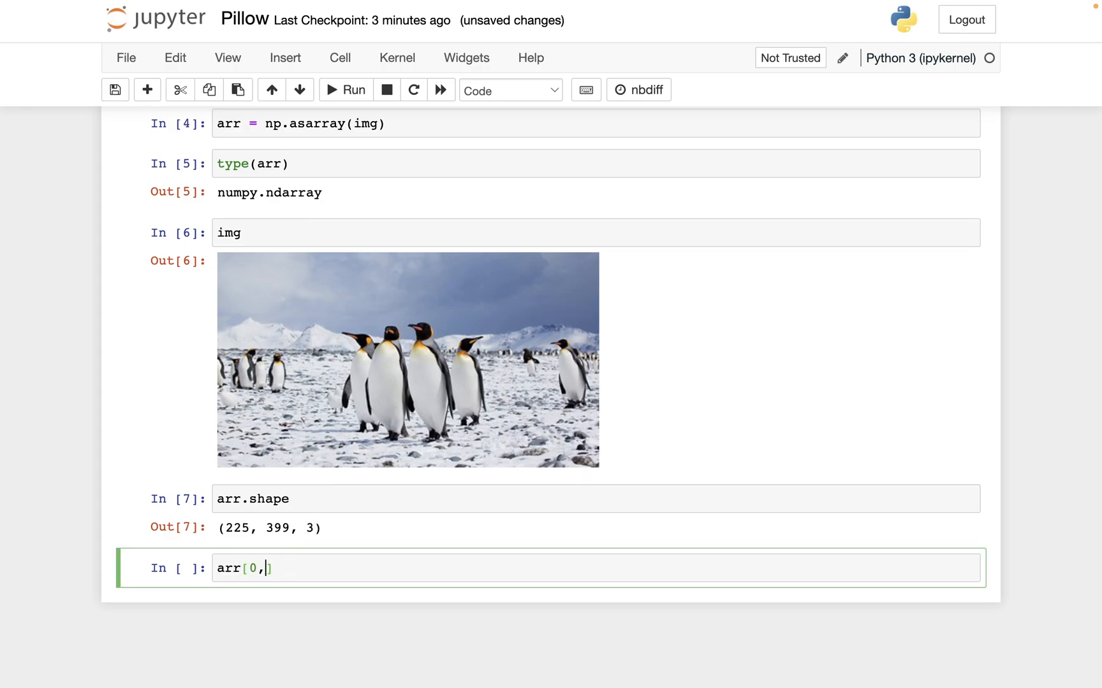
text(0)
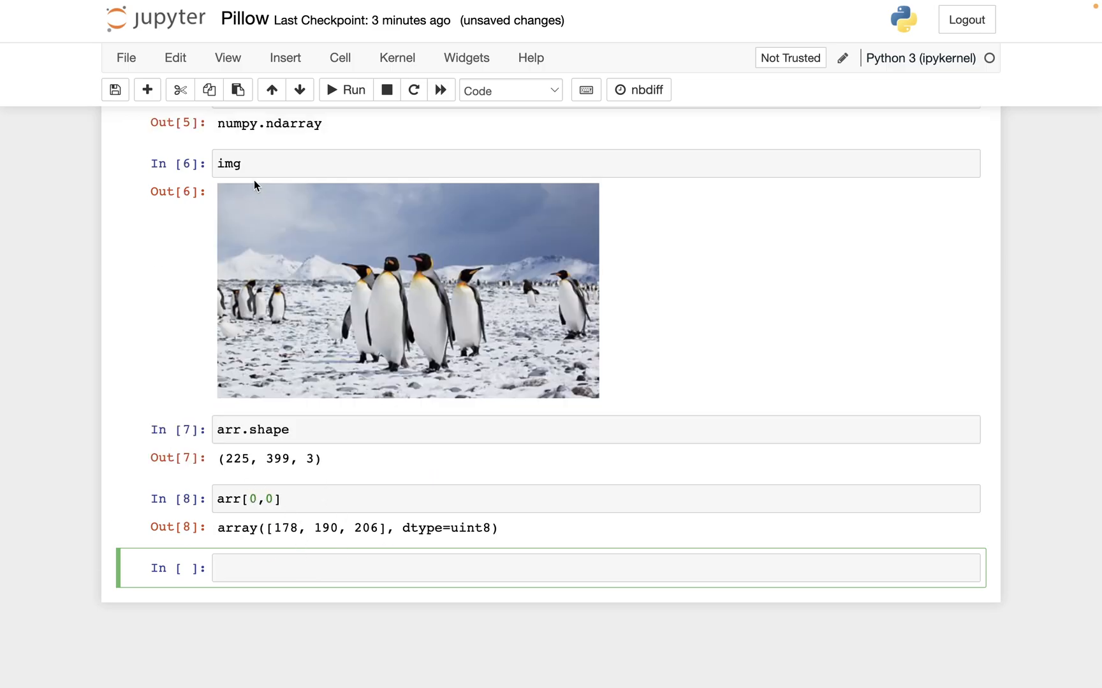
mouse_move(219, 190)
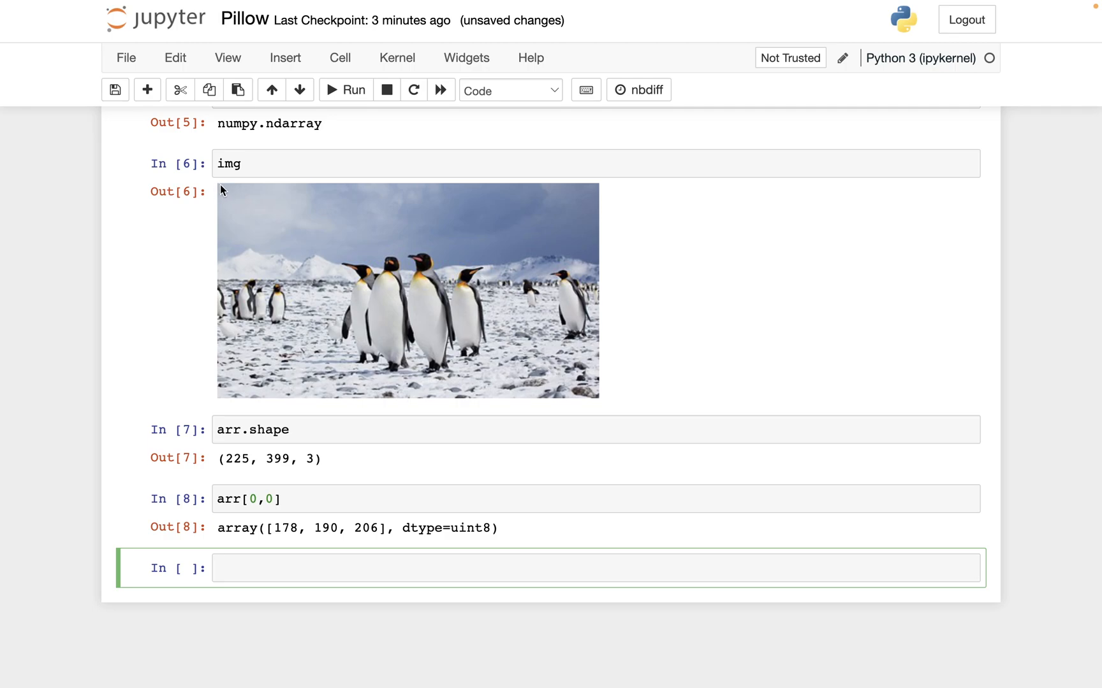
Highlight the first pixel's red value 178 and blue value 206 in the output
double_click(284, 527)
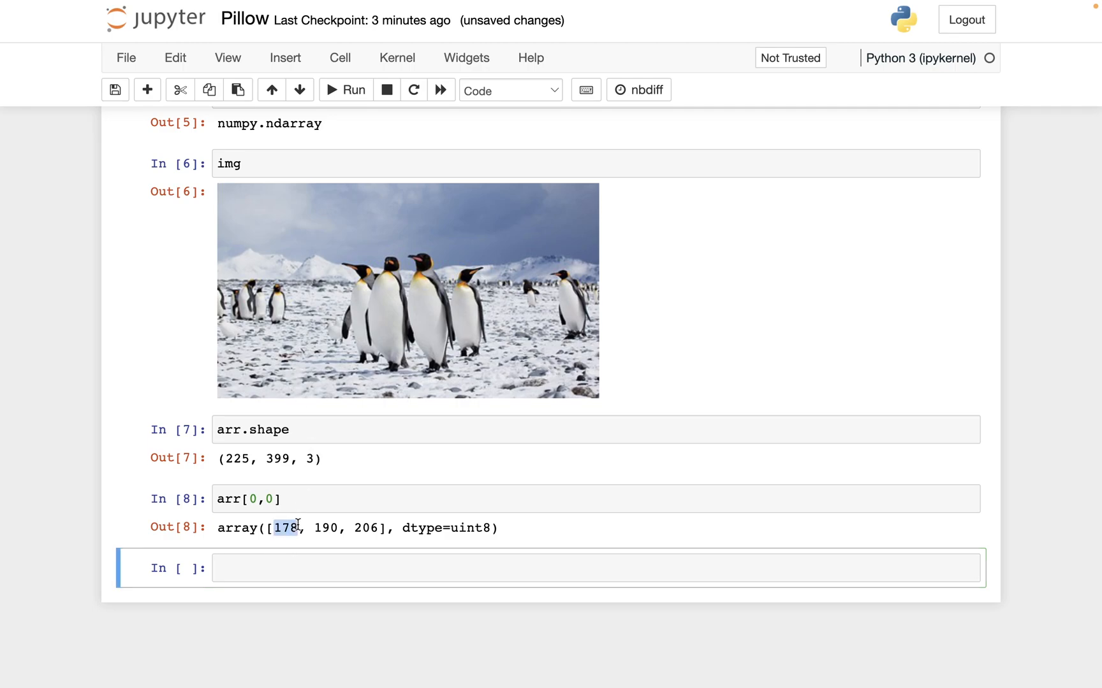
double_click(324, 528)
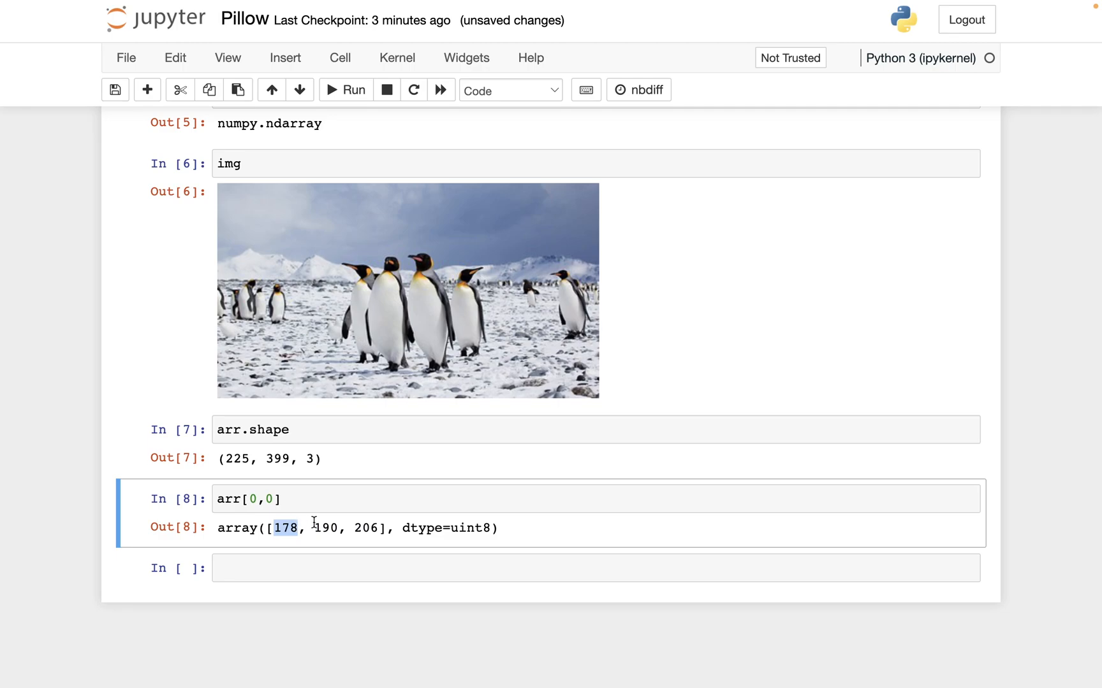
double_click(325, 527)
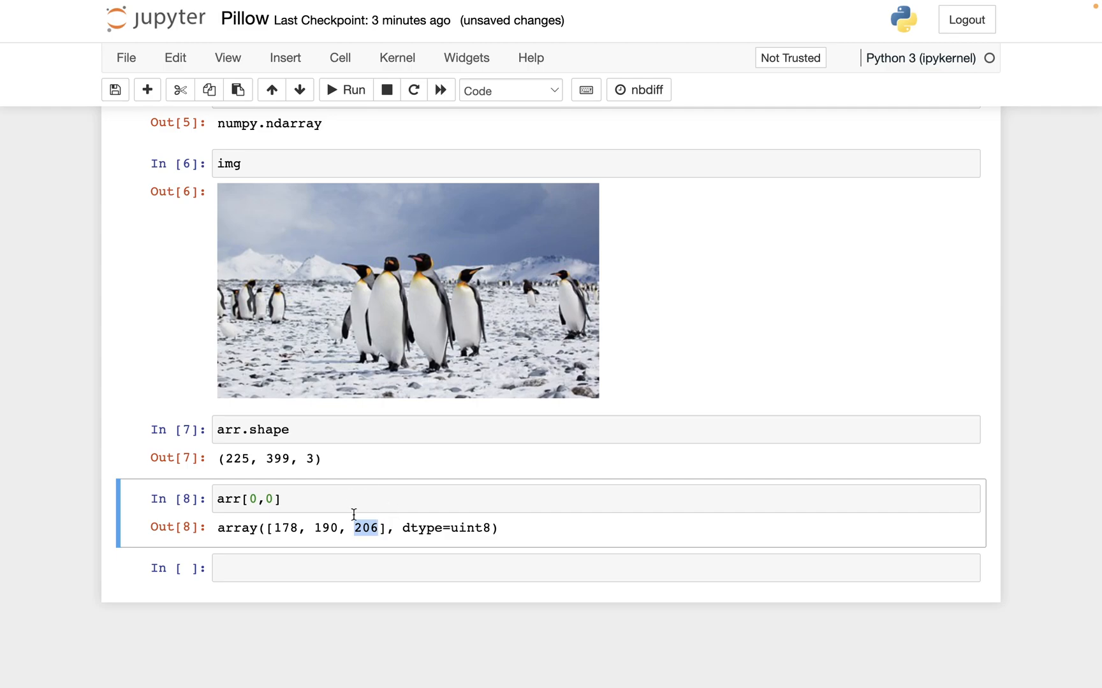
mouse_move(370, 520)
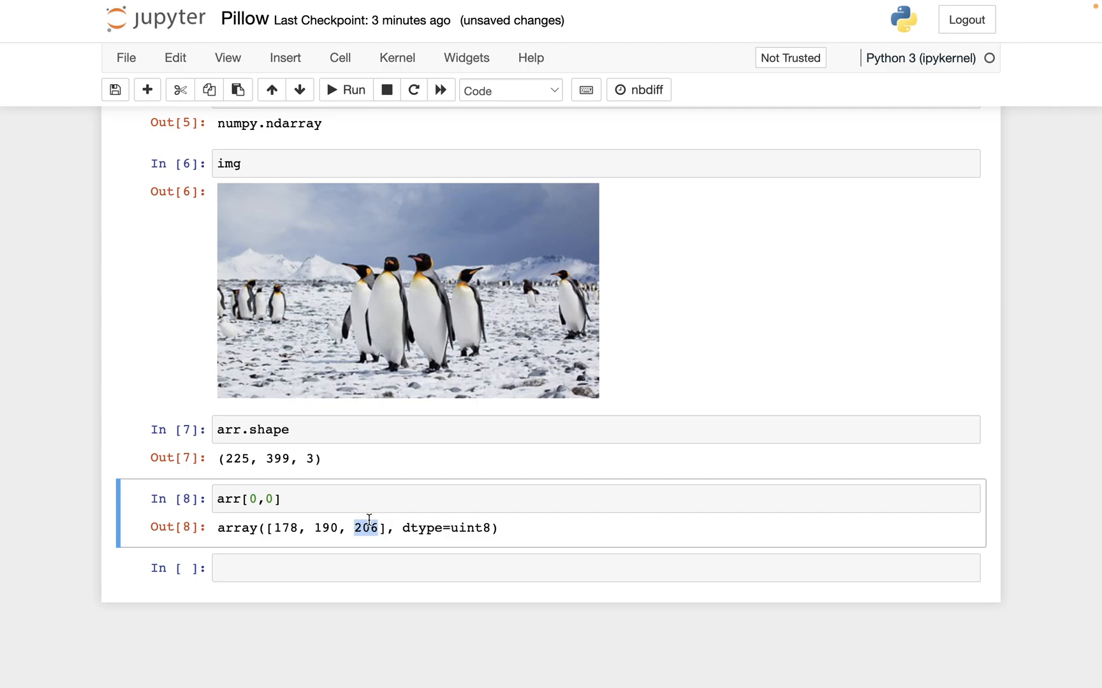
mouse_move(232, 184)
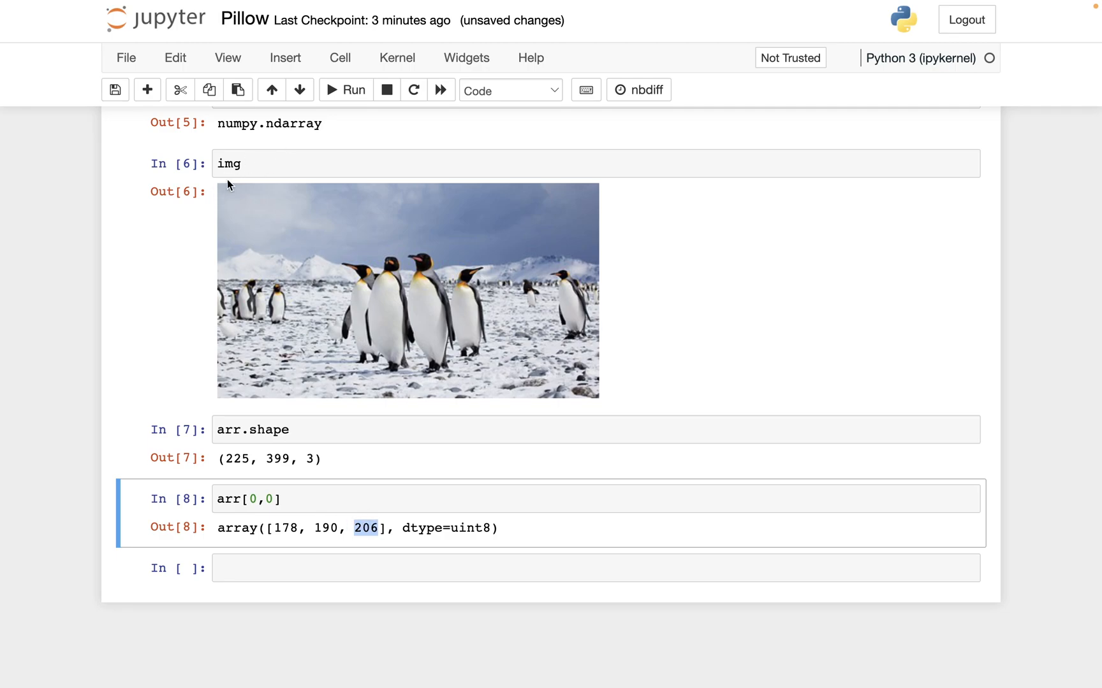
mouse_move(219, 191)
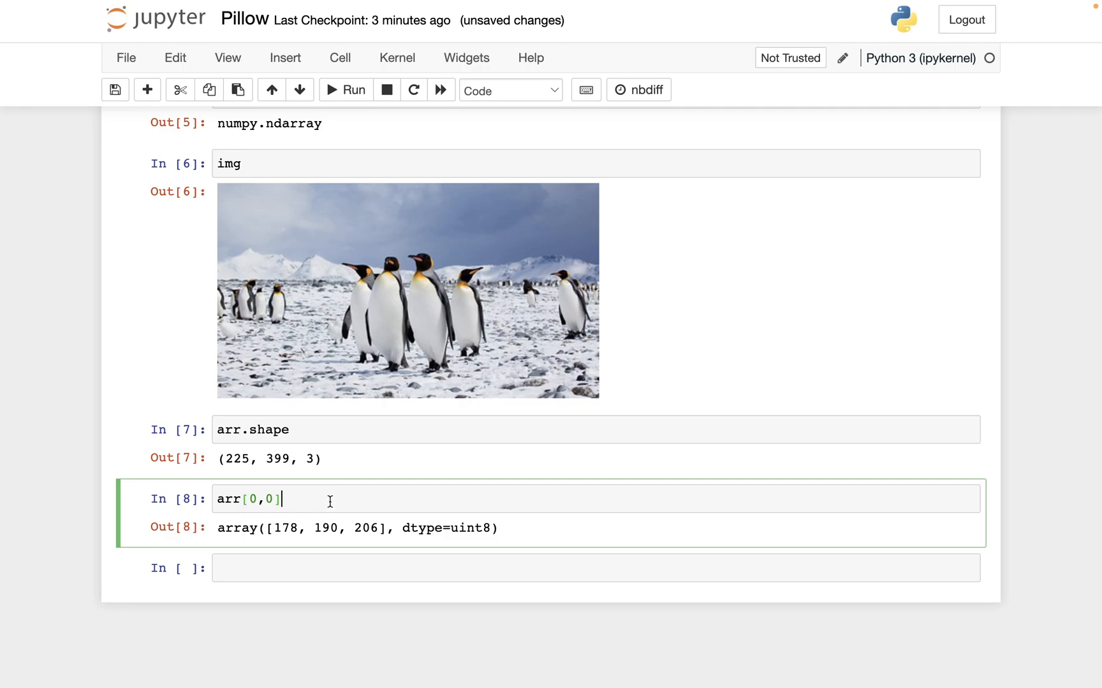
mouse_move(375, 216)
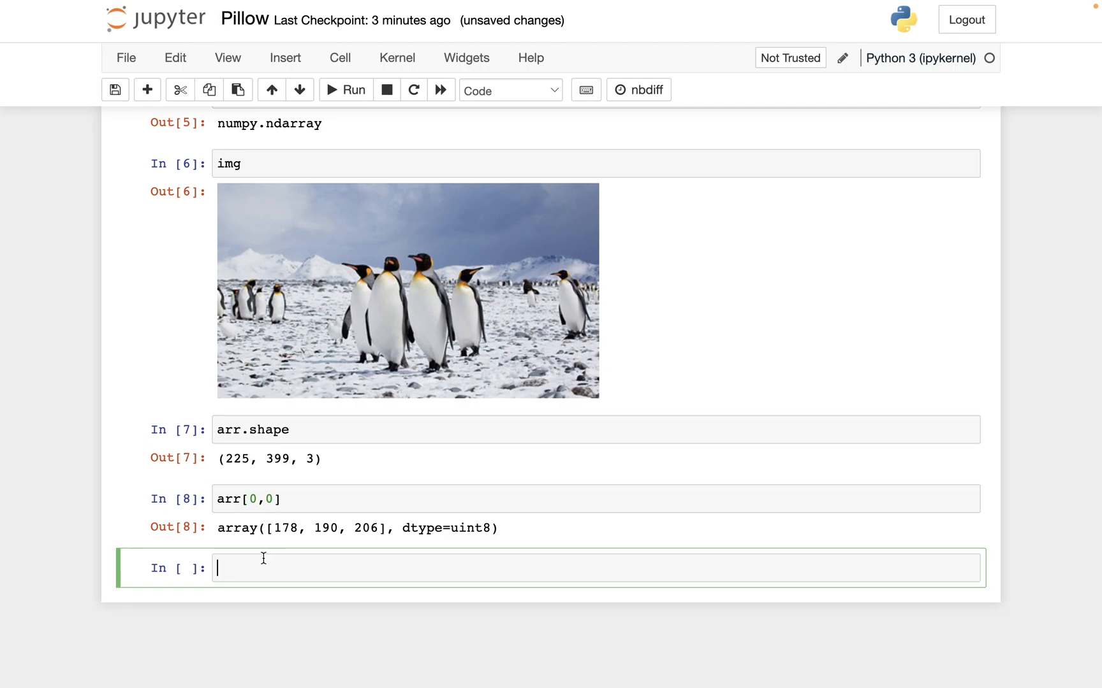
Run arr.min() and arr.max(), which return 0 and 255
text(a)
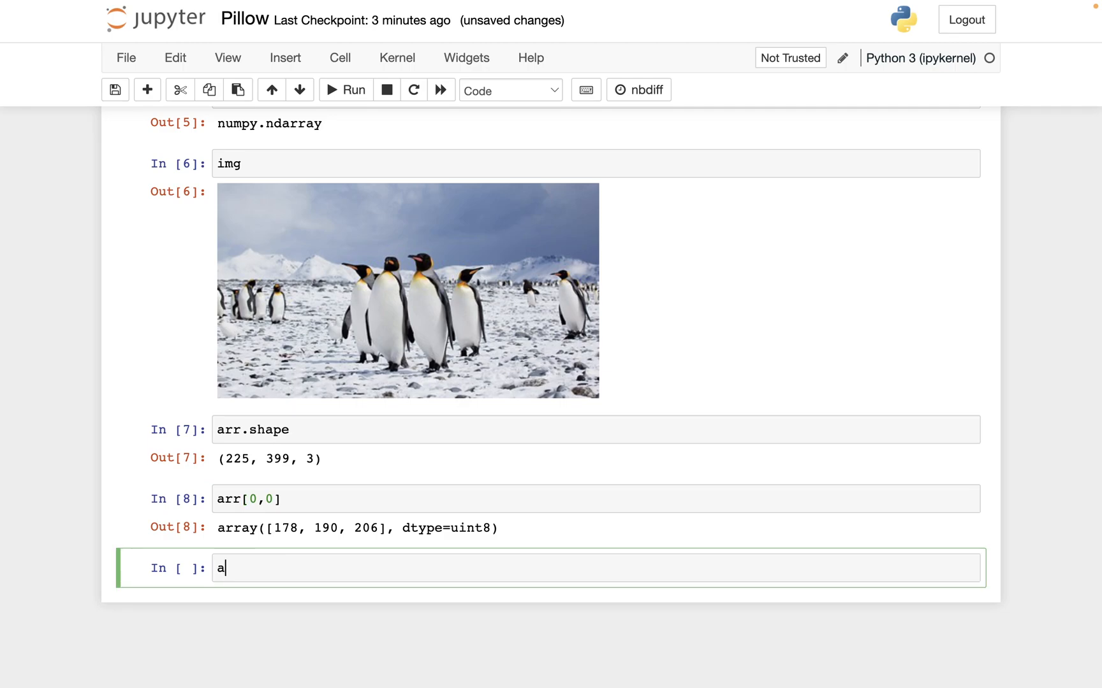
text(rr.min())
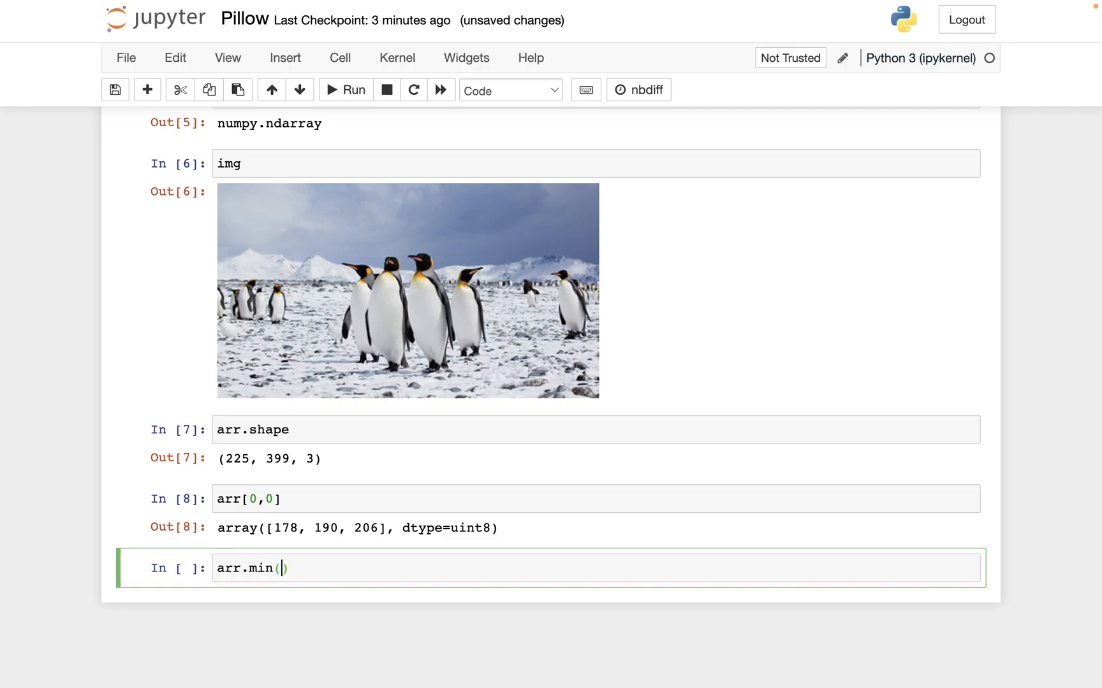
mouse_move(344, 356)
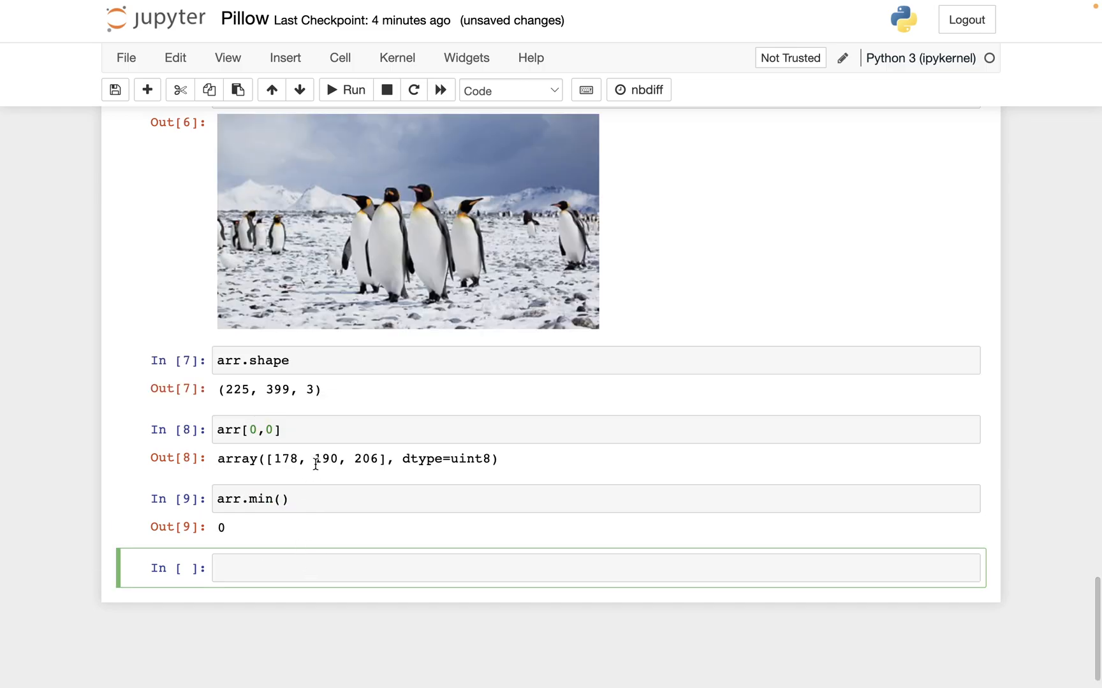
click(267, 499)
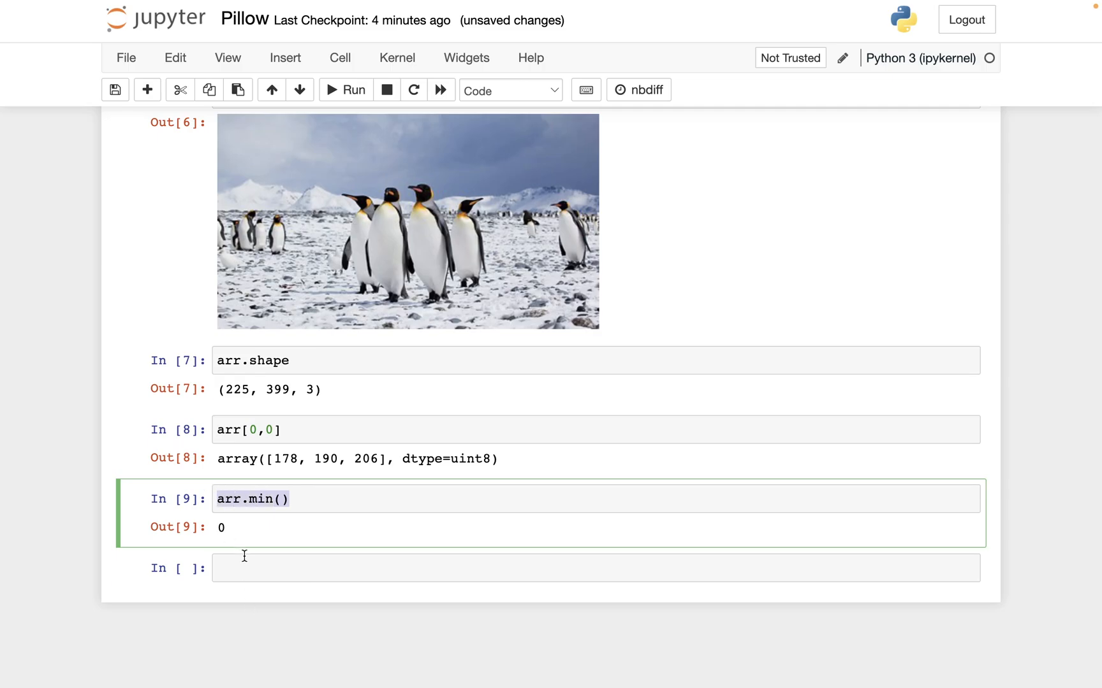
text(arr.max())
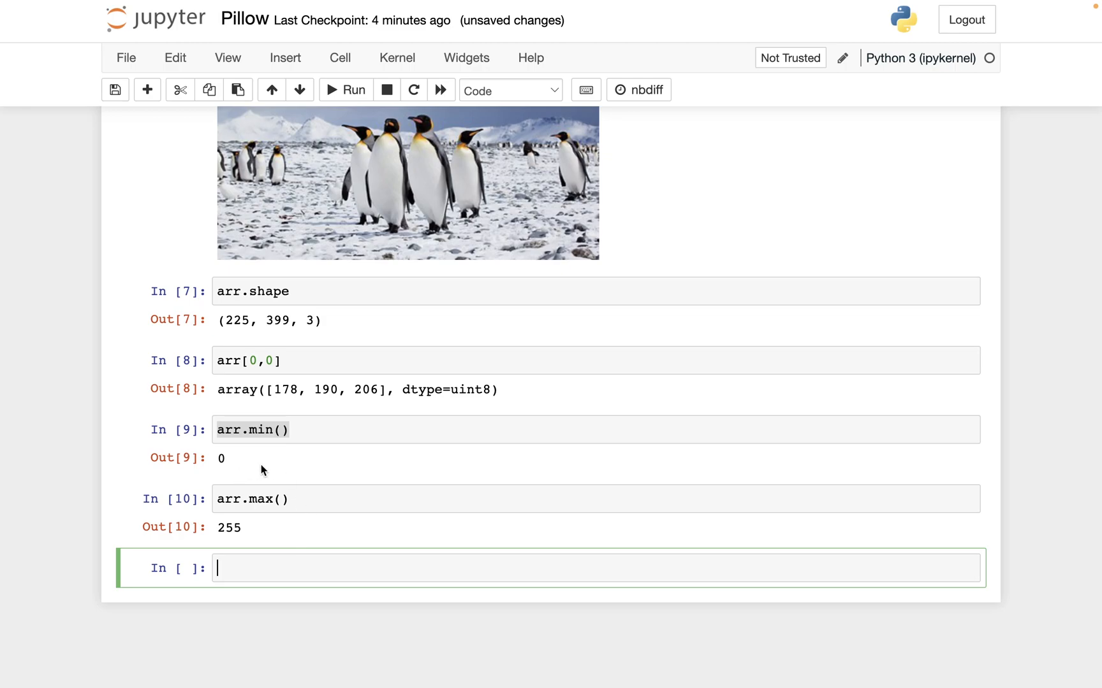
Emphasise pixel value 206 in the outputs and begin a new cell with empty parentheses
scroll(down, 3)
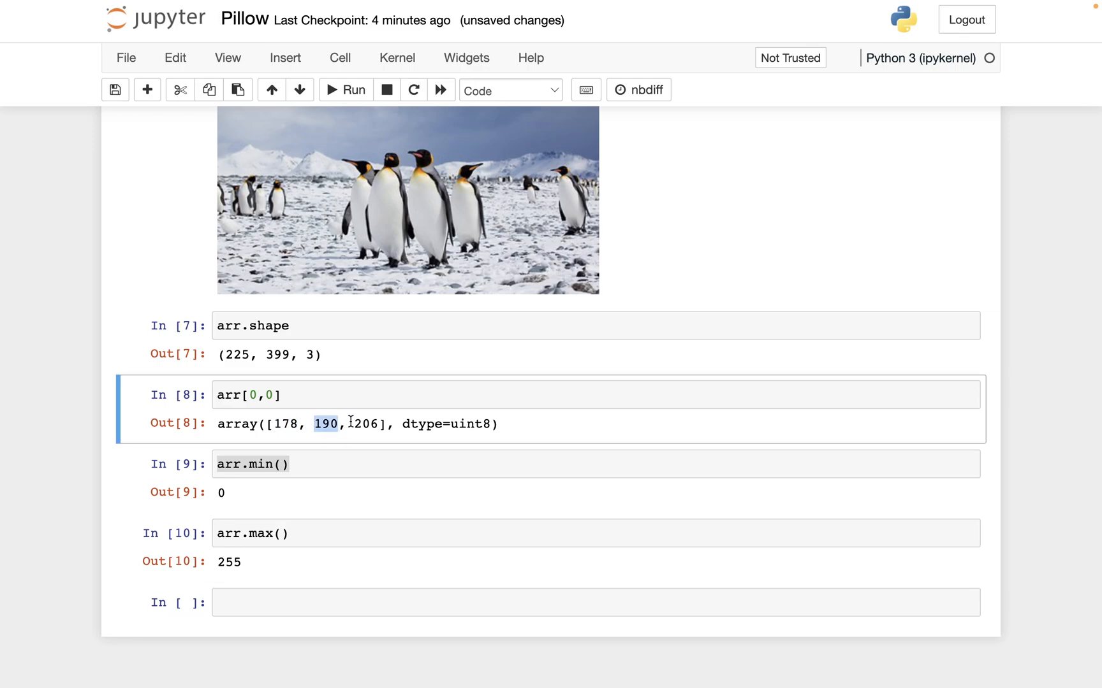
double_click(367, 424)
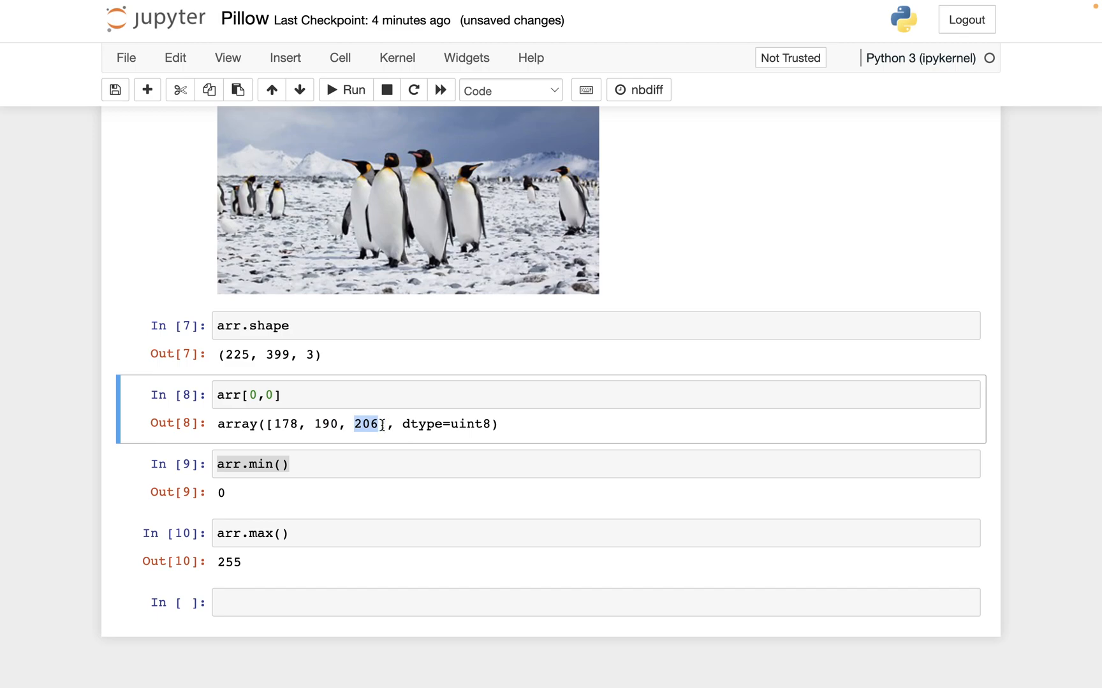
mouse_move(244, 490)
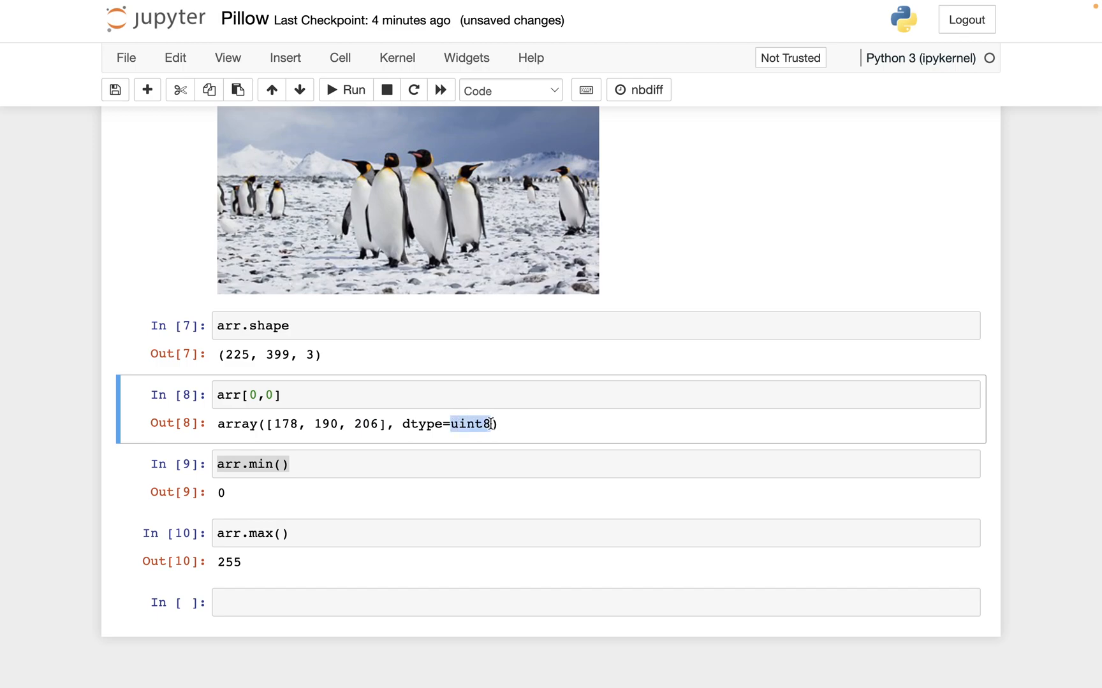
mouse_move(297, 408)
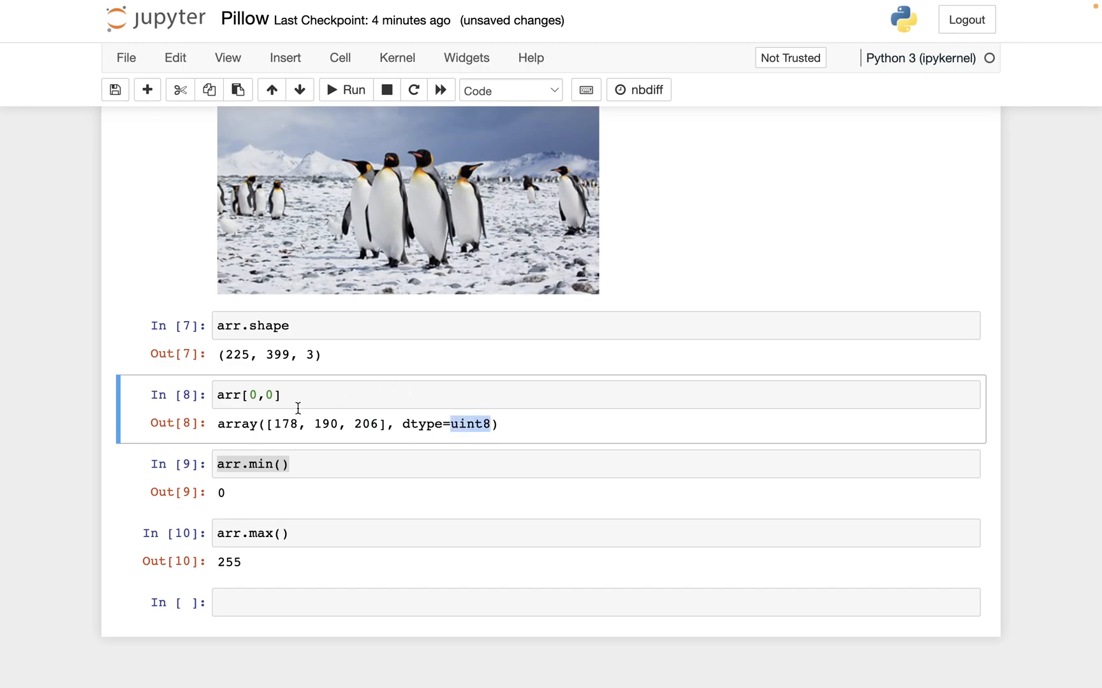
mouse_move(284, 419)
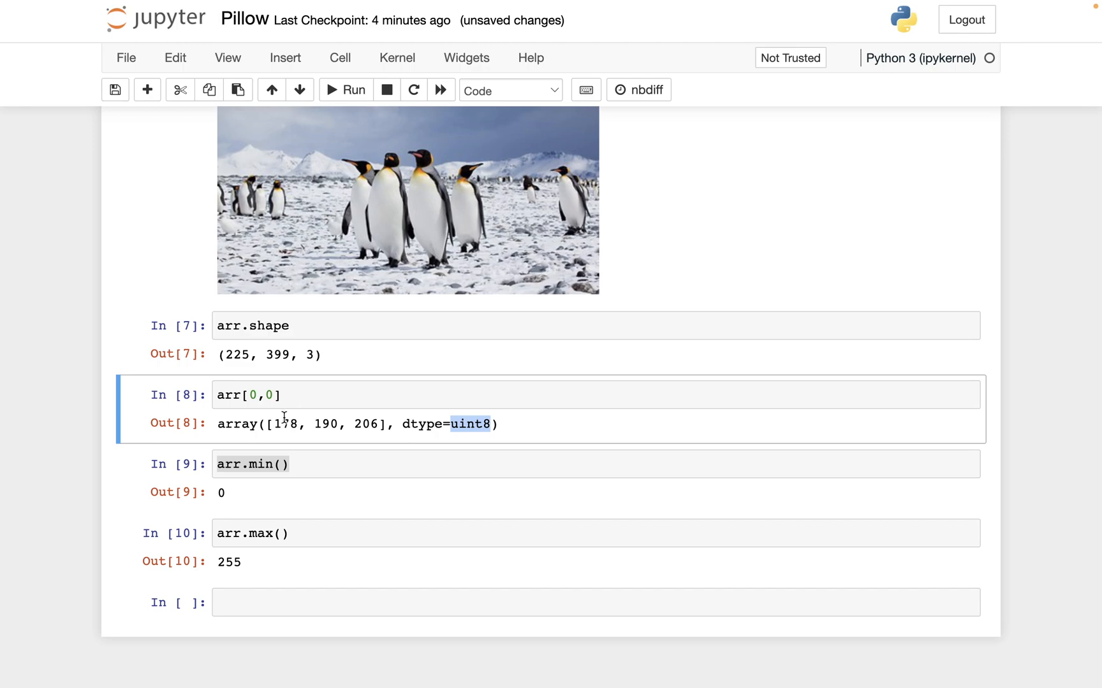
mouse_move(311, 420)
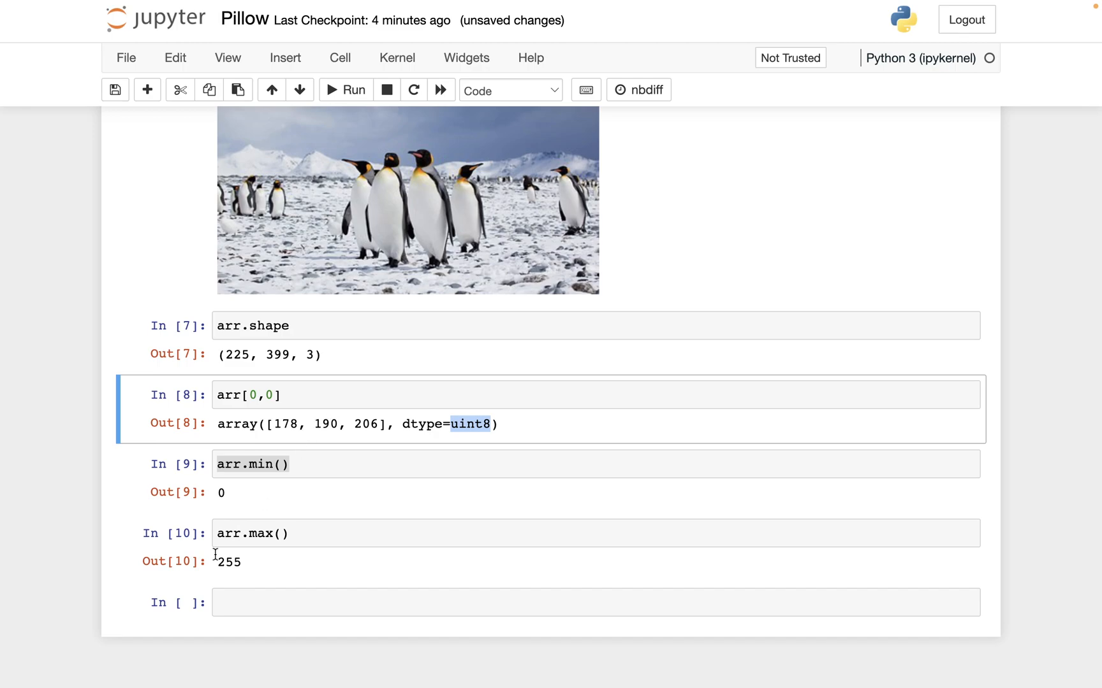
scroll(up, 3)
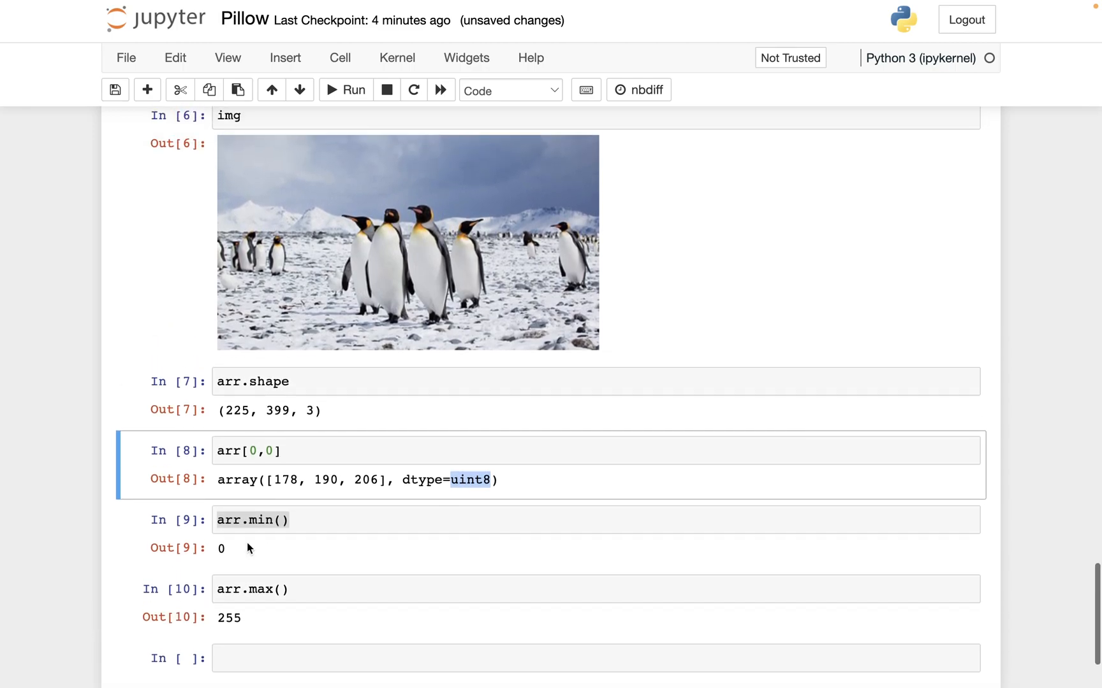
scroll(down, 3)
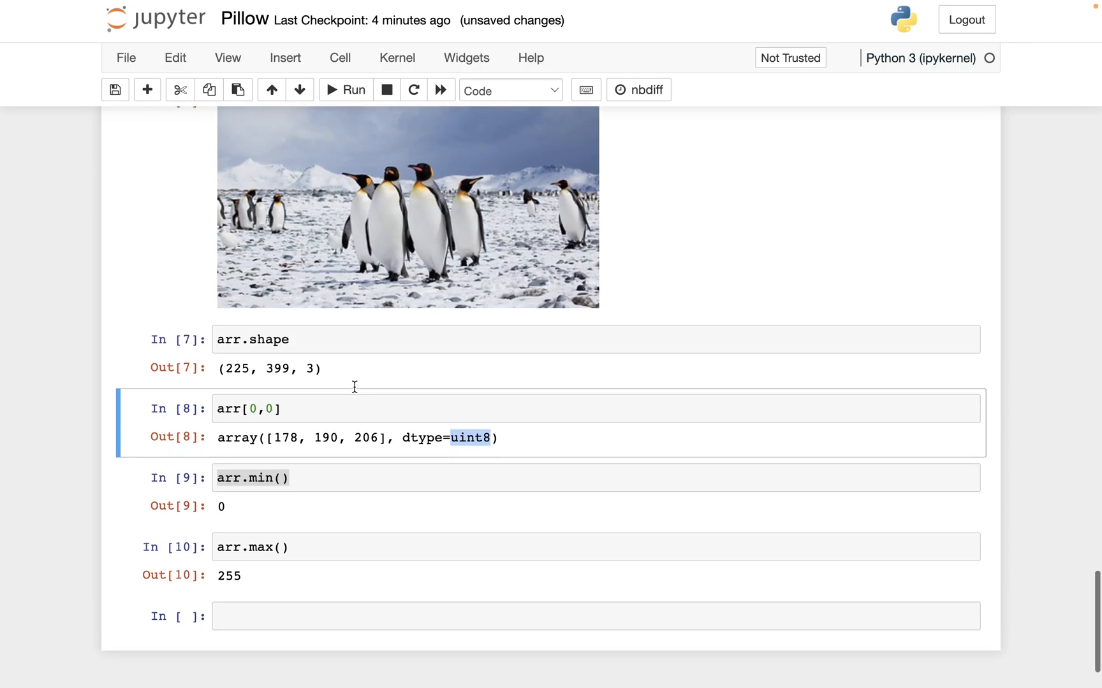
scroll(up, 3)
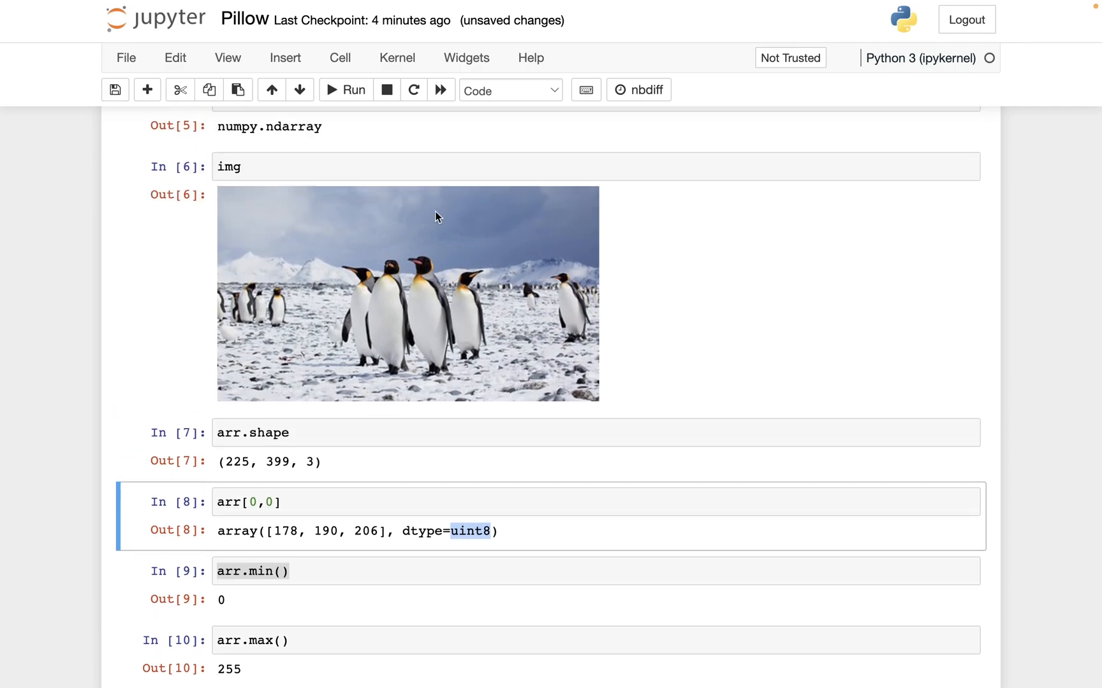
scroll(up, 3)
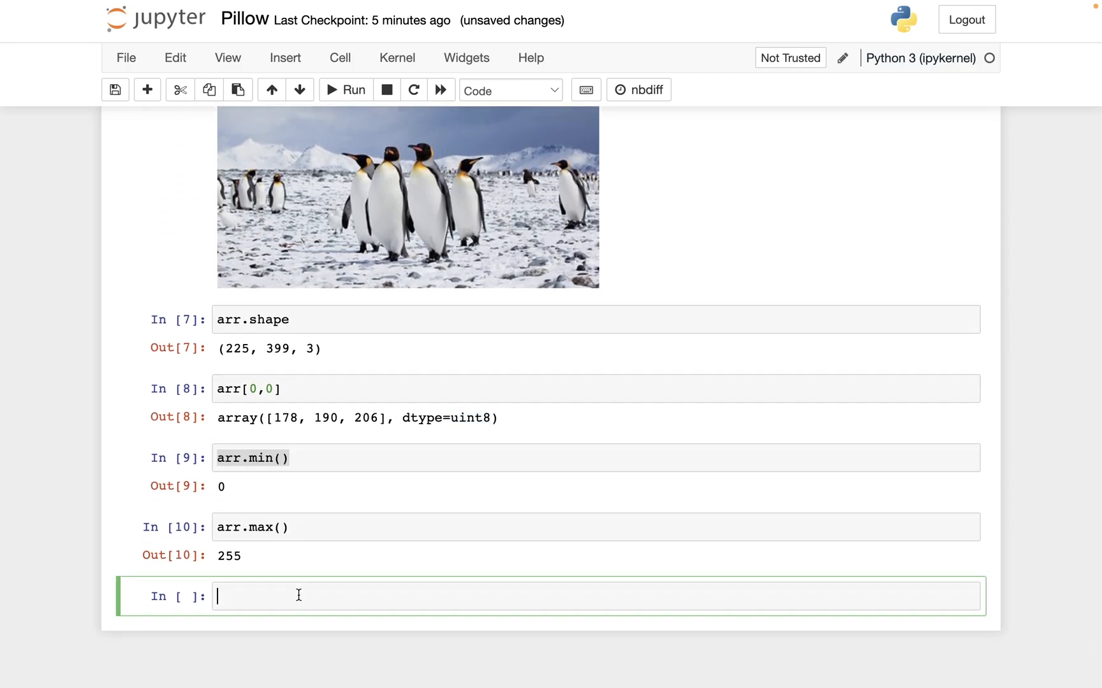
text(())
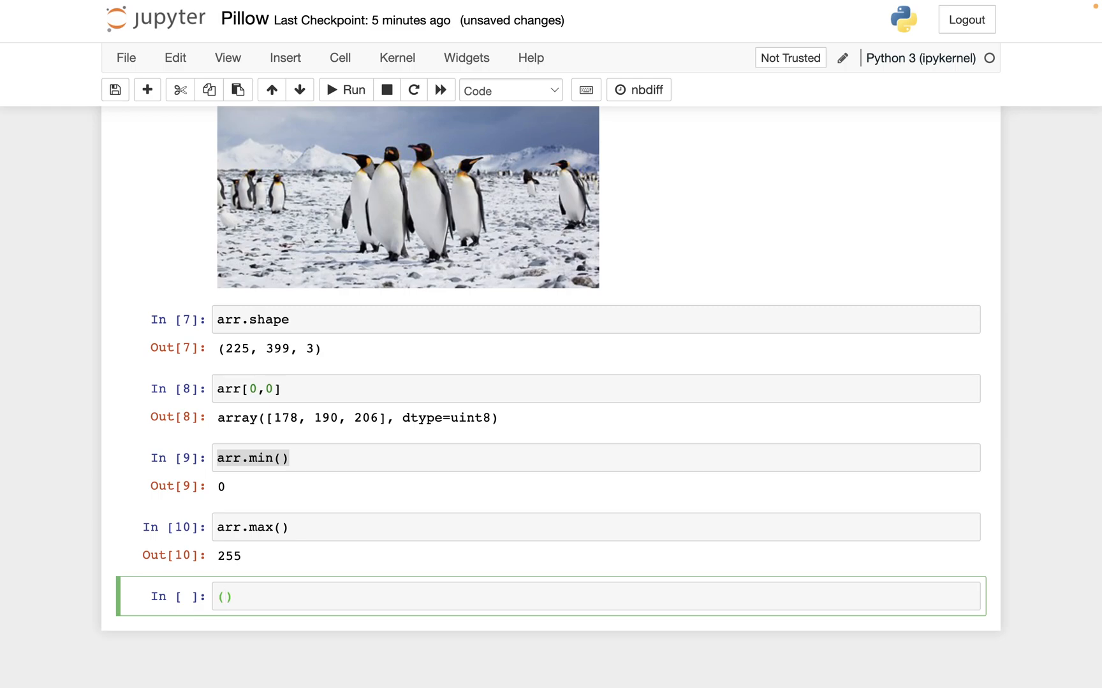
Write (arr[:, 300:]).shape to slice columns 300 onward
text(arr[)
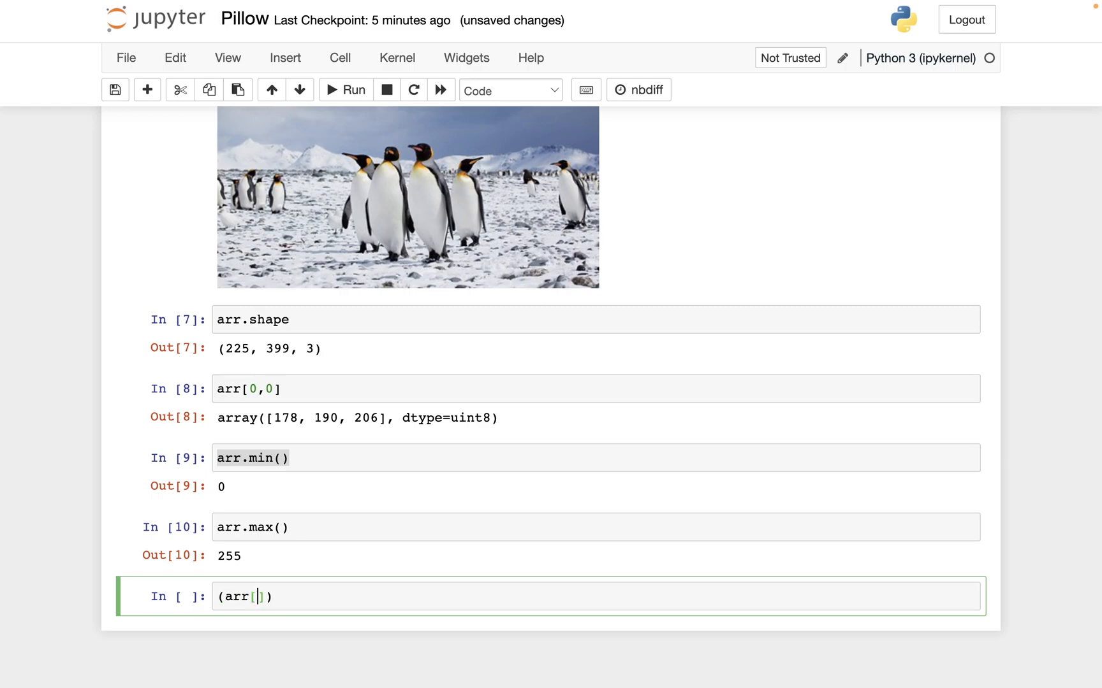
text(:)
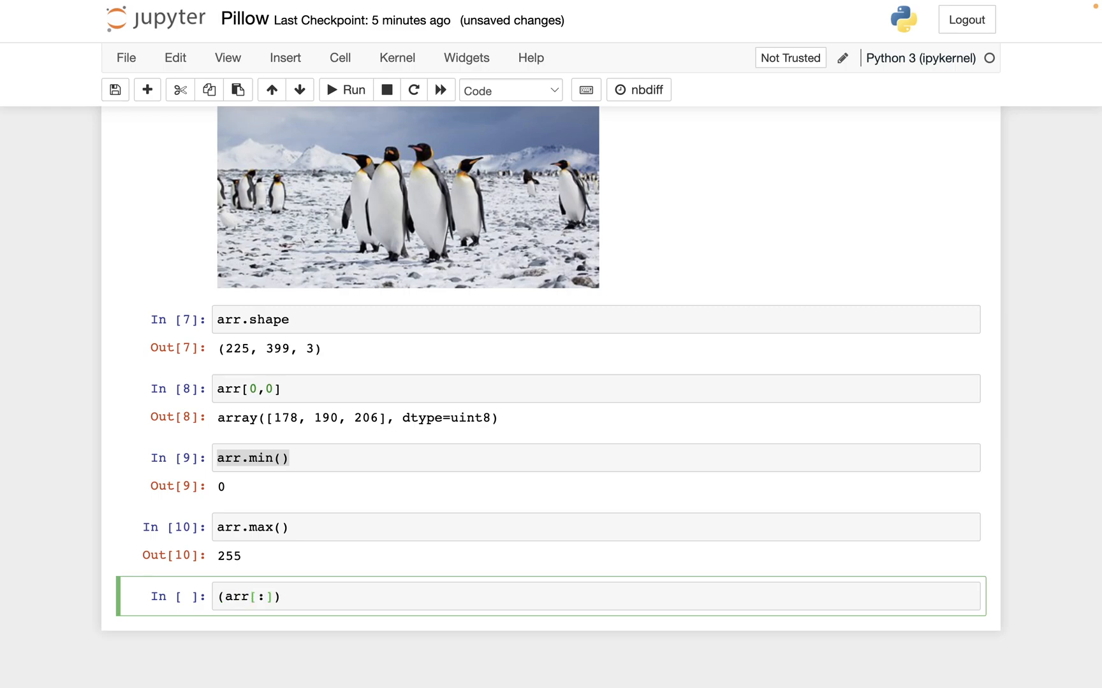
text(, 3)
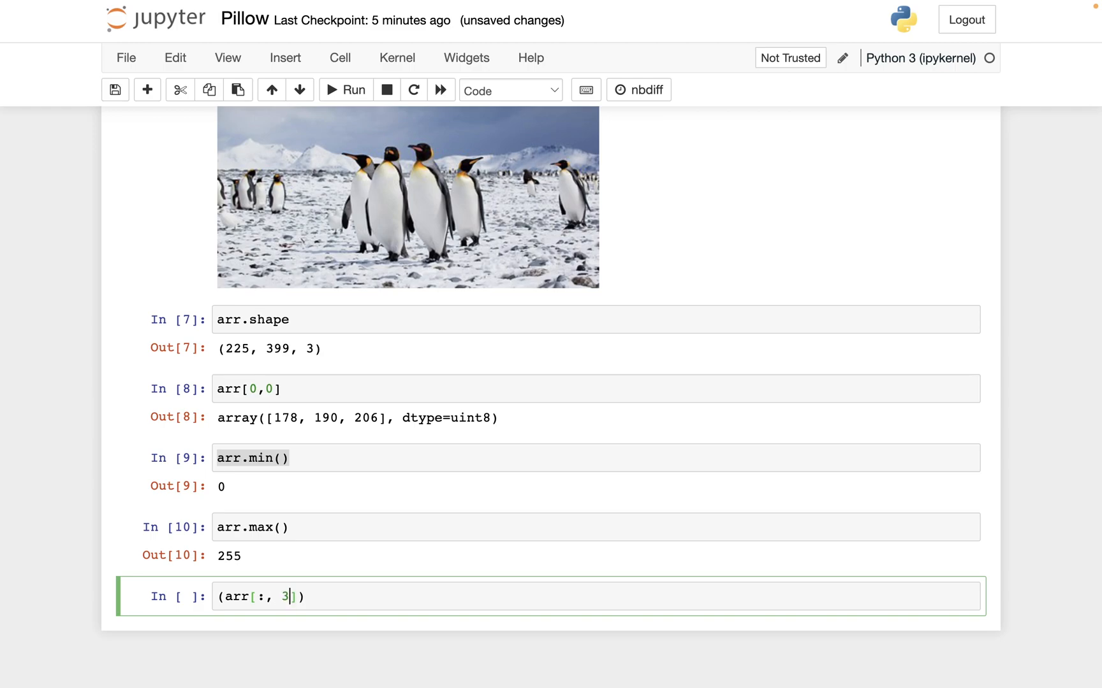
text(00:)
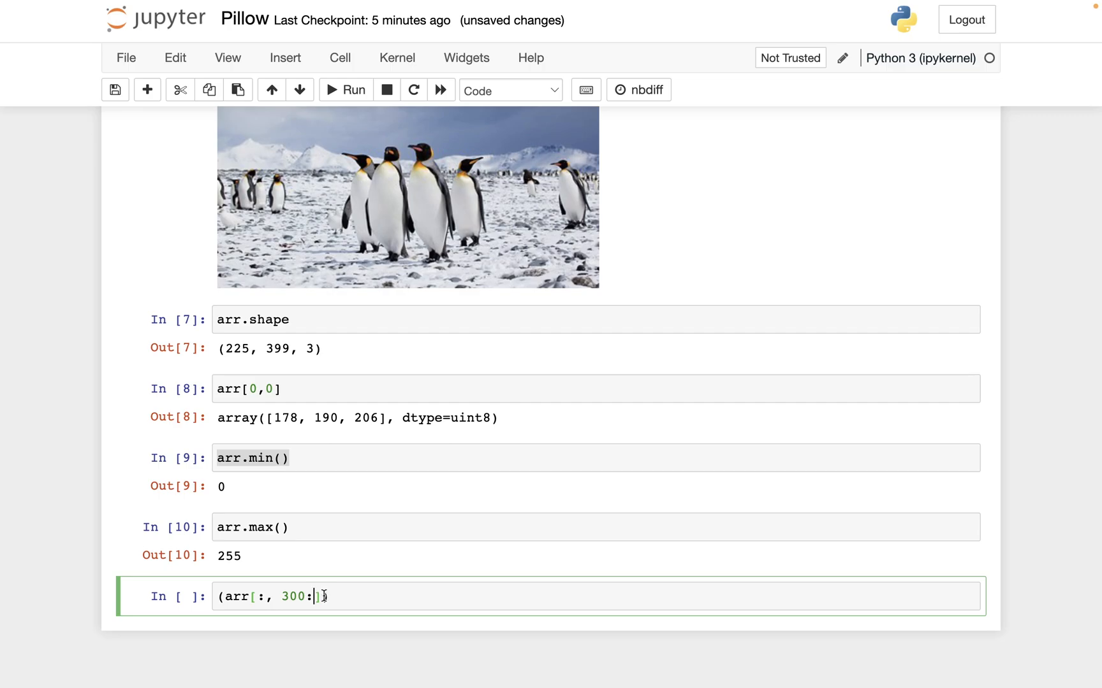
text().shape)
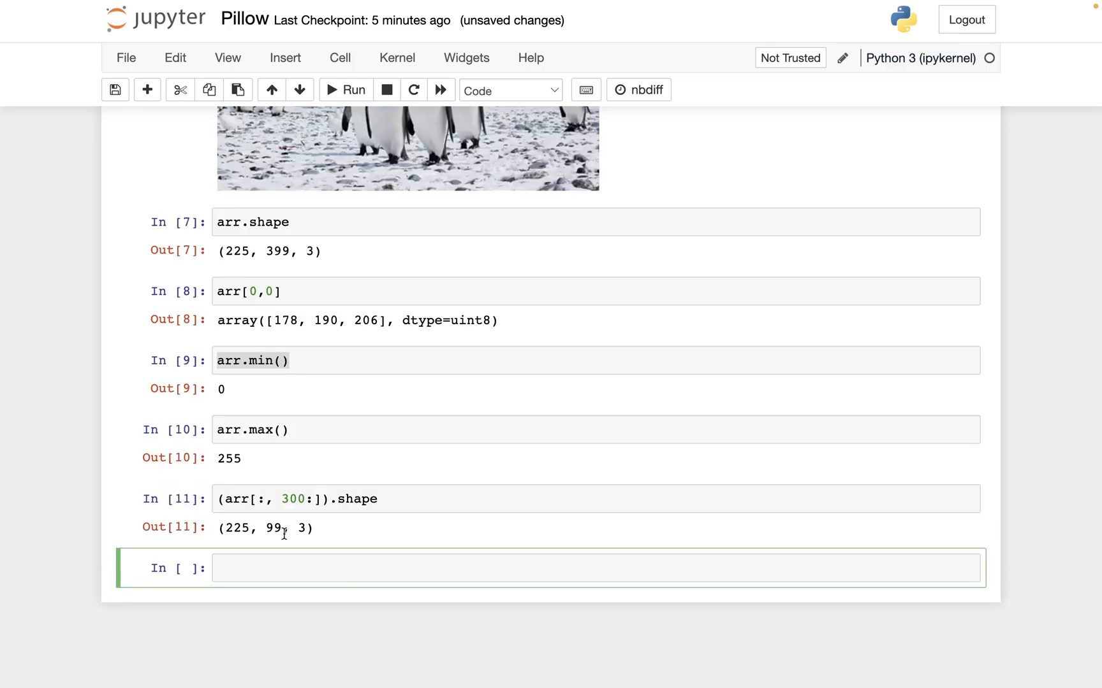
mouse_move(246, 266)
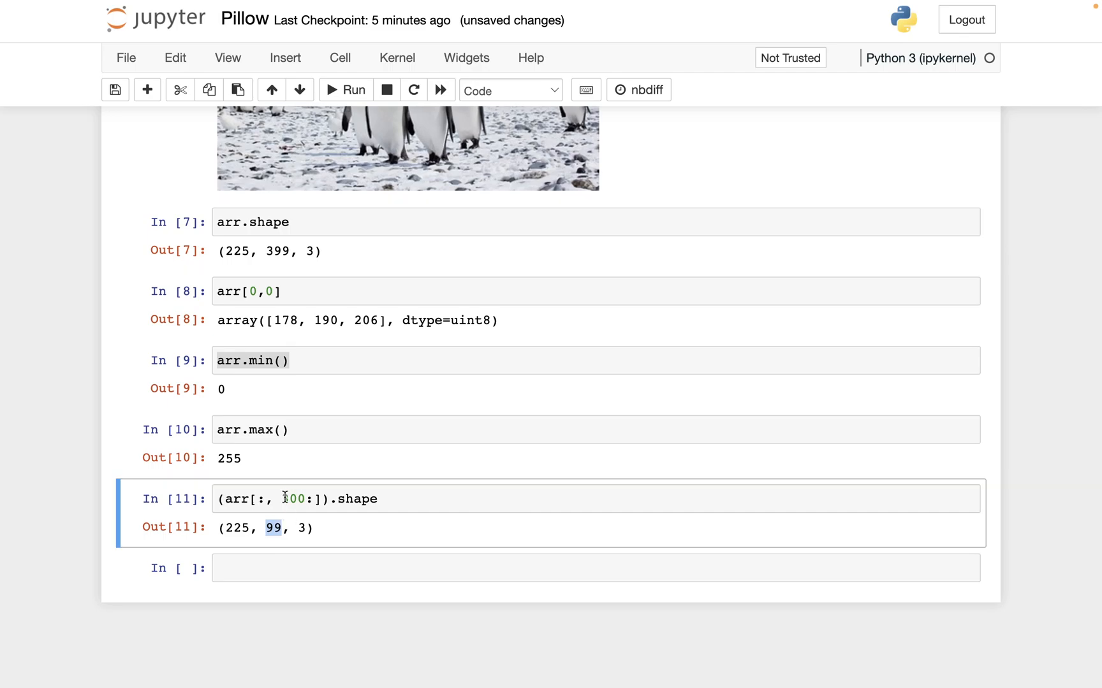
Get the slice shape (225, 99, 3), highlight its 3 channels, and type img below
text(300)
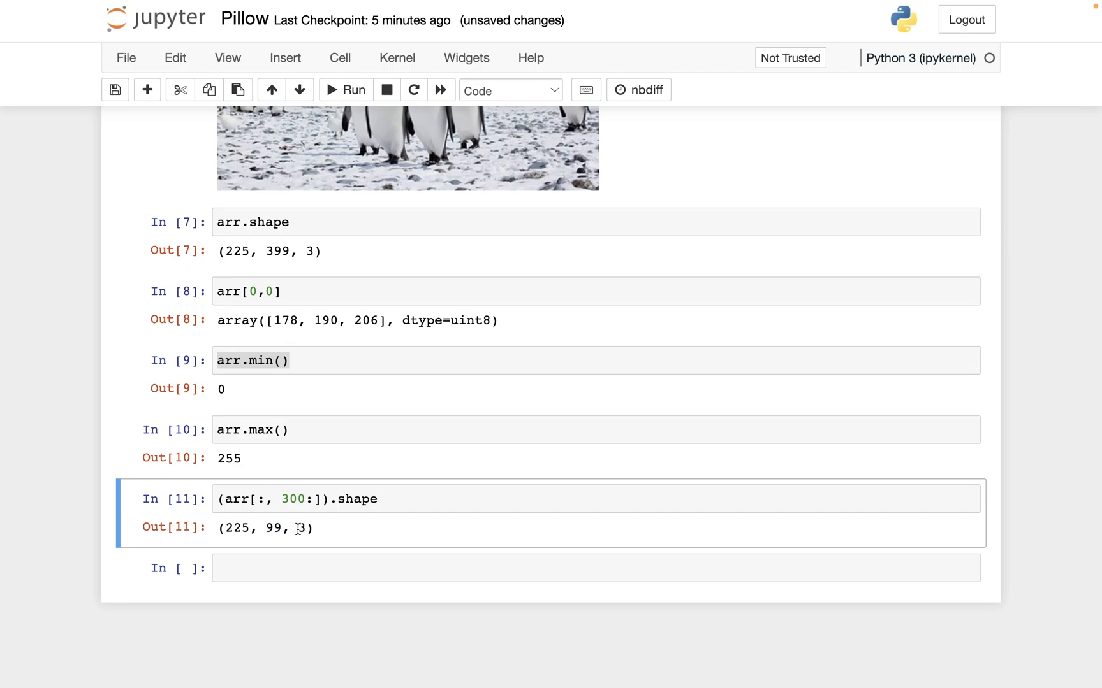
double_click(303, 528)
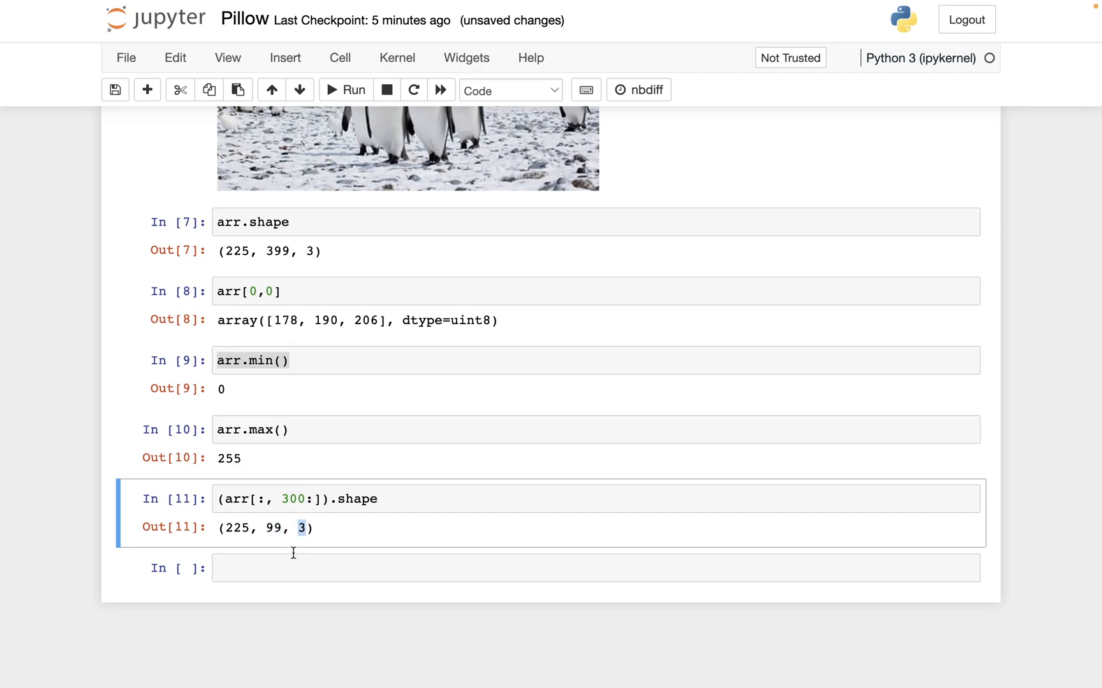
mouse_move(298, 551)
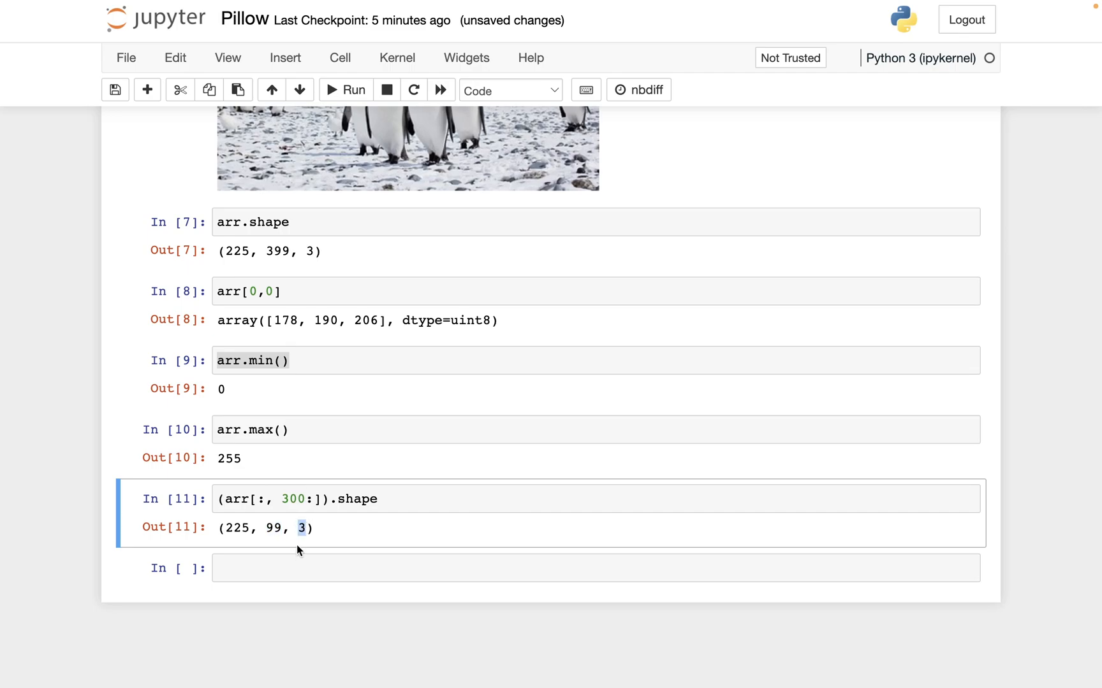
mouse_move(344, 504)
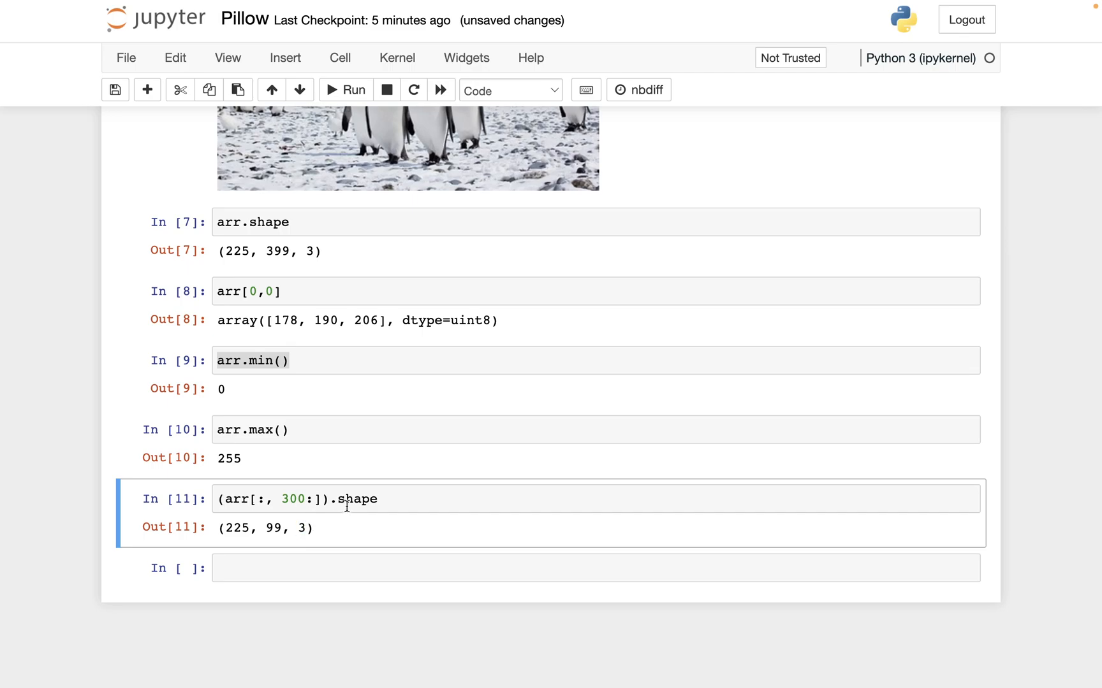
scroll(up, 3)
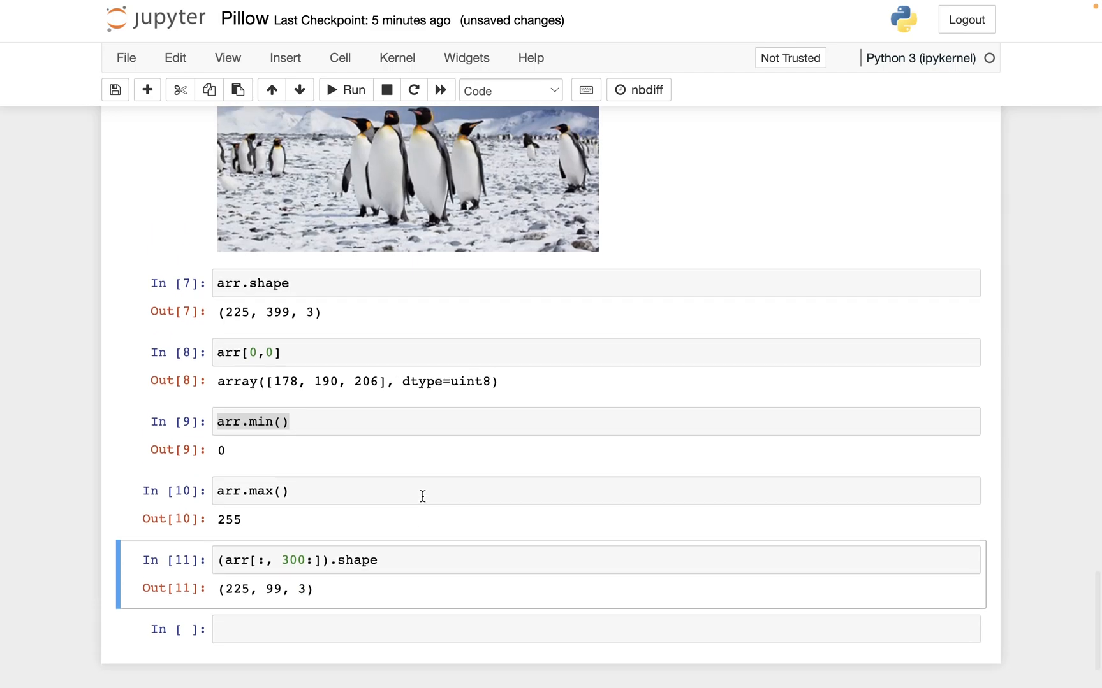
mouse_move(511, 233)
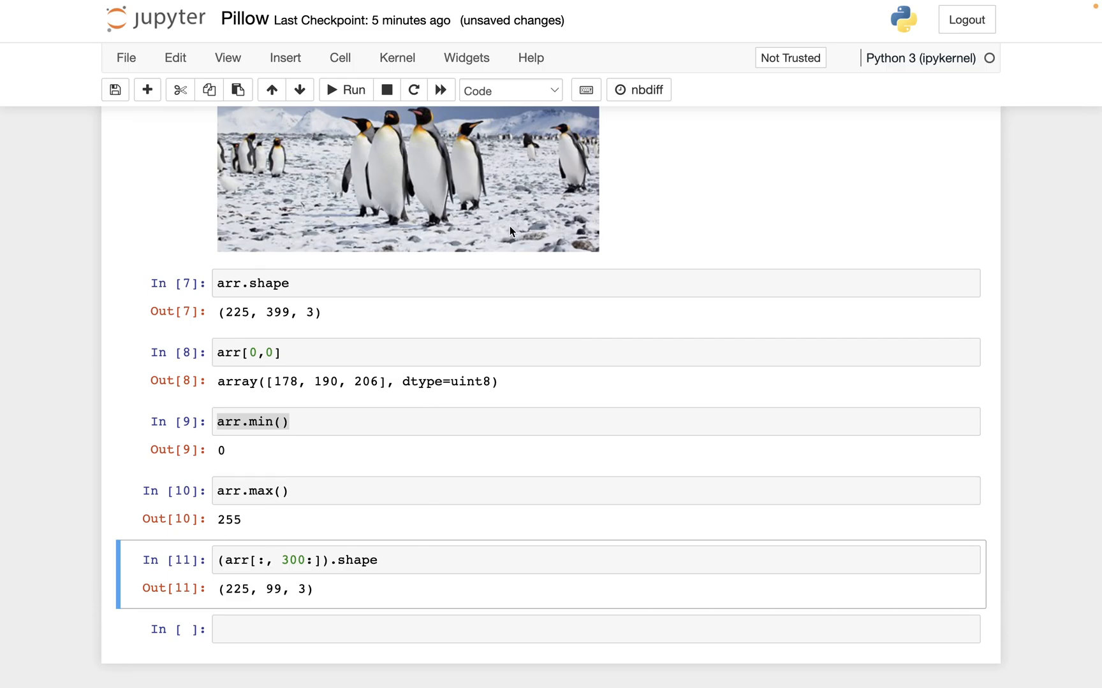
mouse_move(445, 264)
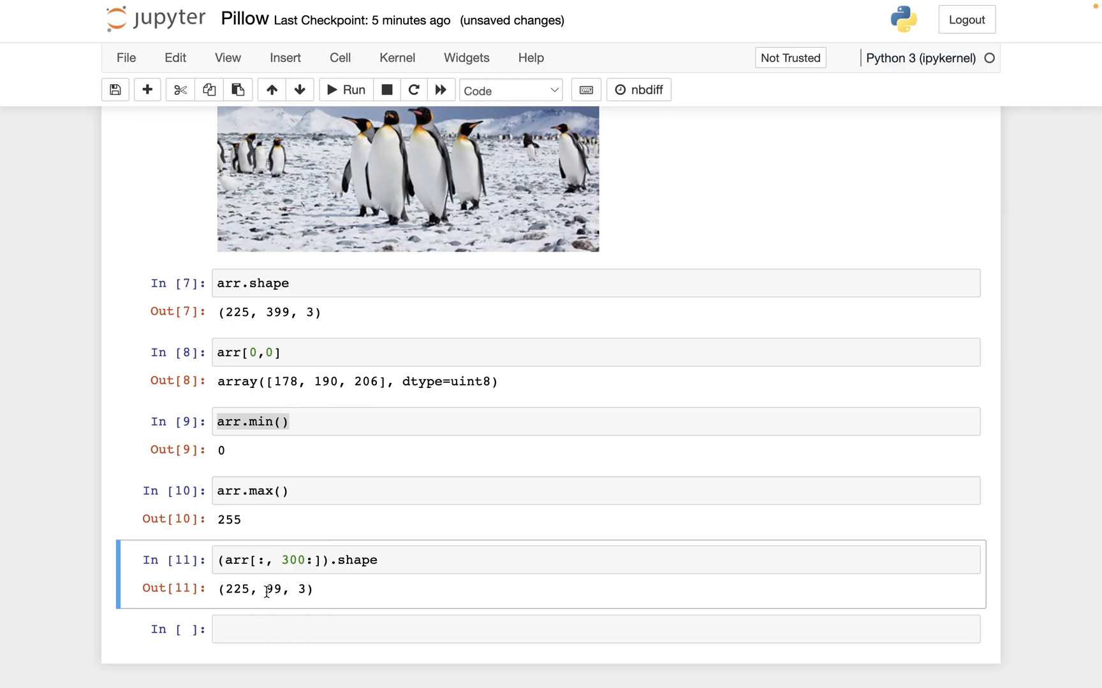
scroll(down, 3)
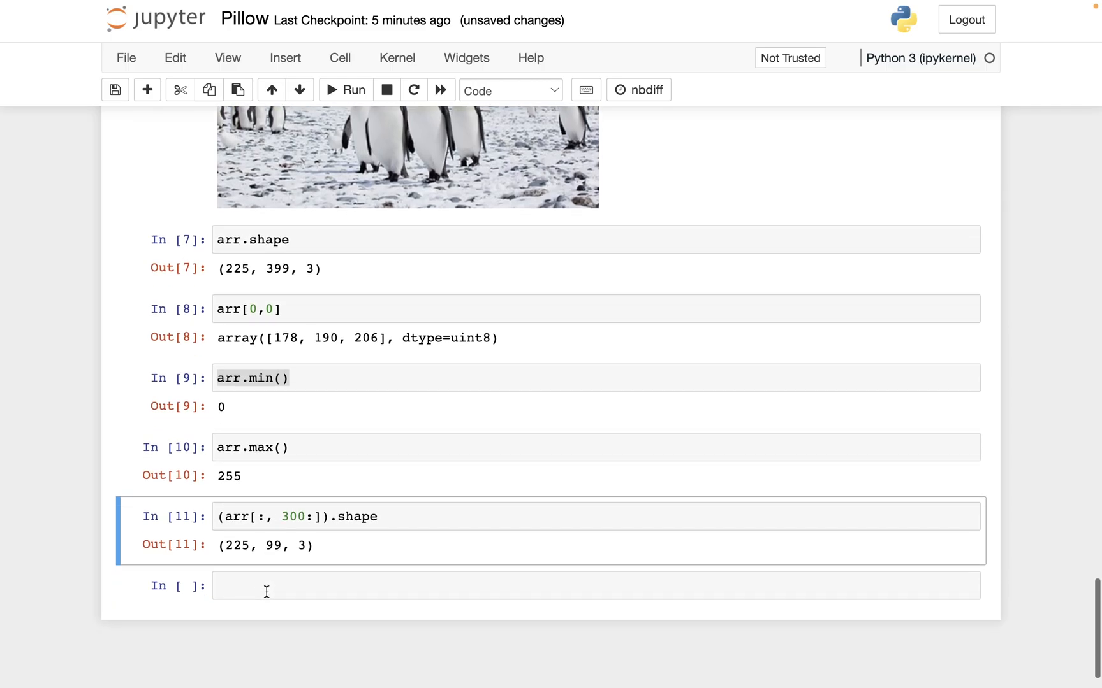
text(img)
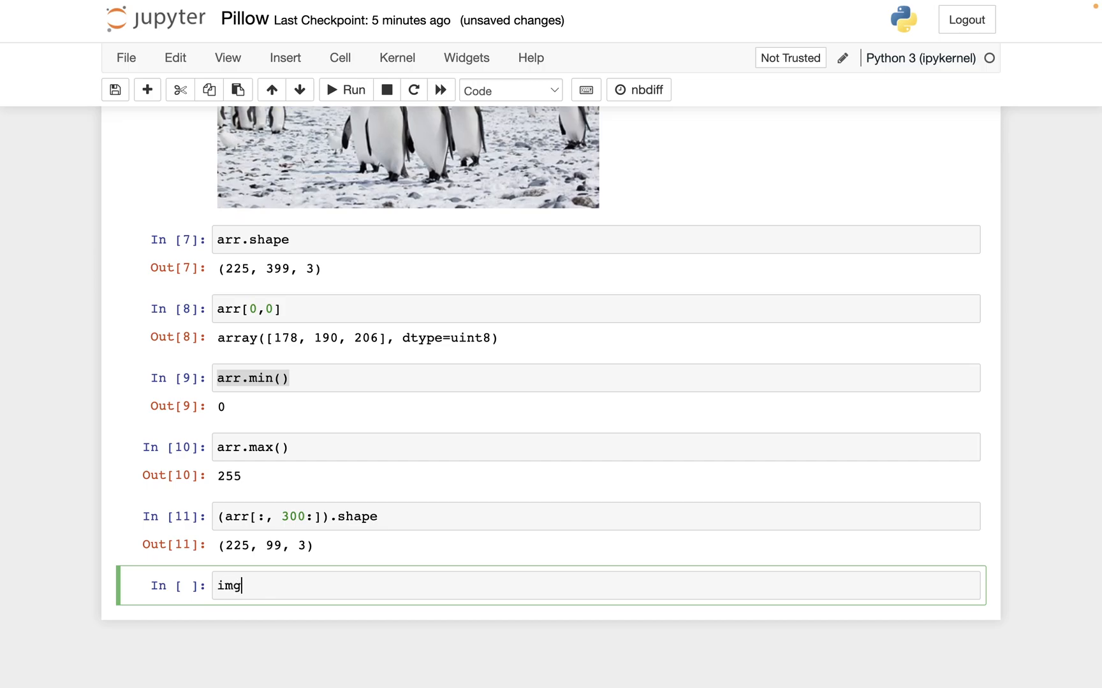
Redisplay the penguin photo and start a new cell with Image.fromarray(
click(346, 90)
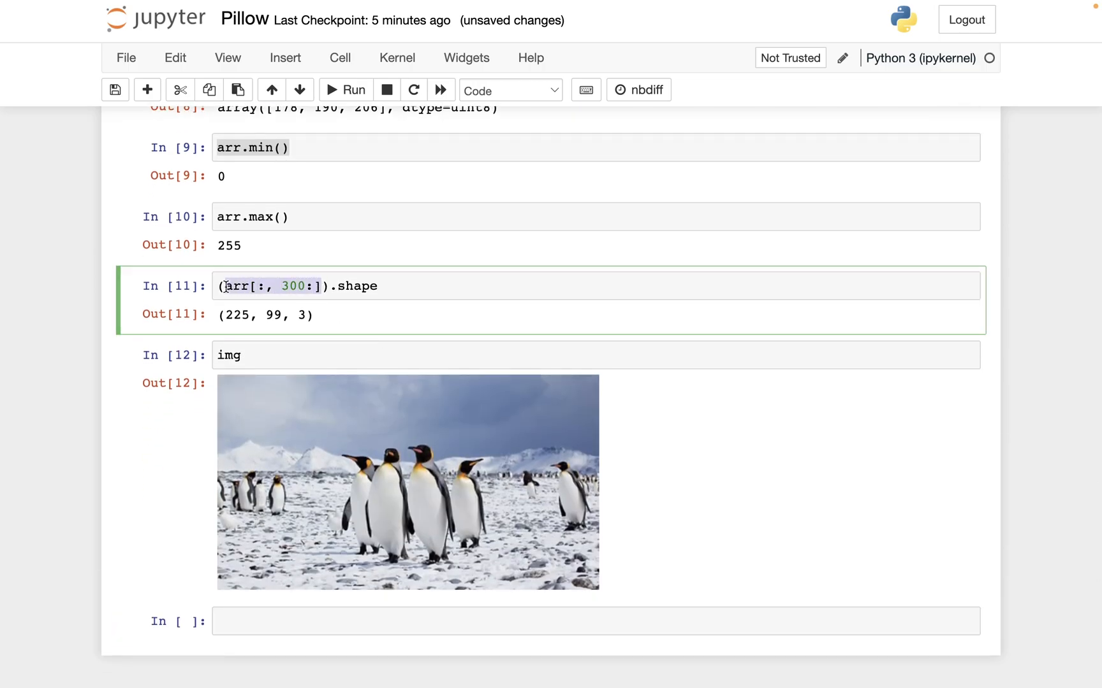
key(ctrl+s)
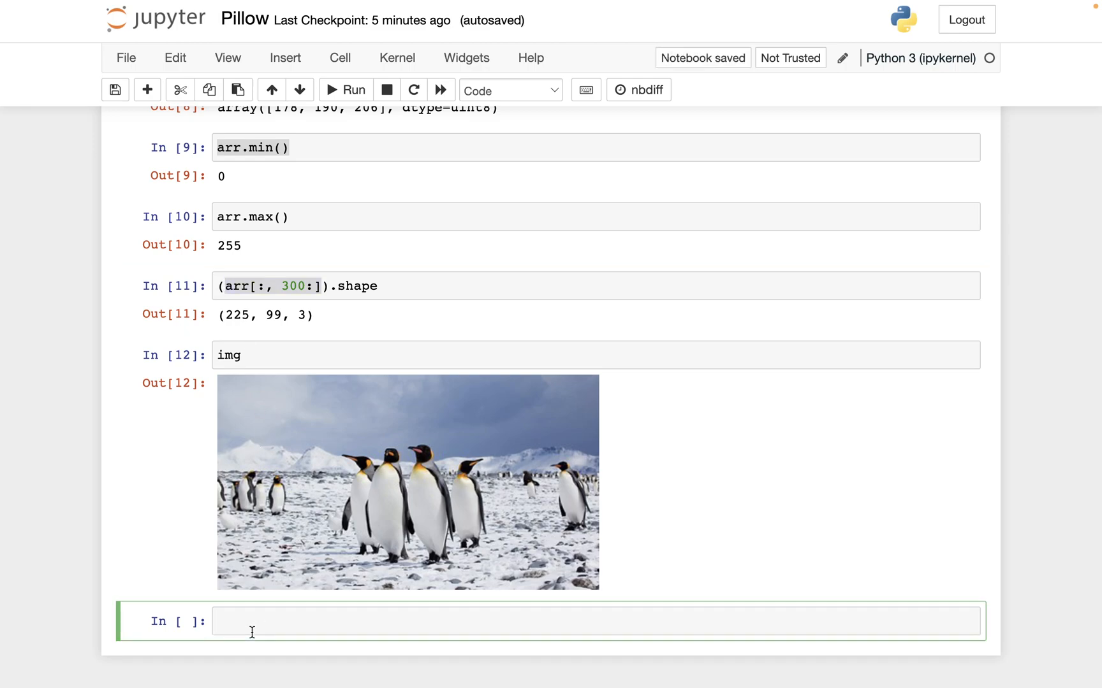
text(Image.fr)
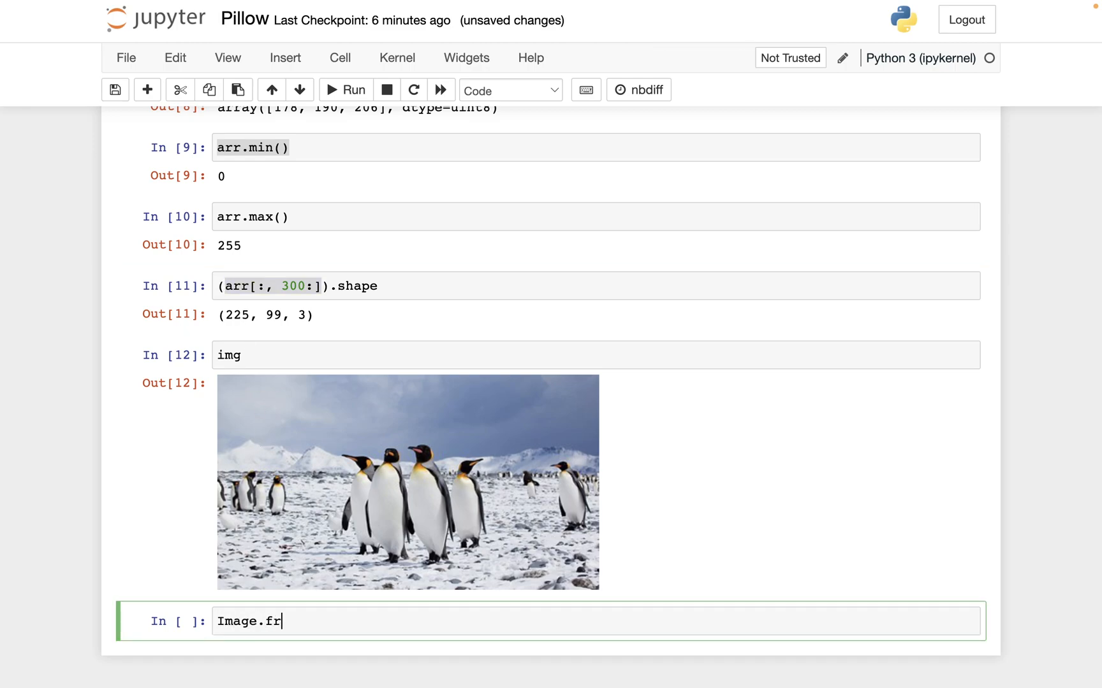
text(omarray()
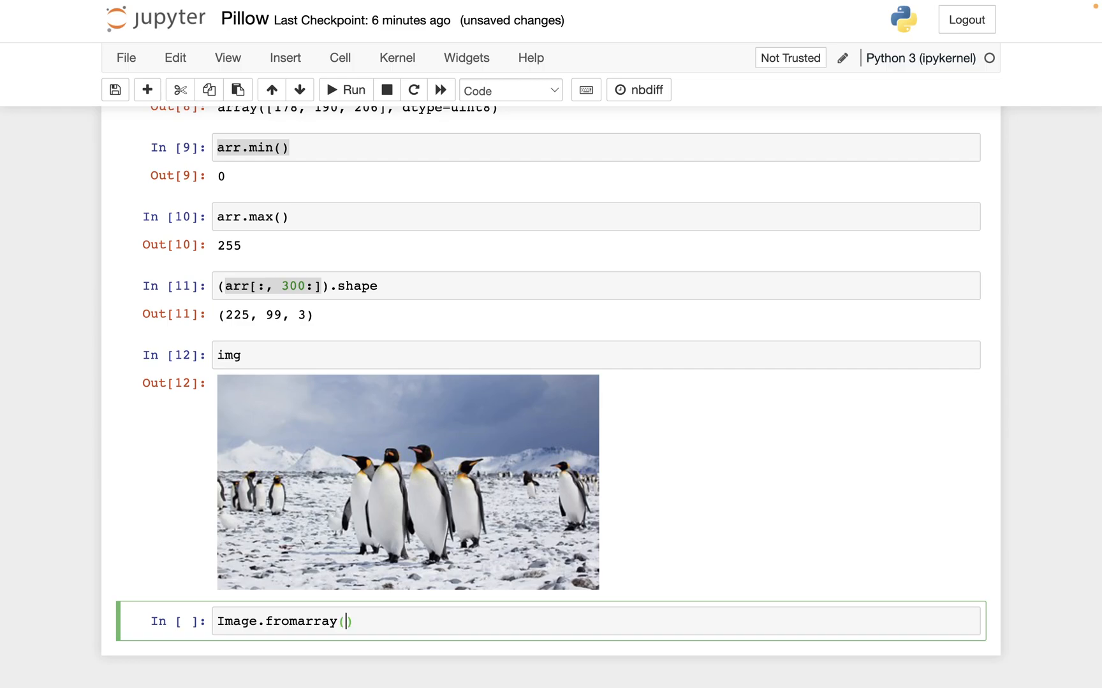
scroll(up, 3)
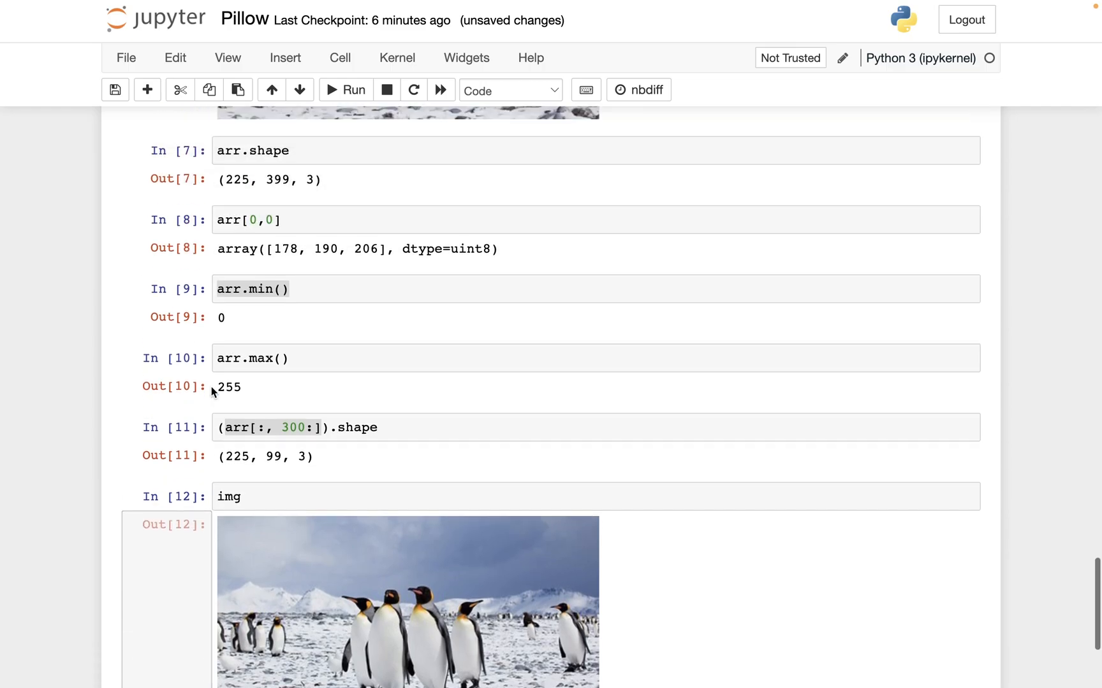
Check the np.asarray(img) line, then run Image.fromarray(arr[:, 300:]) to show the cropped strip
scroll(up, 3)
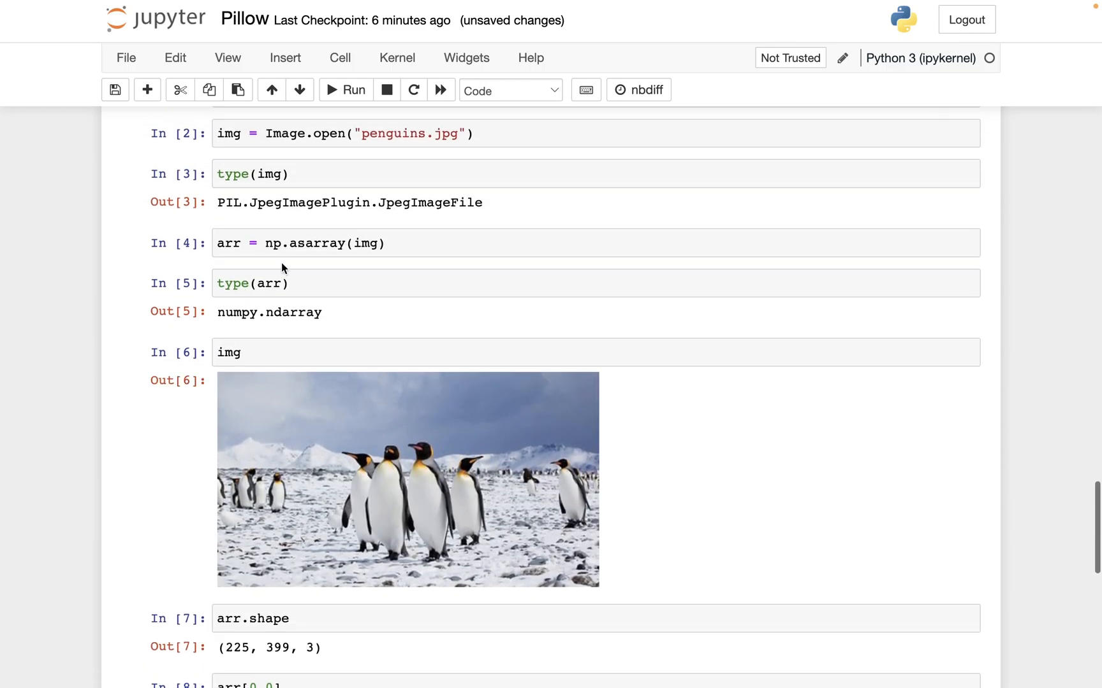
click(369, 243)
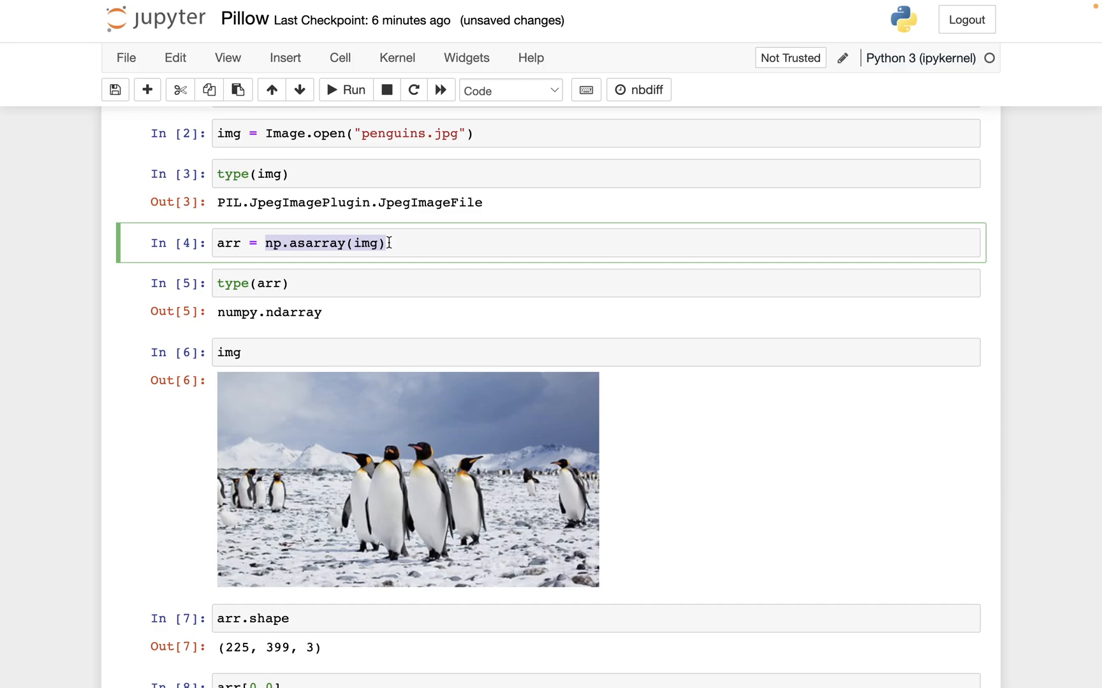
scroll(down, 3)
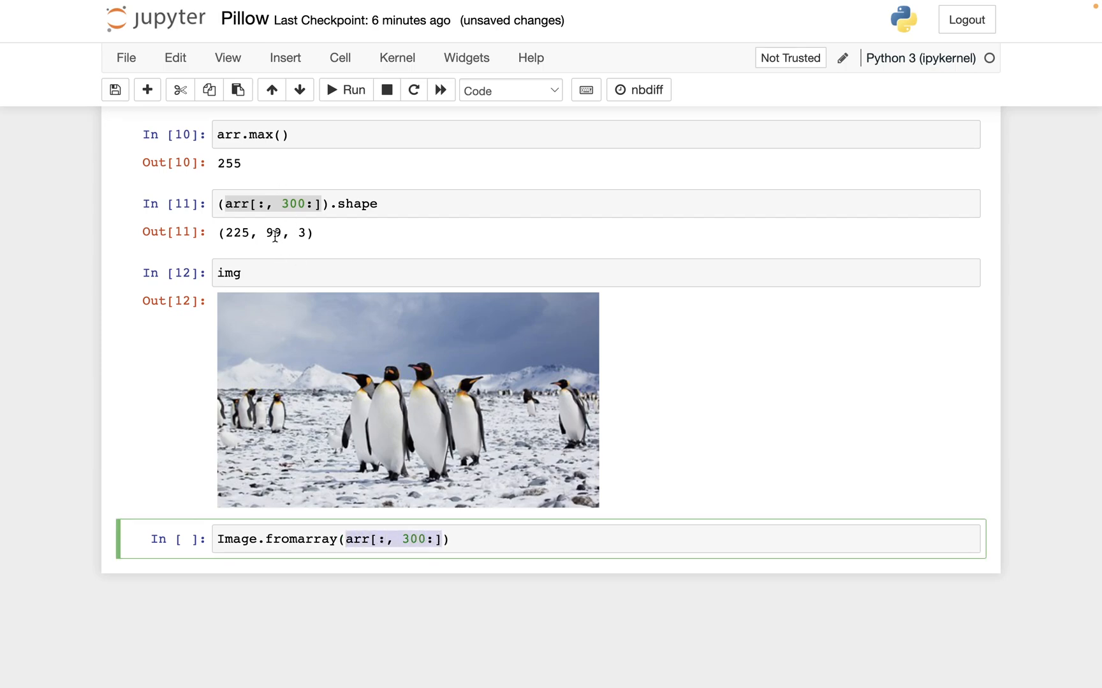
click(219, 538)
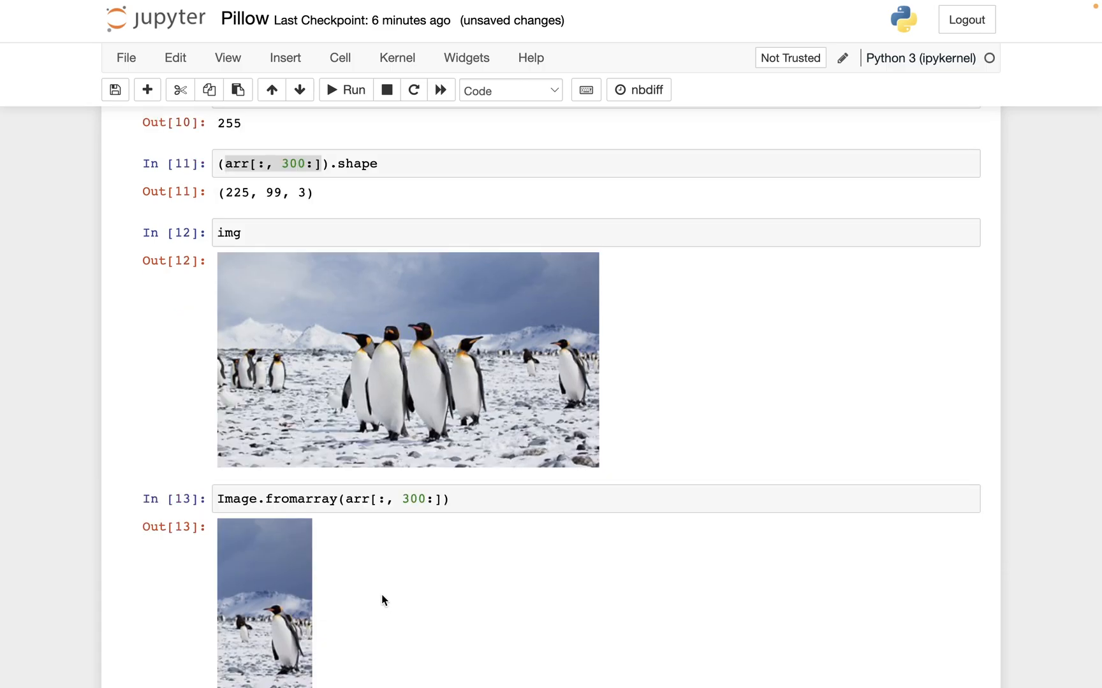
Scroll down and back up to view the cropped strip from Image.fromarray(arr[:, 300:])
scroll(down, 3)
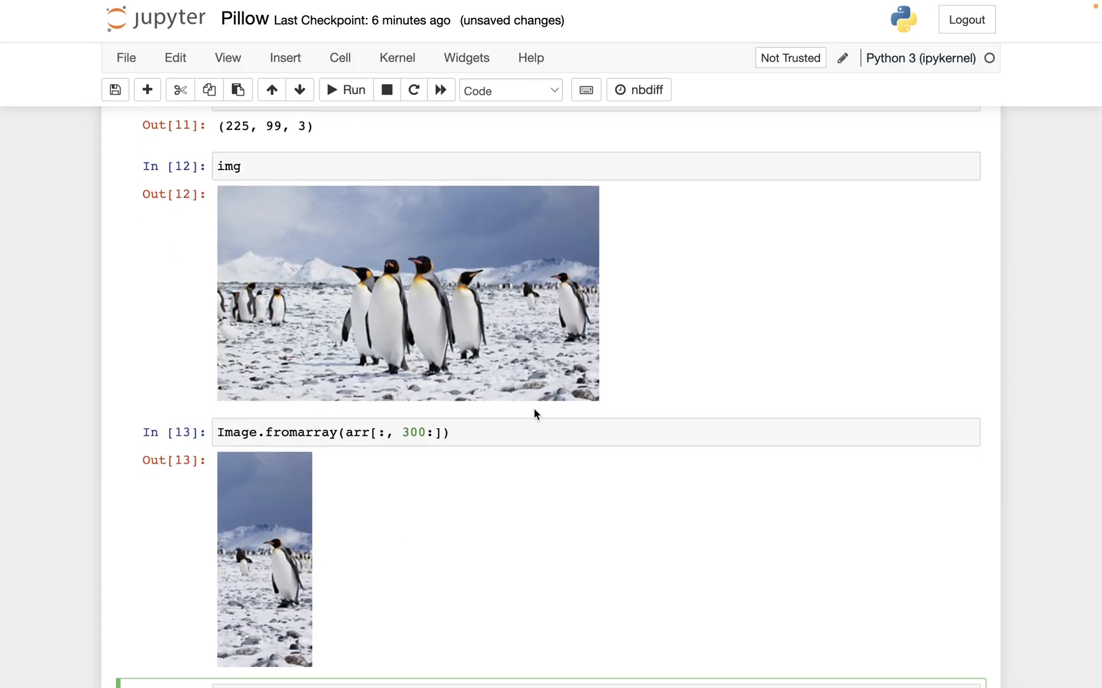
scroll(up, 3)
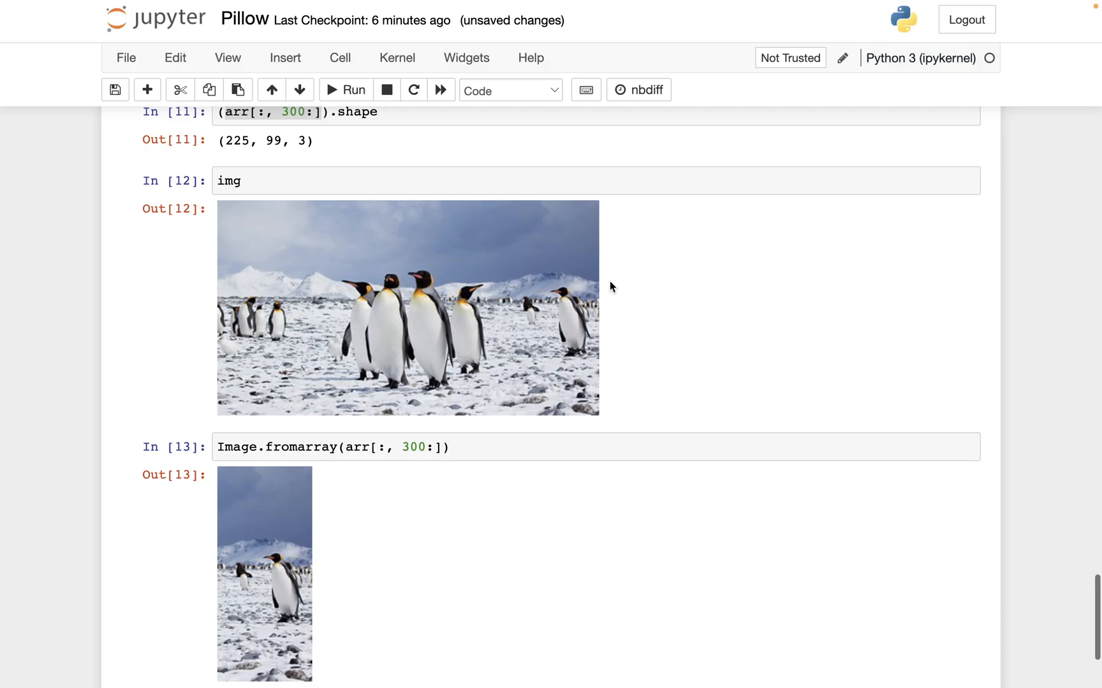
mouse_move(632, 272)
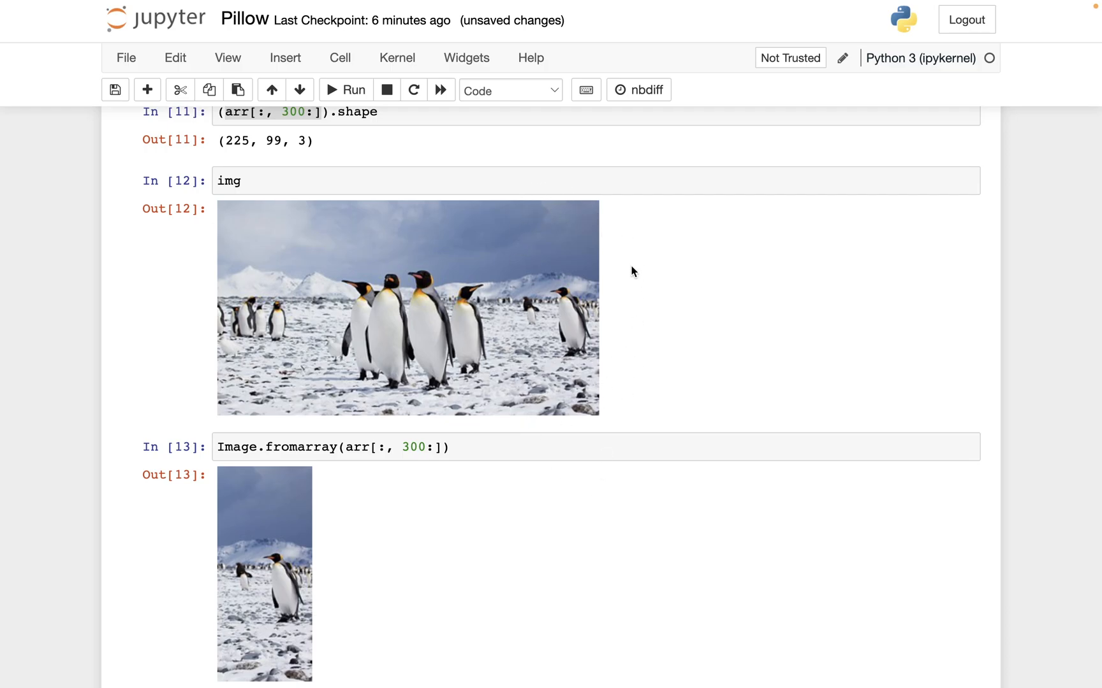
mouse_move(593, 220)
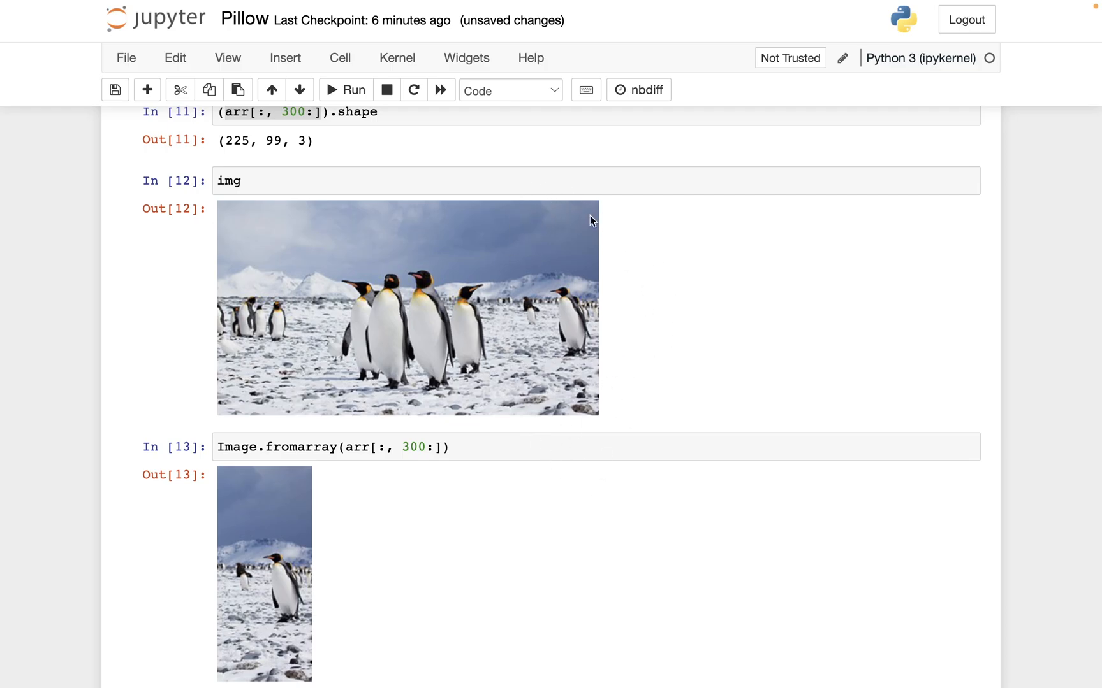
mouse_move(569, 415)
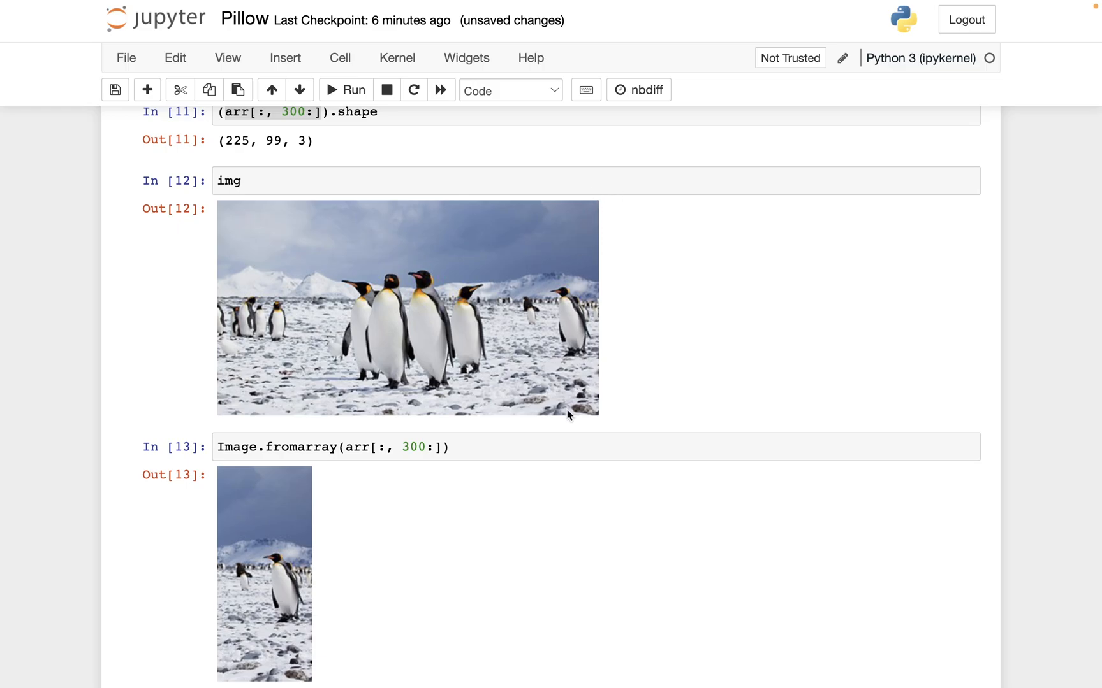
mouse_move(276, 545)
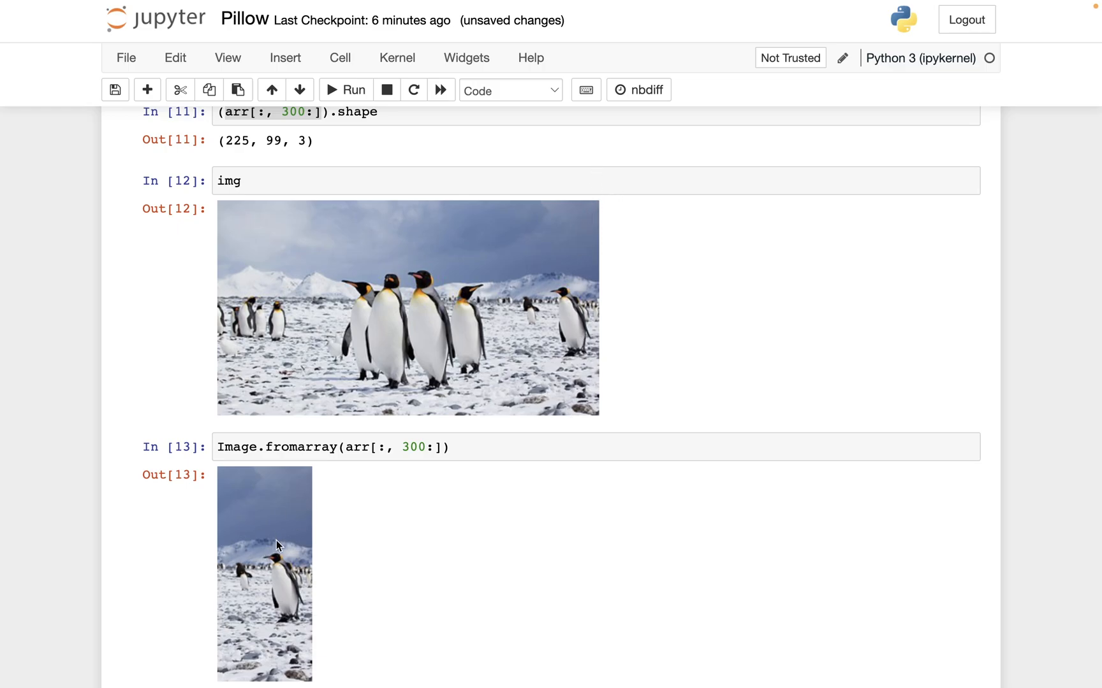
scroll(down, 3)
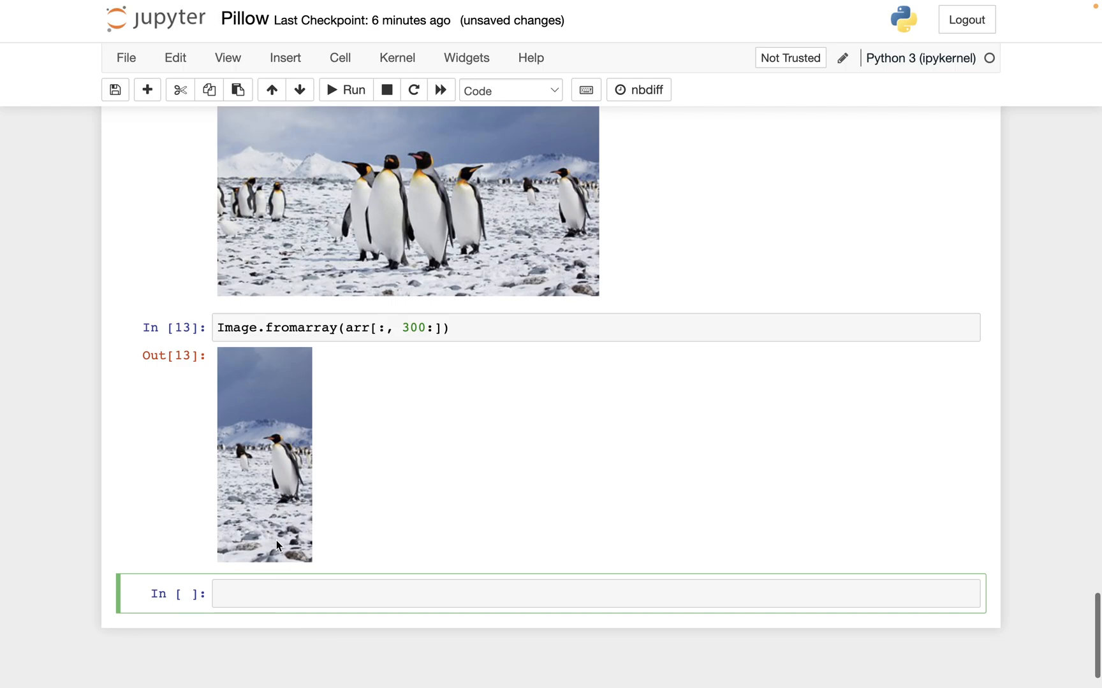
scroll(up, 3)
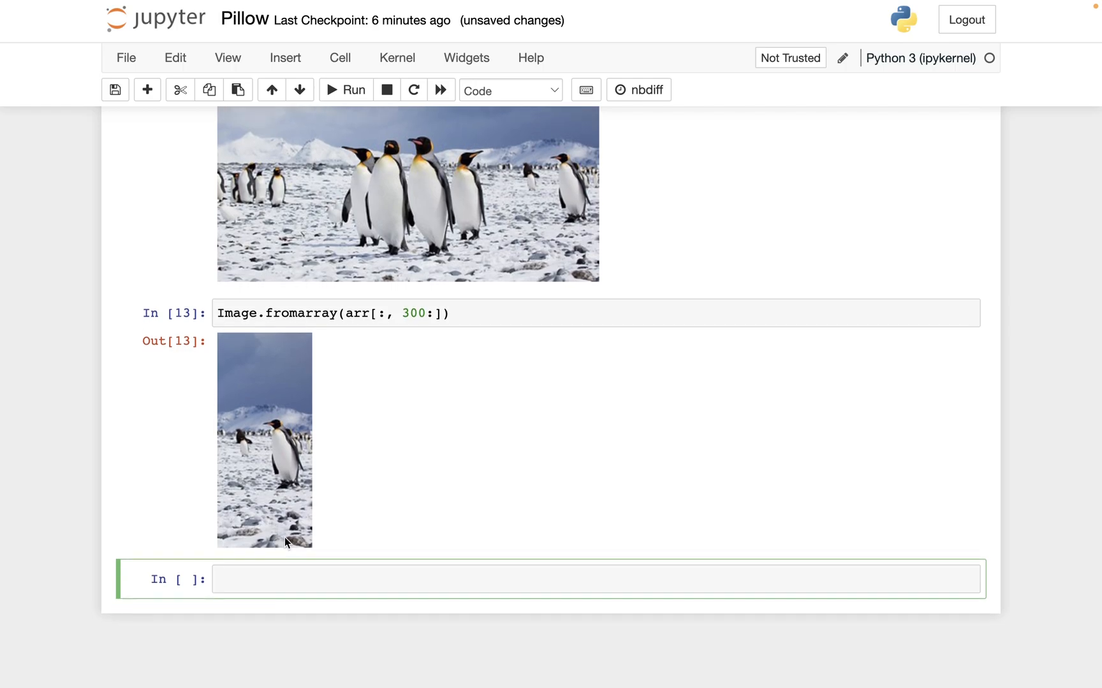
mouse_move(280, 555)
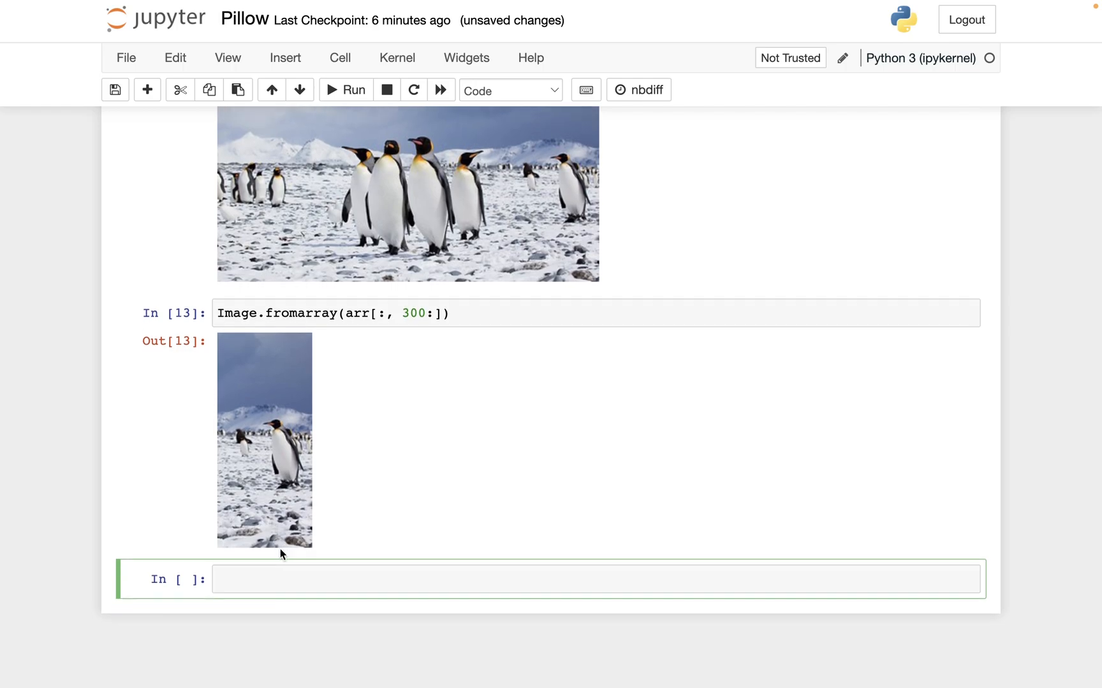
mouse_move(239, 384)
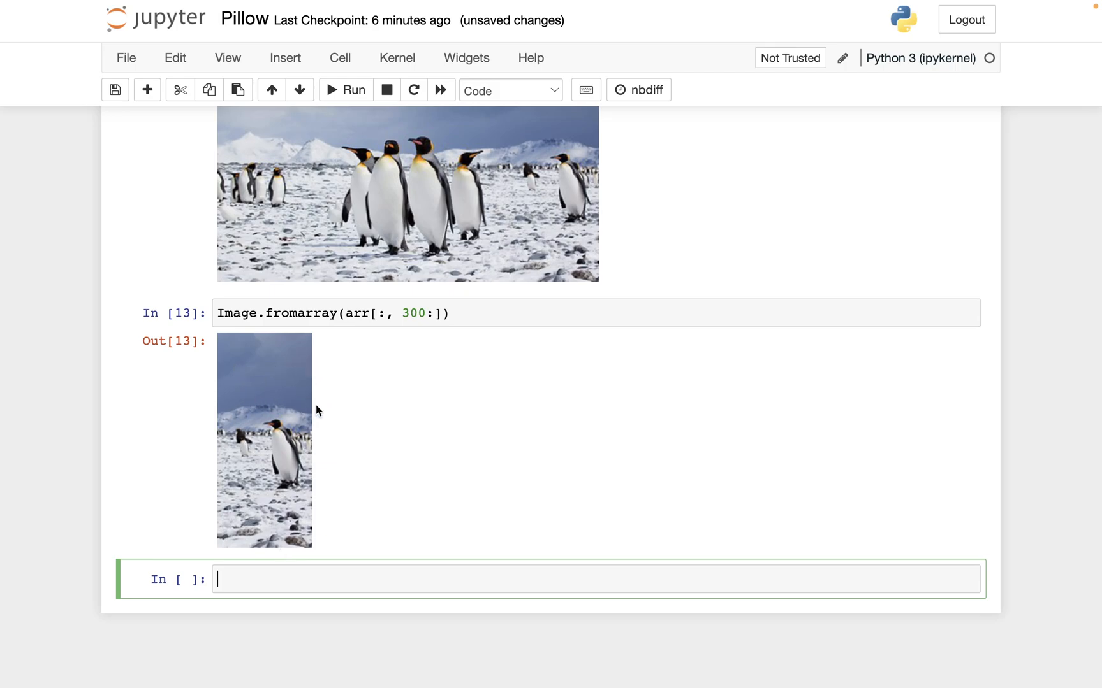
mouse_move(341, 438)
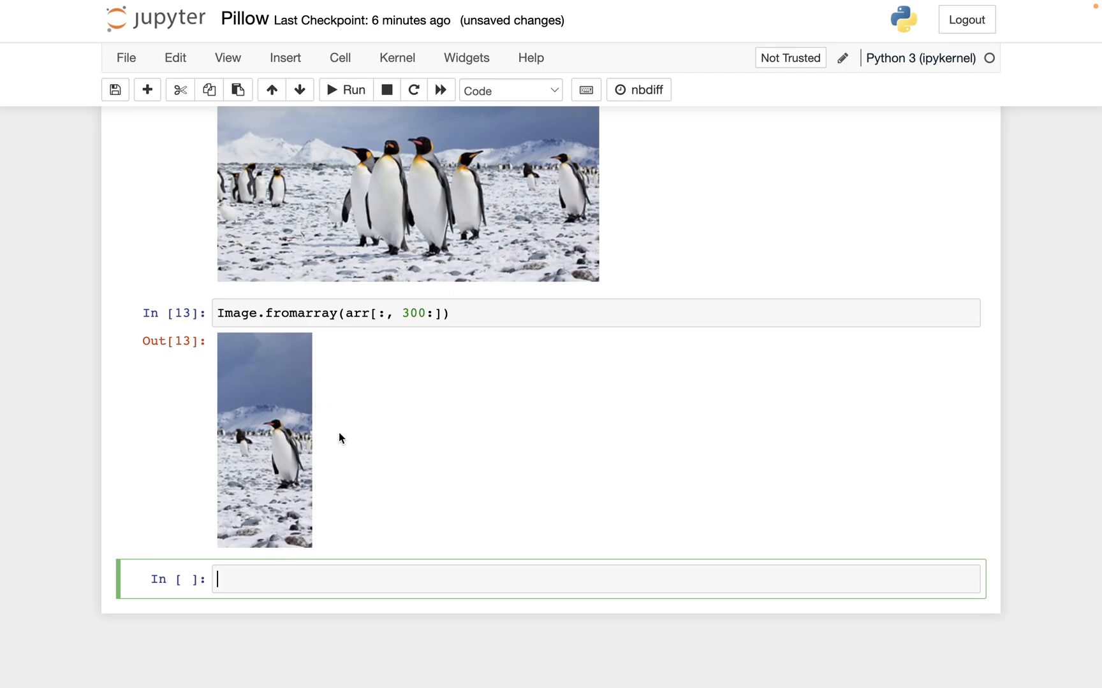